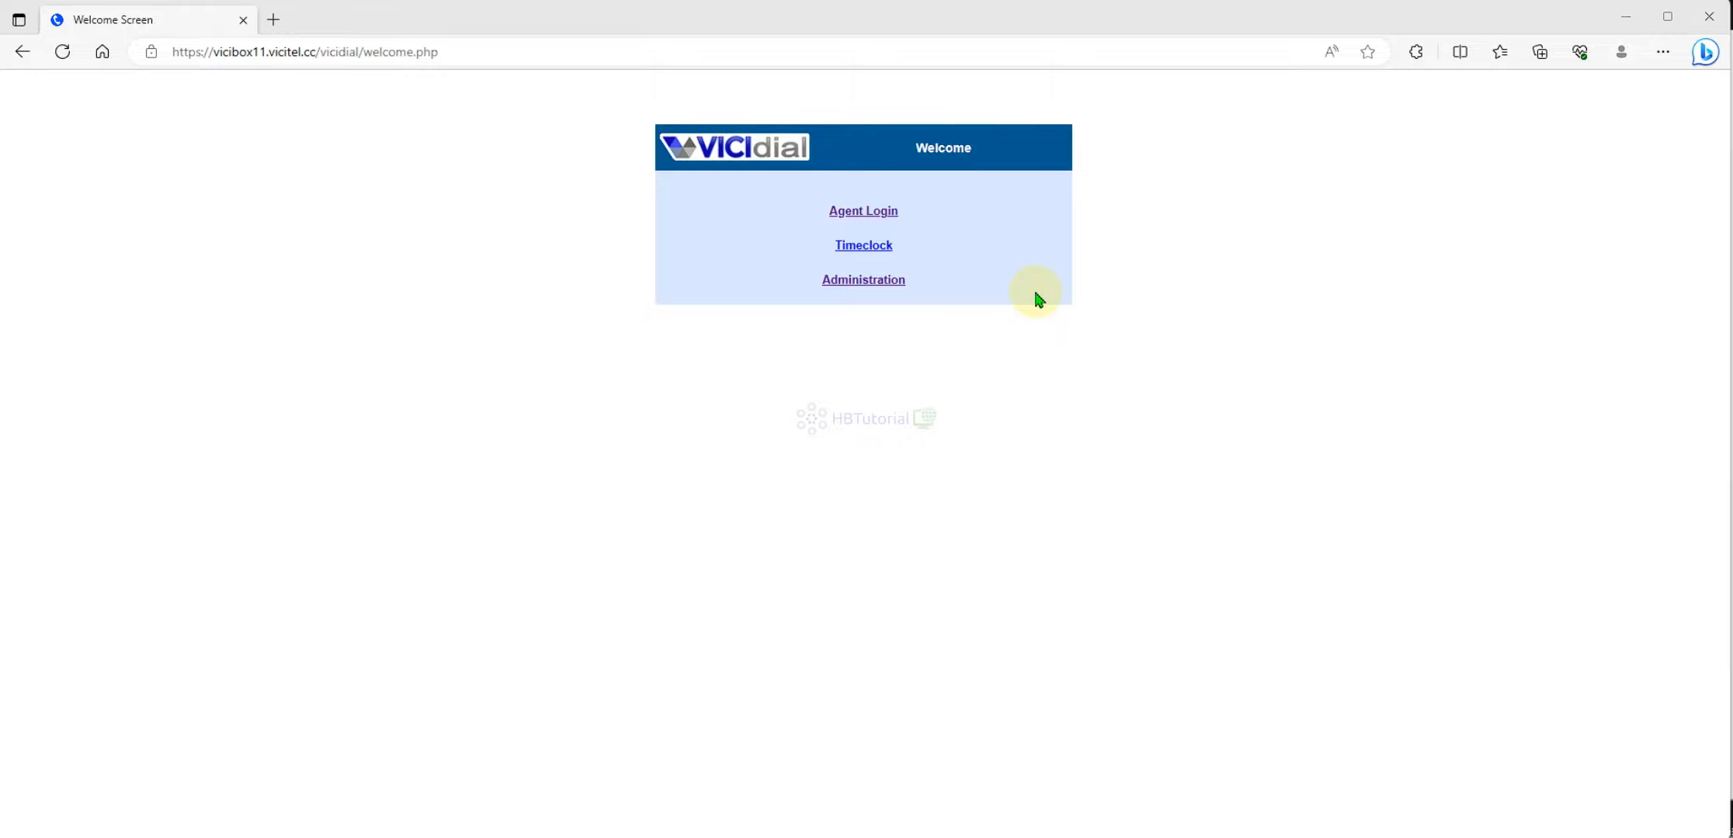
{"action": "mouse_move", "coordinate": [94, 150]}
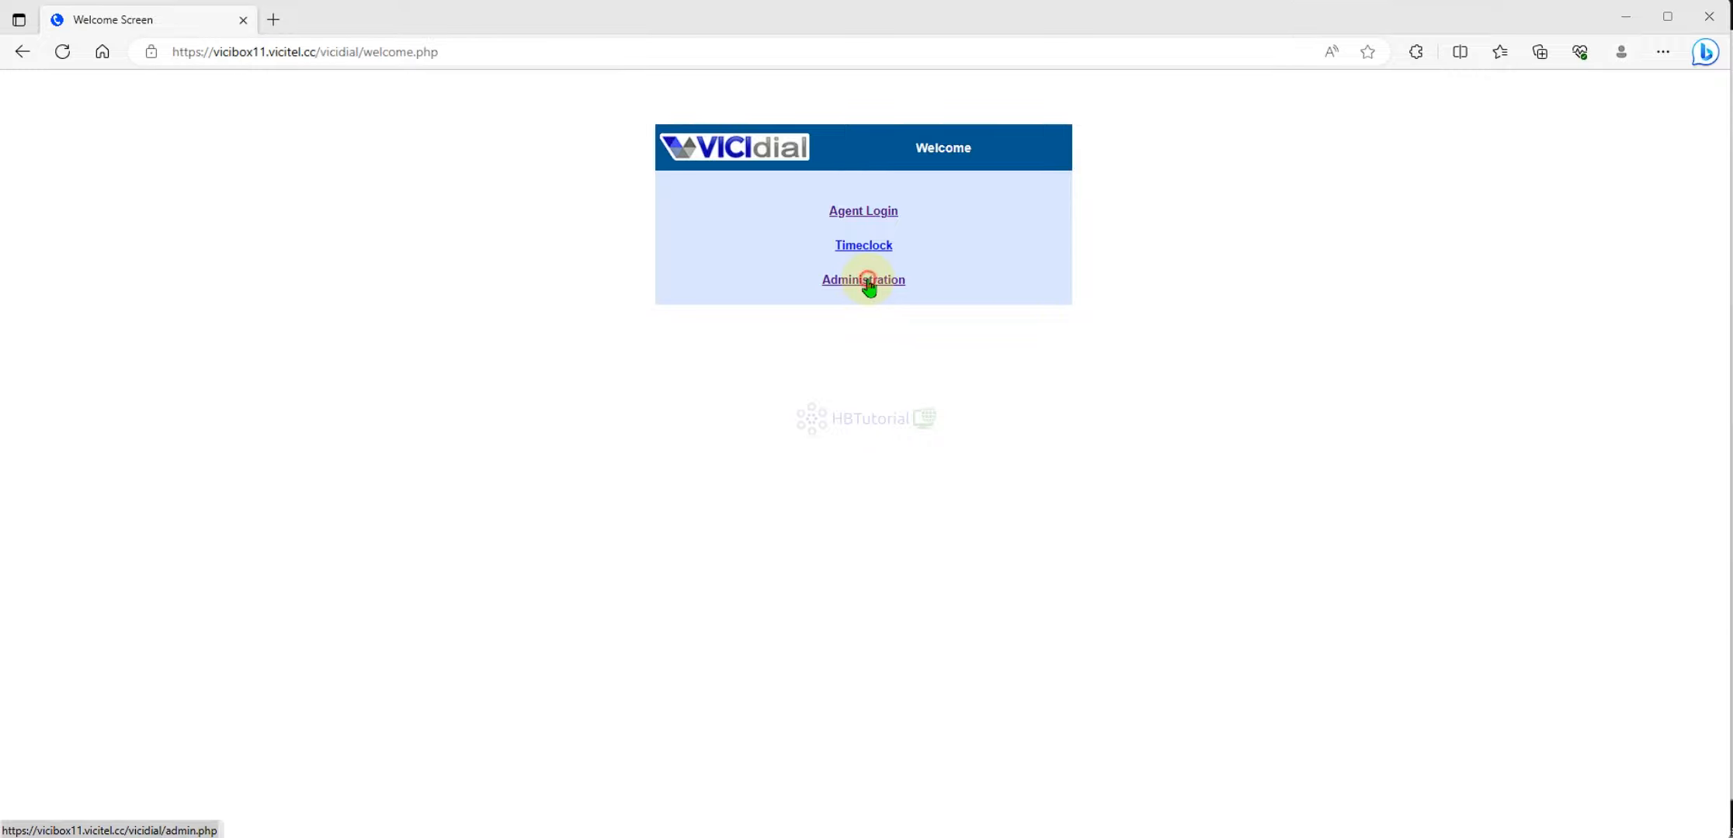
Sign in to the VICIdial administration area from the welcome screen.
{"action": "left_click", "coordinate": [863, 279]}
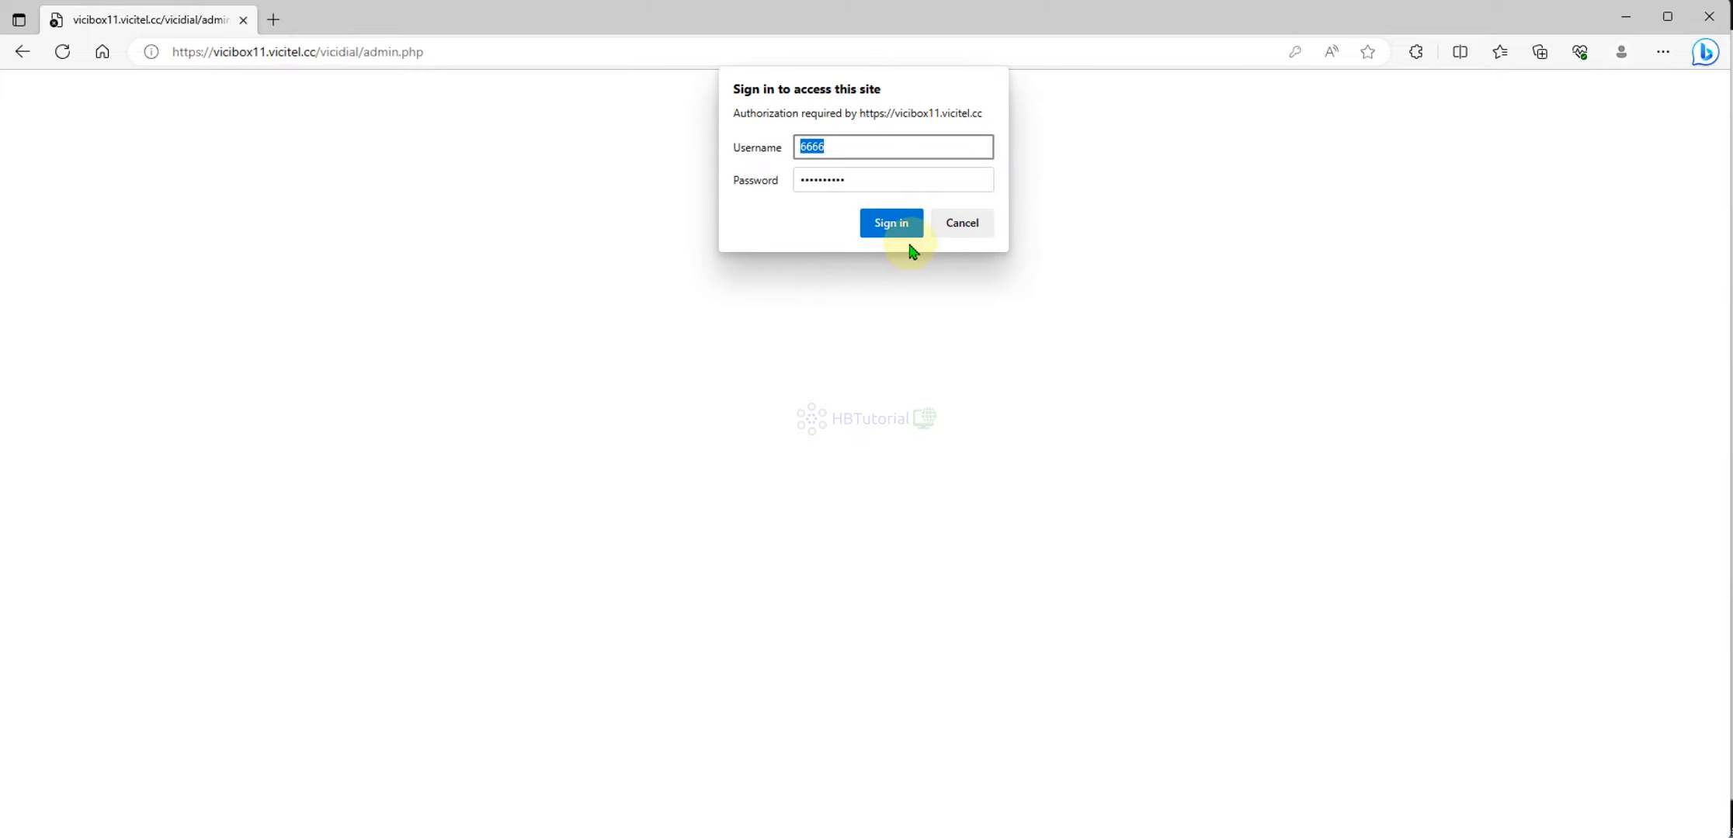
{"action": "left_click", "coordinate": [892, 224]}
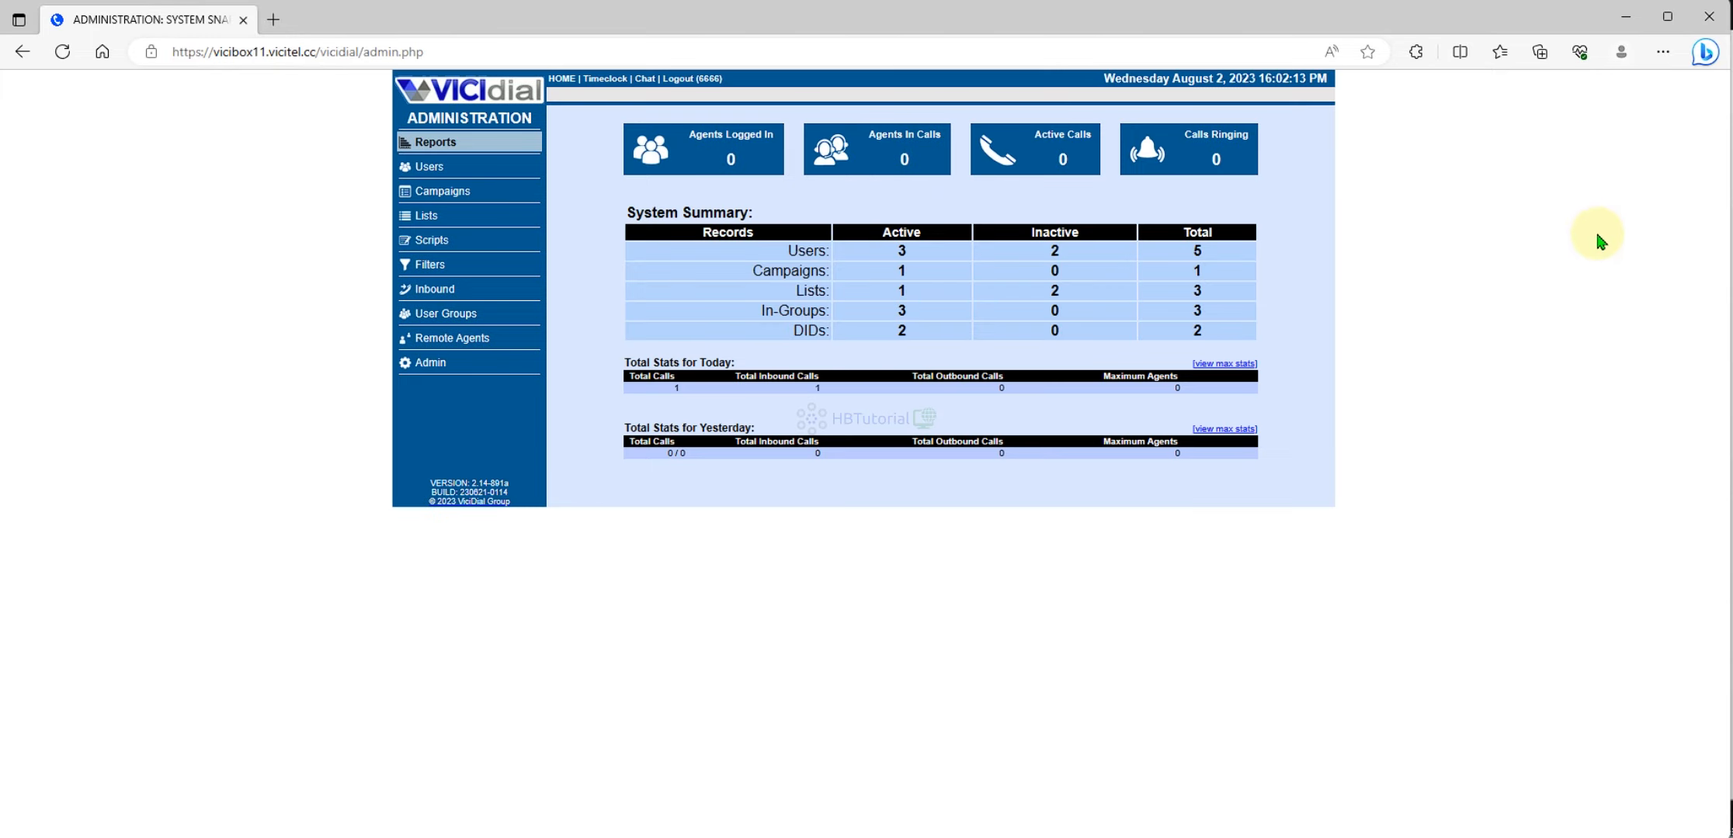
{"action": "mouse_move", "coordinate": [573, 511]}
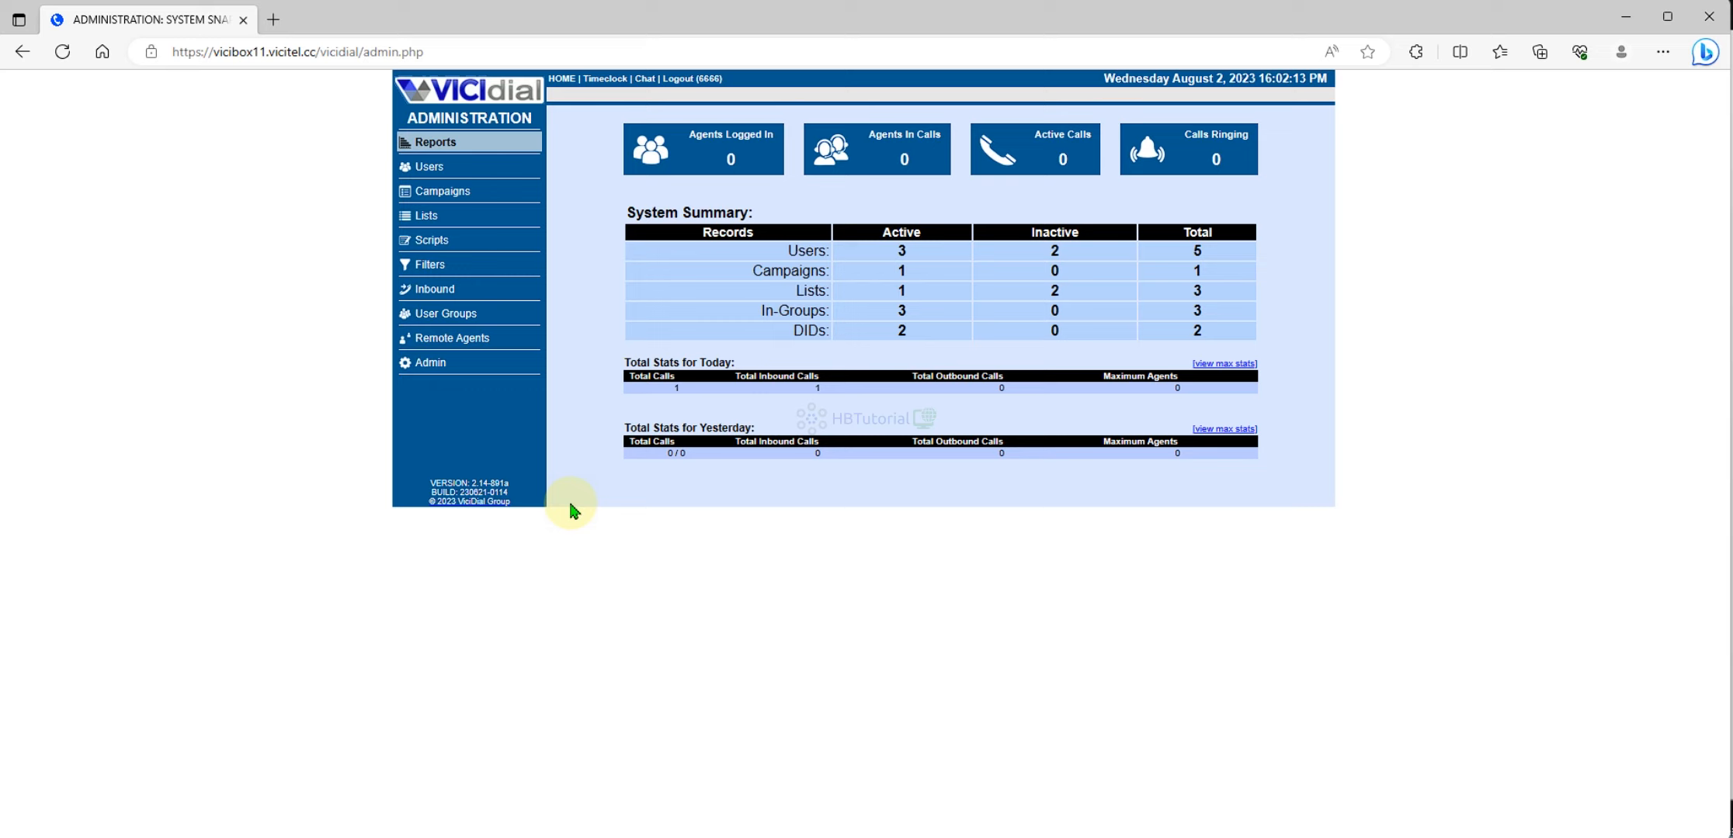
{"action": "mouse_move", "coordinate": [553, 93]}
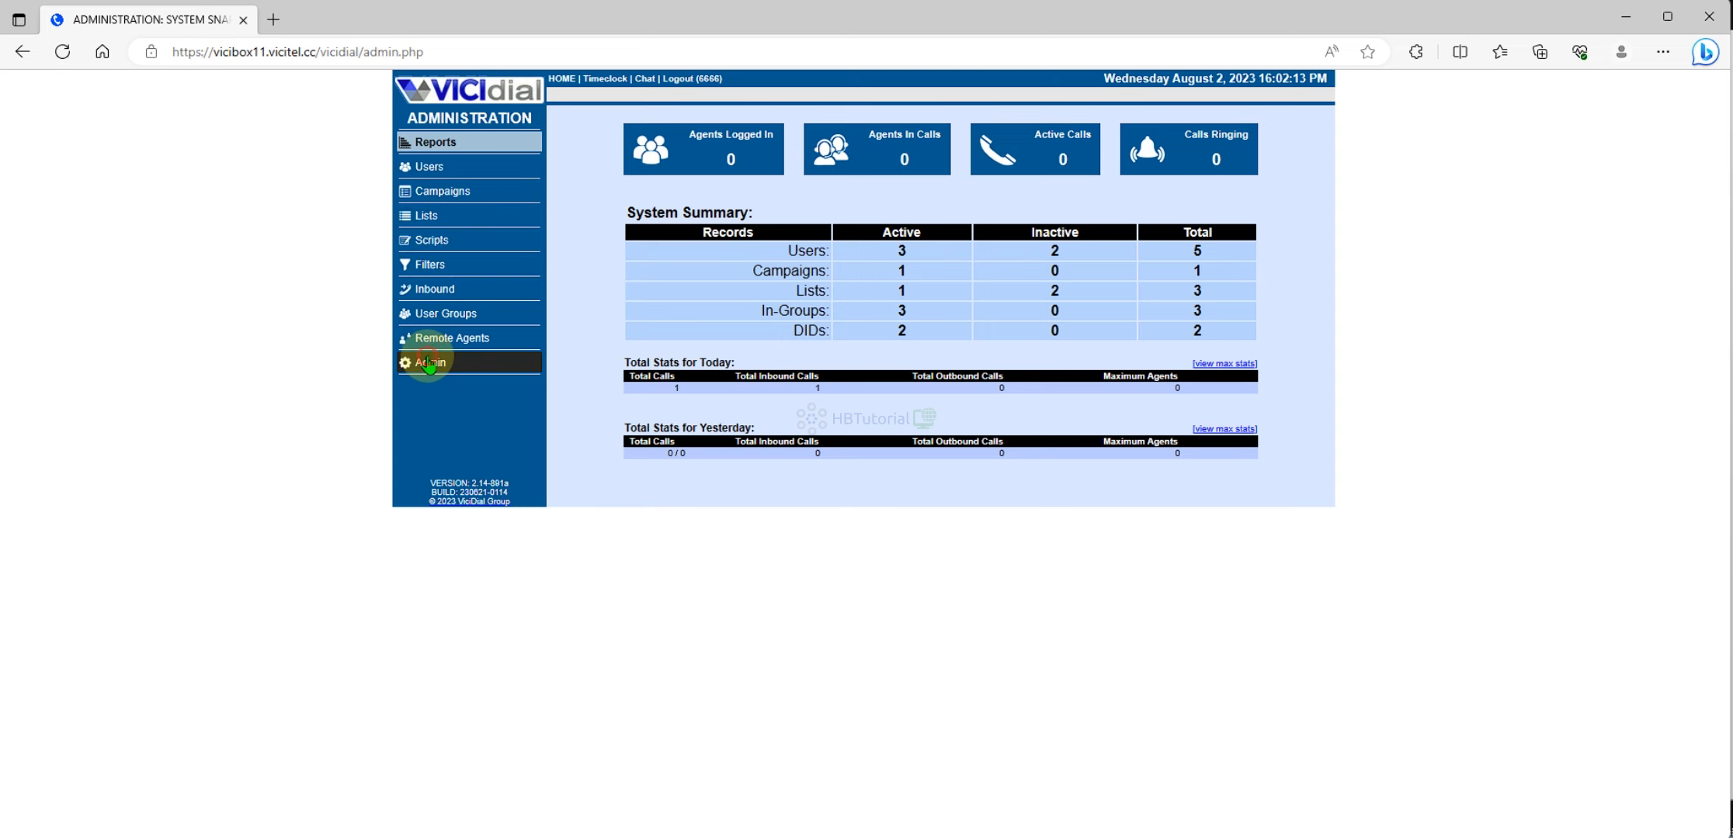
Reach the System Settings page from the Admin tools overview.
{"action": "left_click", "coordinate": [430, 362]}
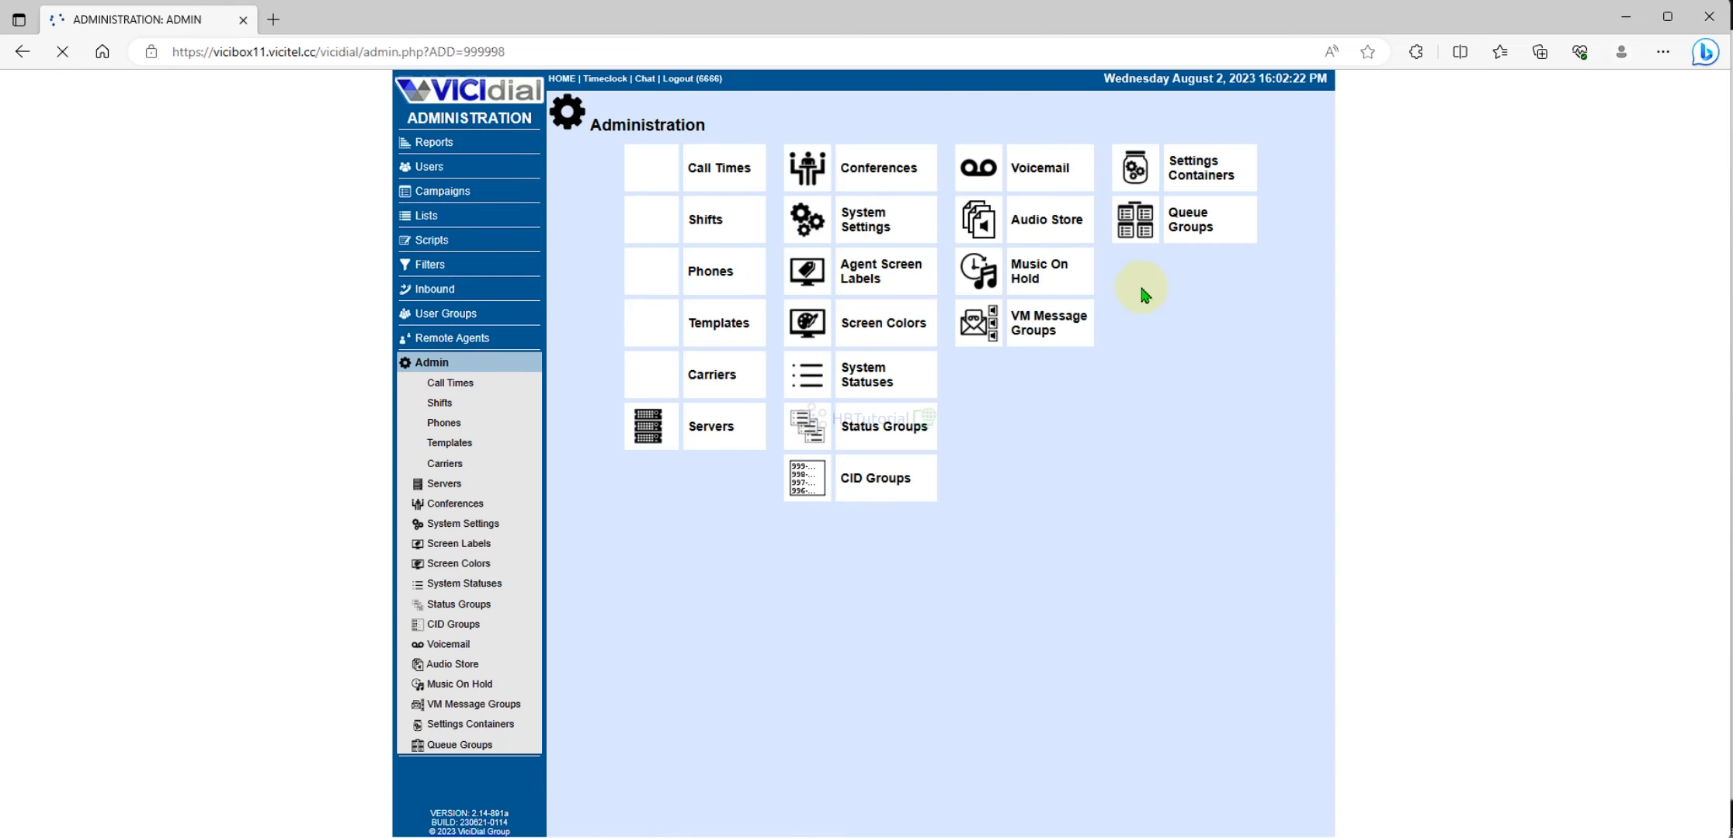
{"action": "left_click", "coordinate": [865, 219]}
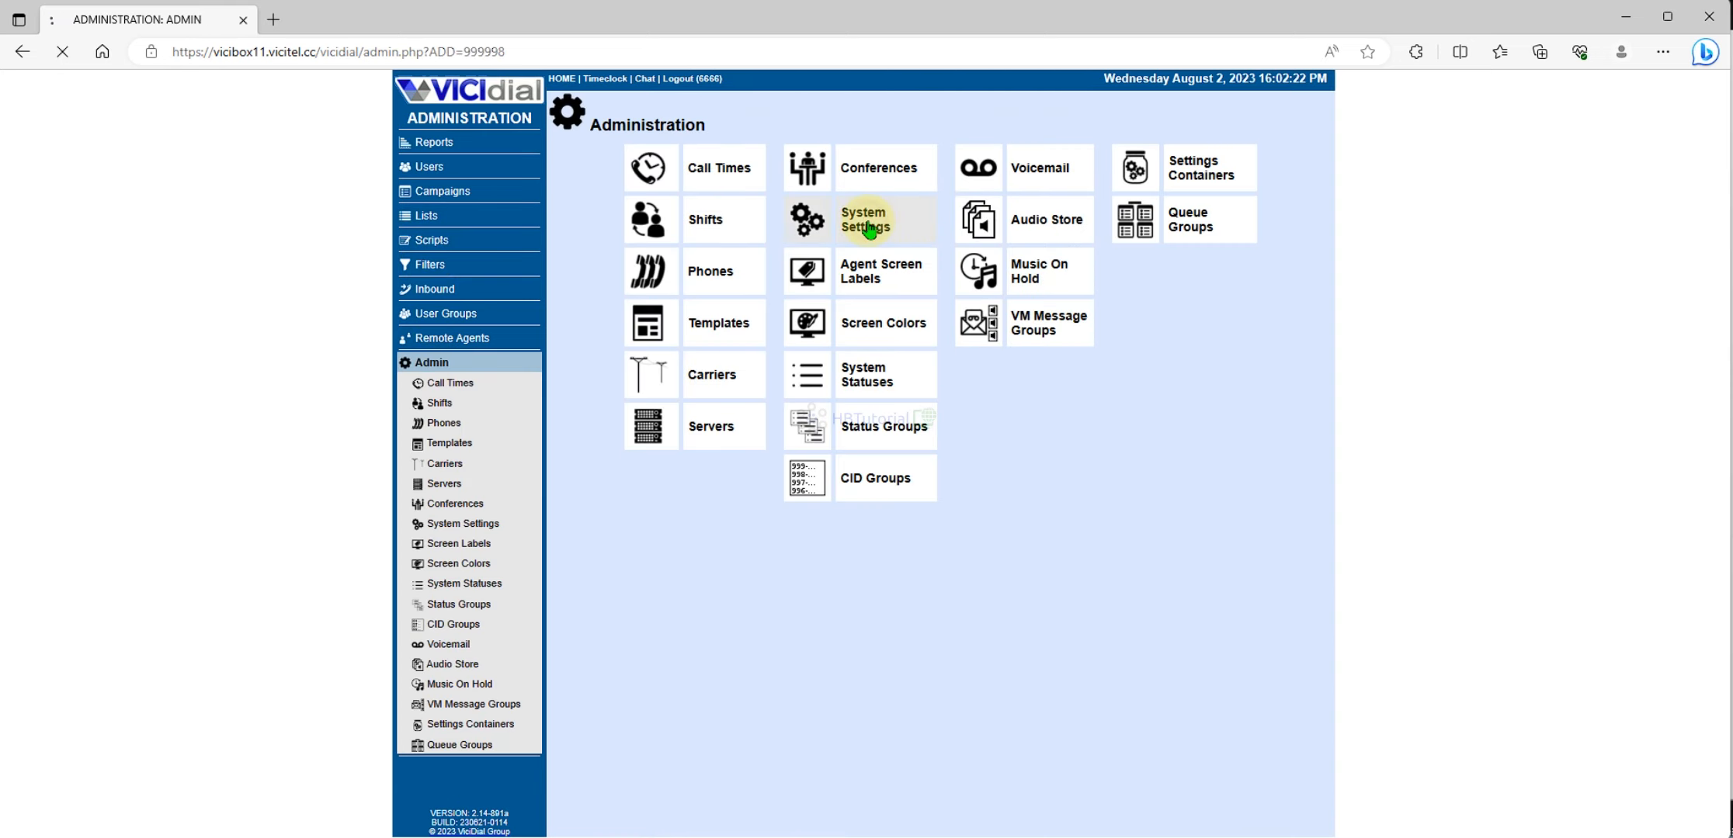
{"action": "left_click", "coordinate": [865, 219]}
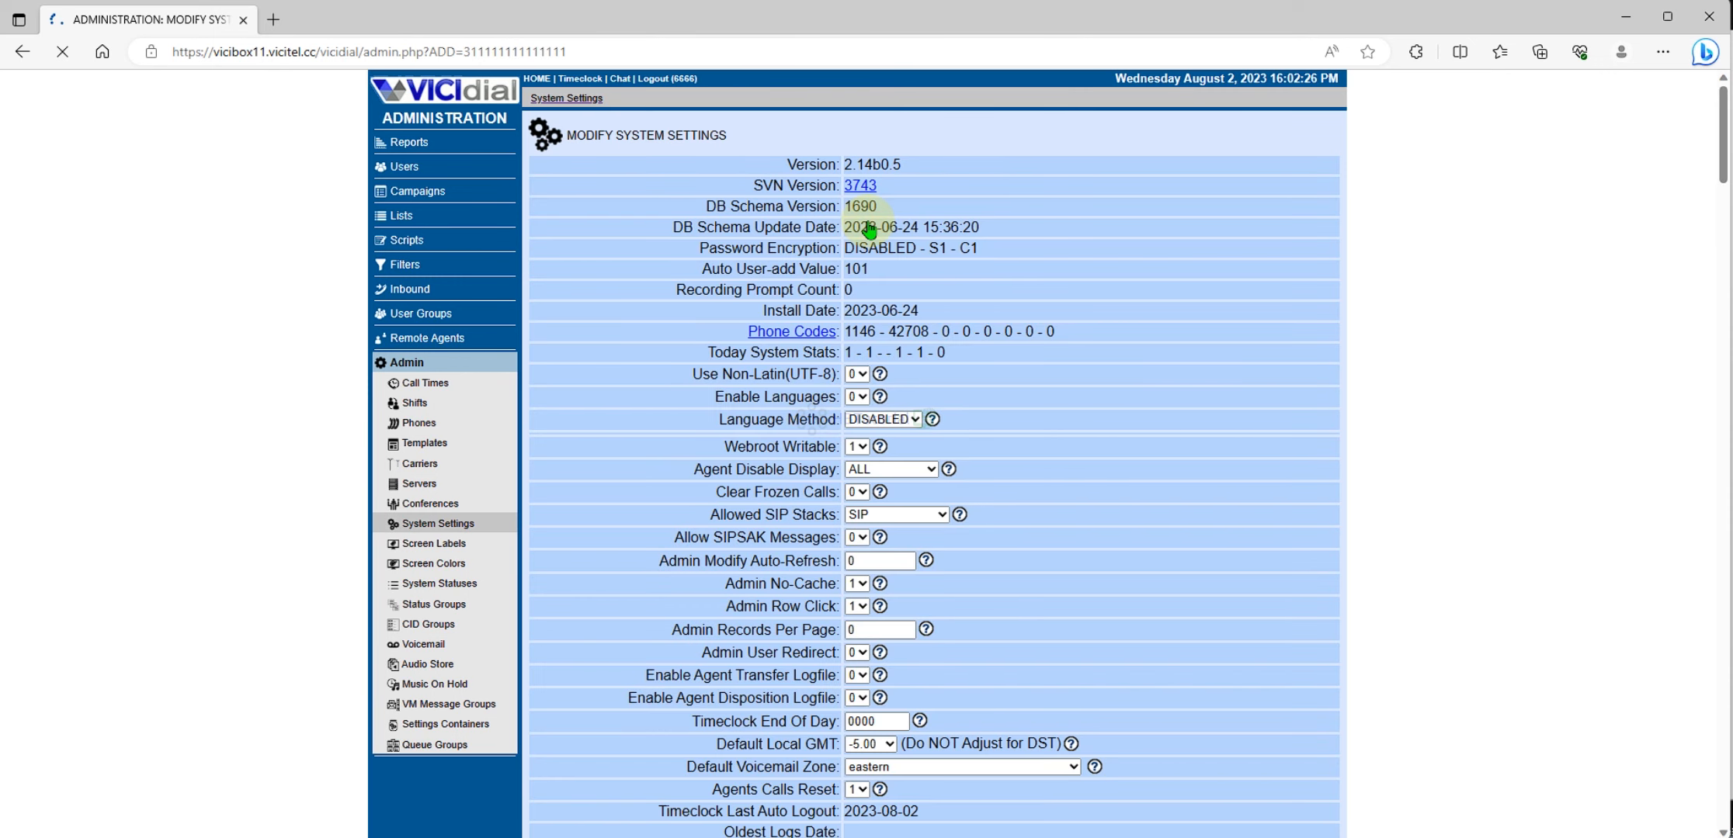
{"action": "mouse_move", "coordinate": [936, 201]}
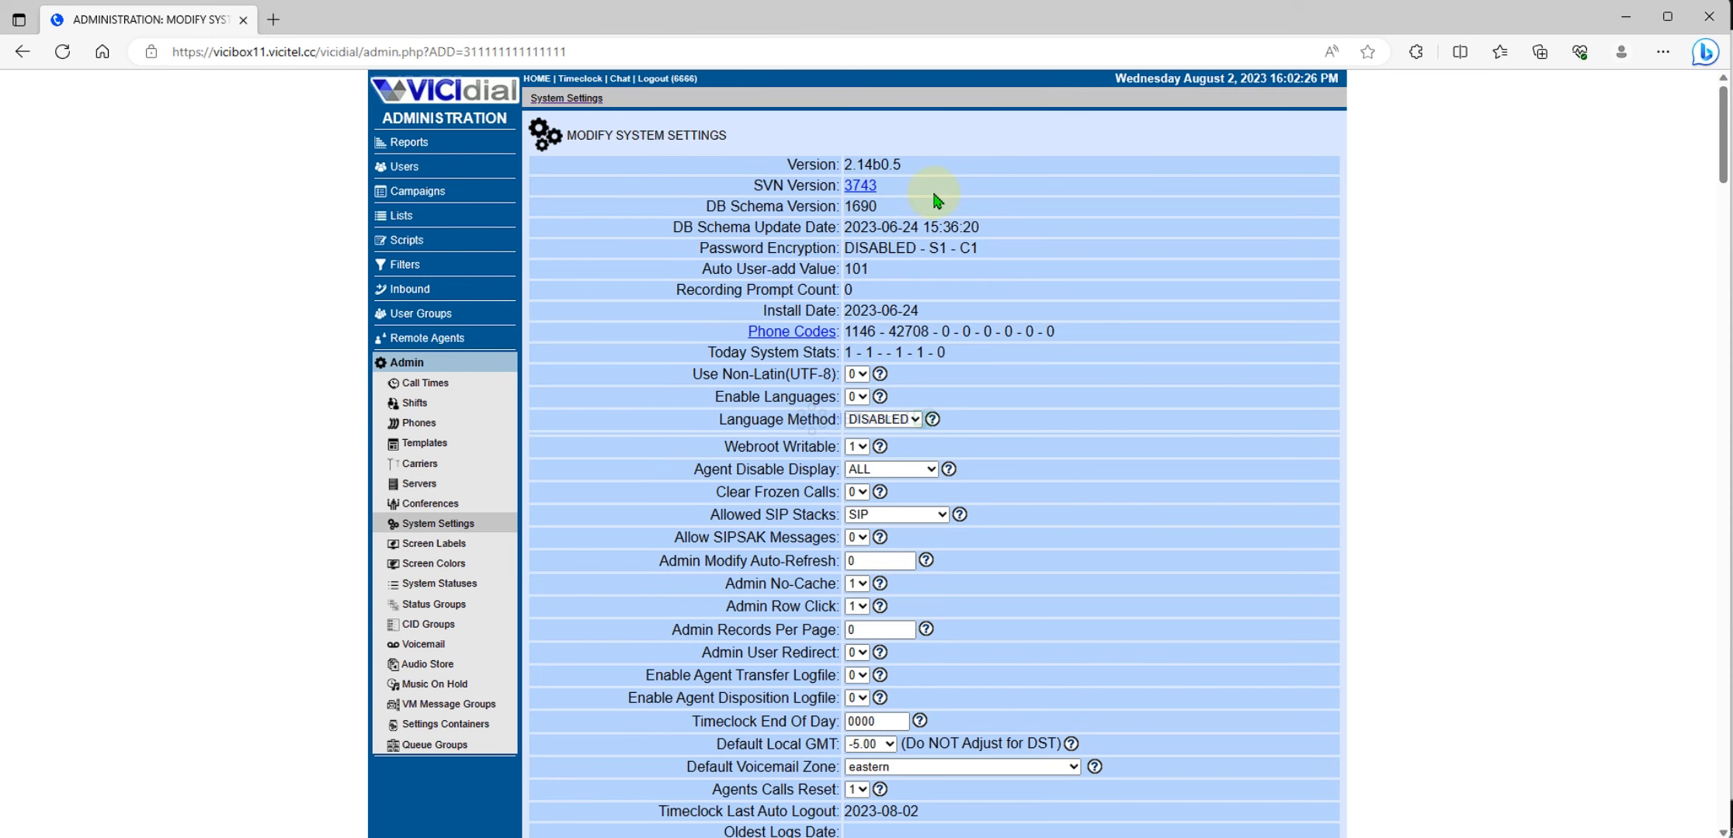
{"action": "mouse_move", "coordinate": [1219, 438]}
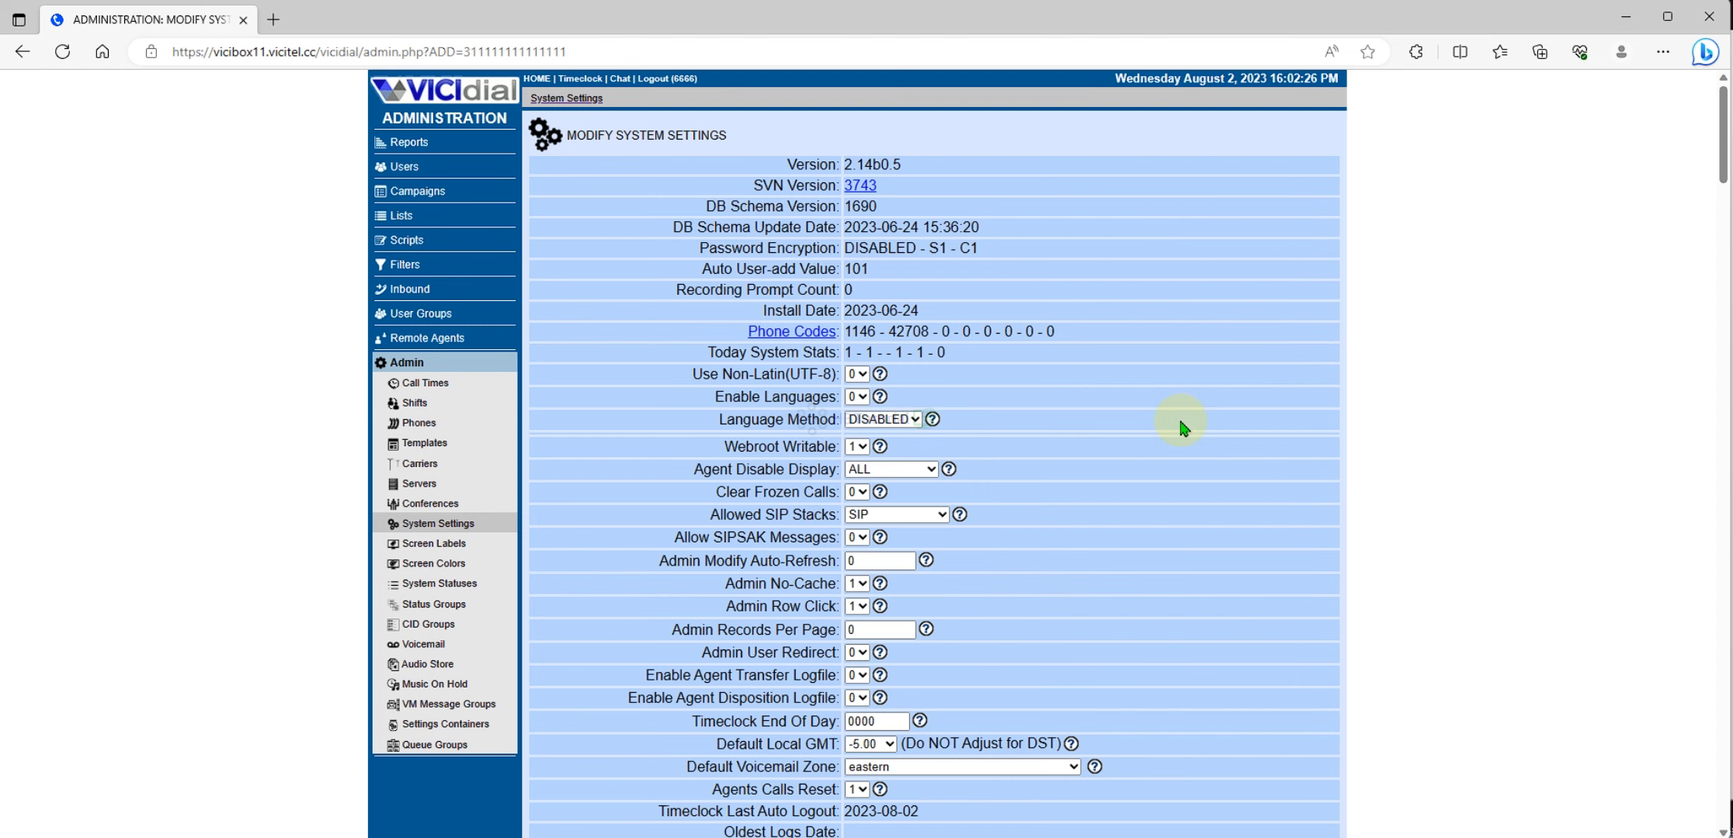
{"action": "scroll", "scroll_direction": "down", "scroll_amount": 3}
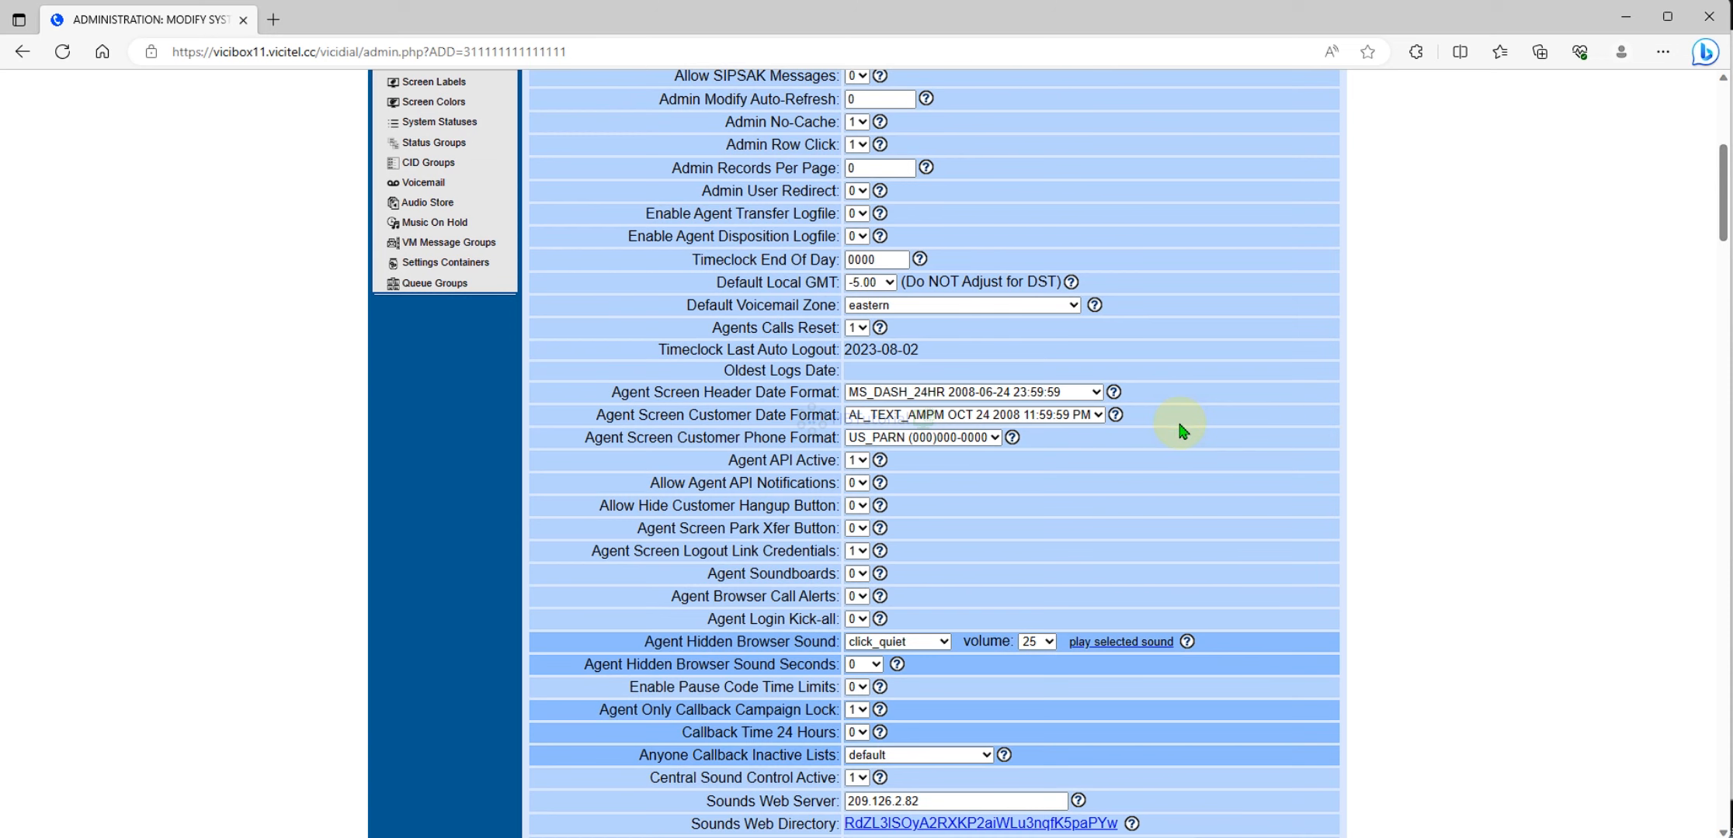
{"action": "scroll", "scroll_direction": "down", "scroll_amount": 3}
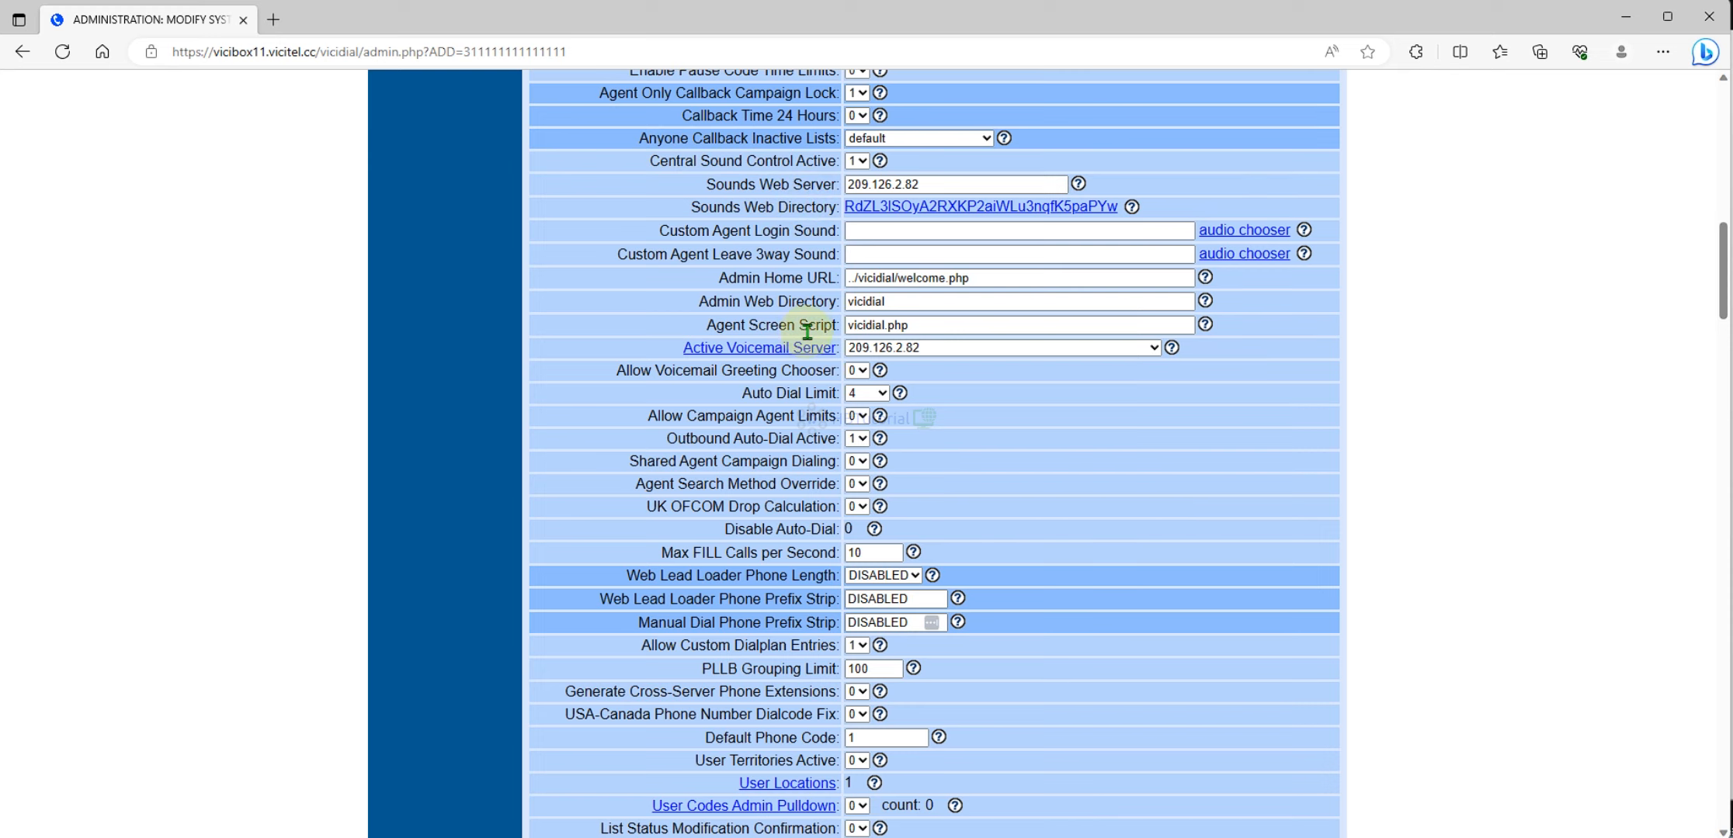
{"action": "mouse_move", "coordinate": [735, 224]}
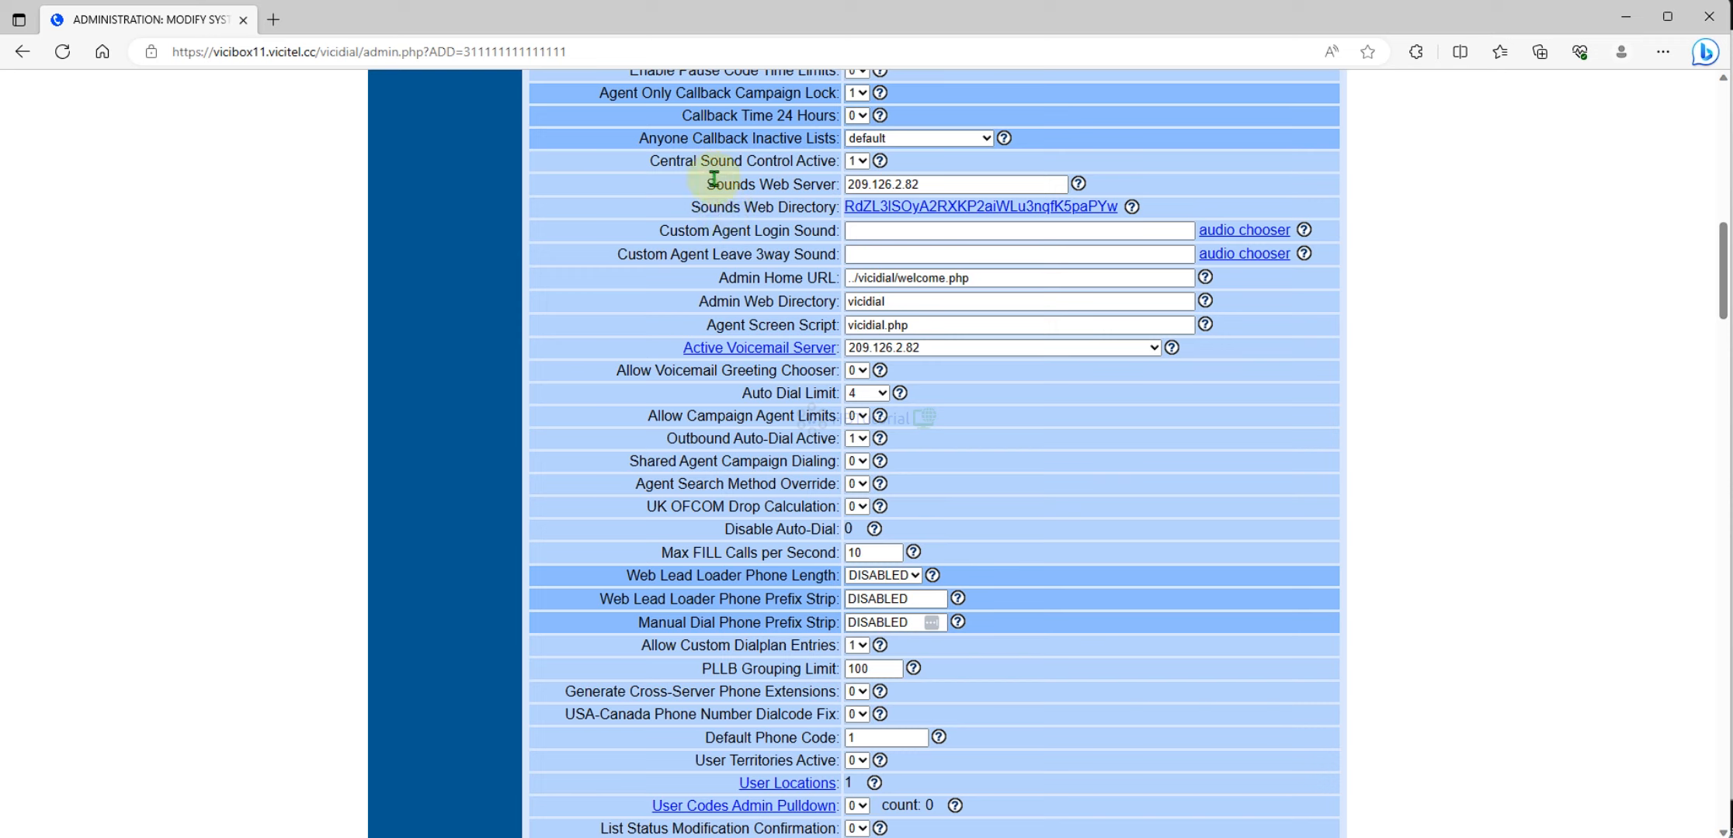
{"action": "mouse_move", "coordinate": [783, 208]}
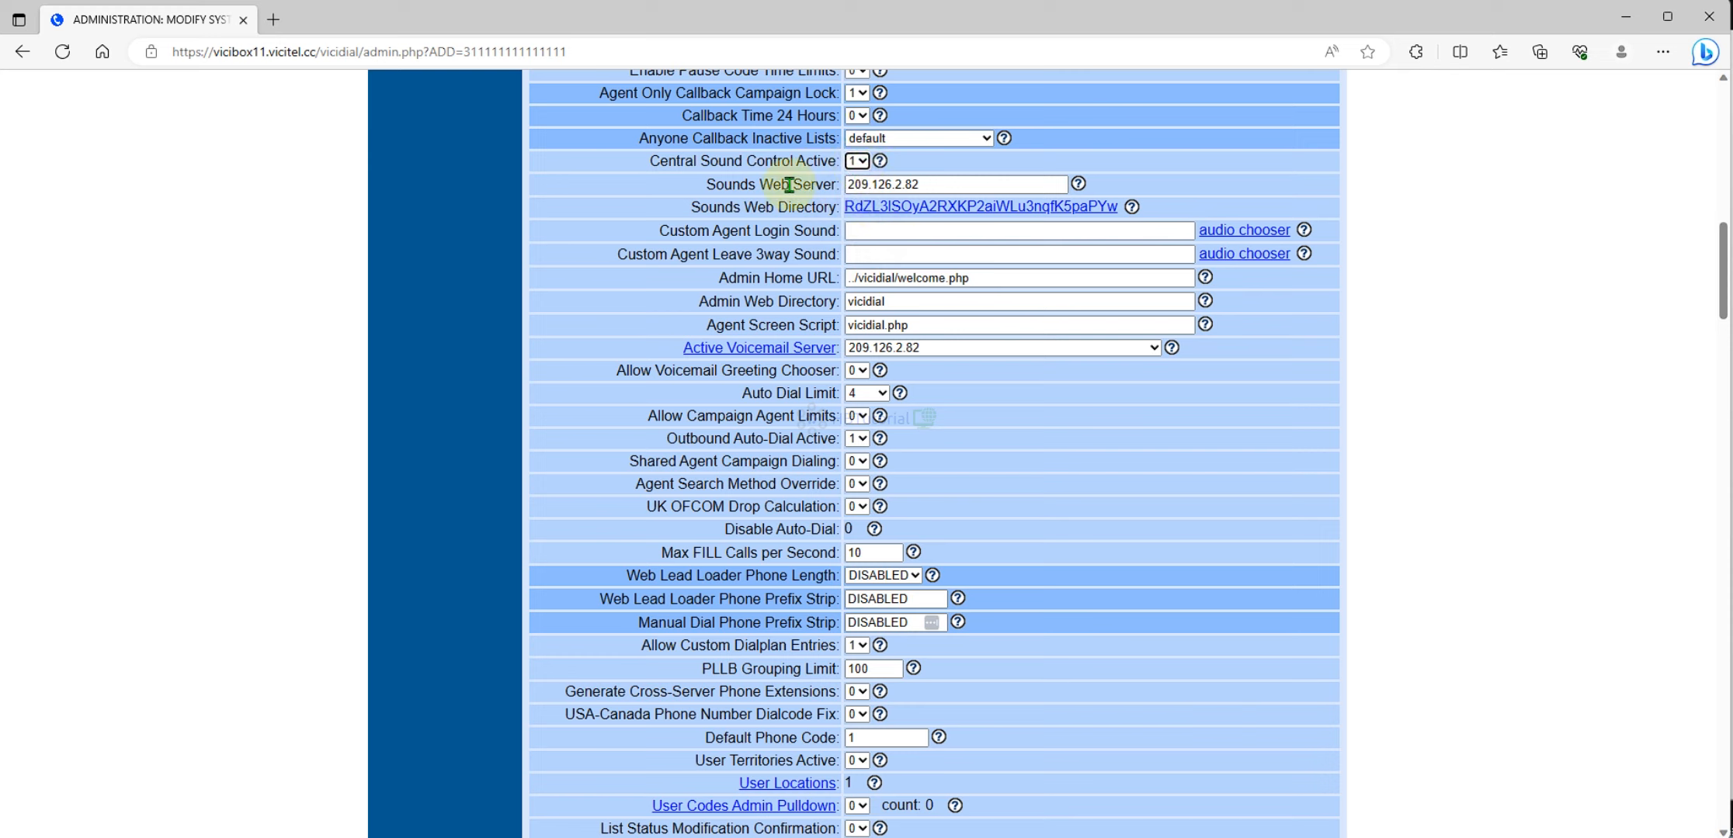
Review the Sounds Web Server address and Active Voicemail Server entries.
{"action": "double_click", "coordinate": [773, 184]}
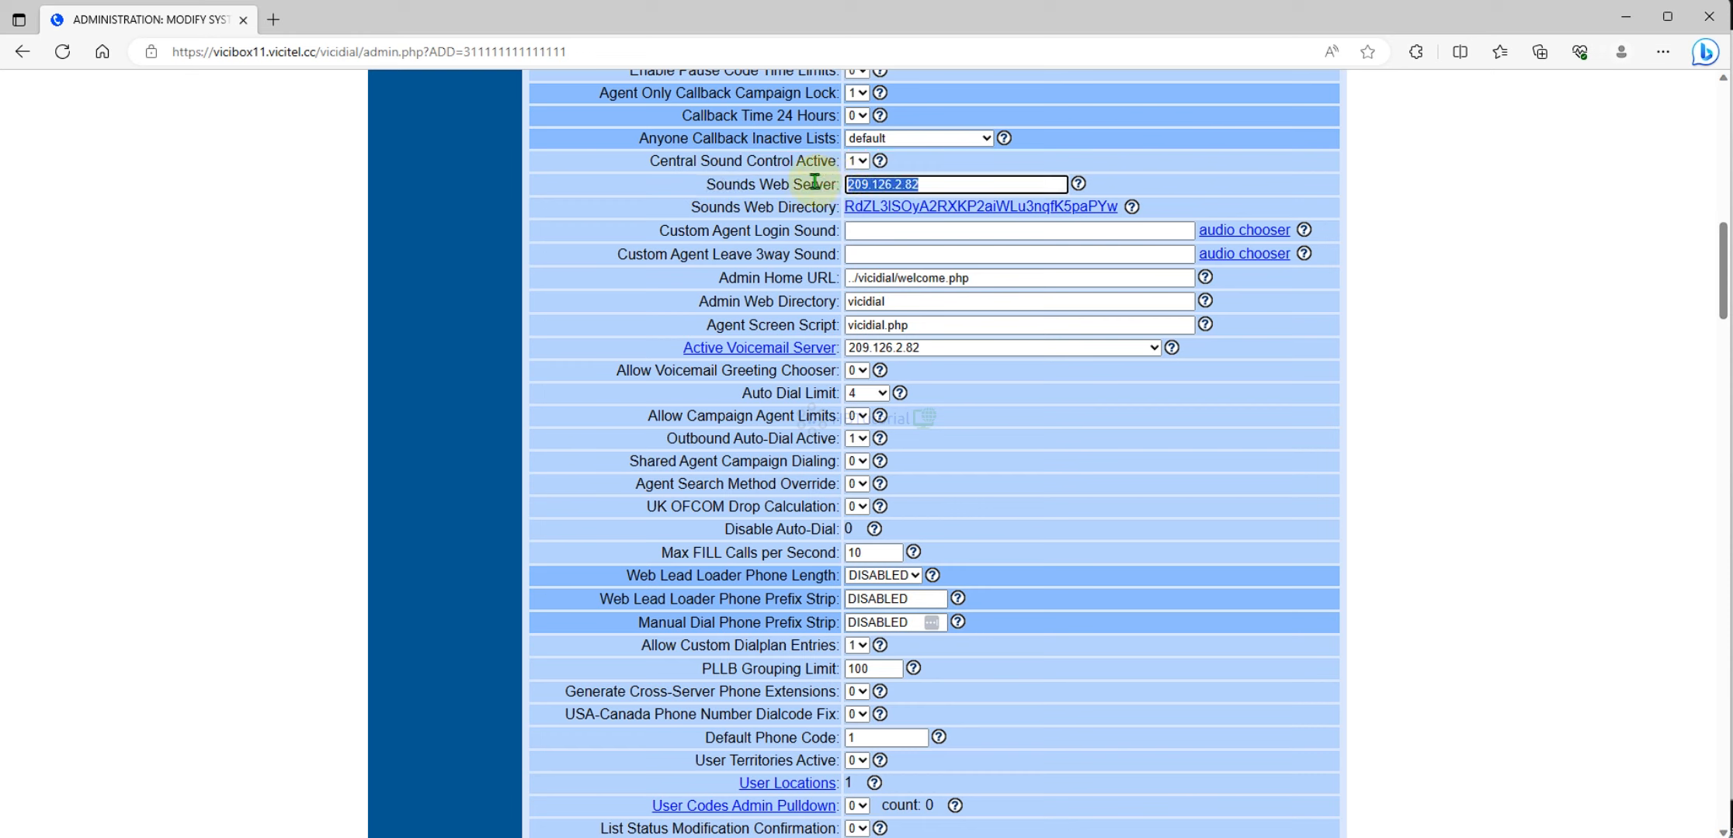
{"action": "mouse_move", "coordinate": [1242, 197]}
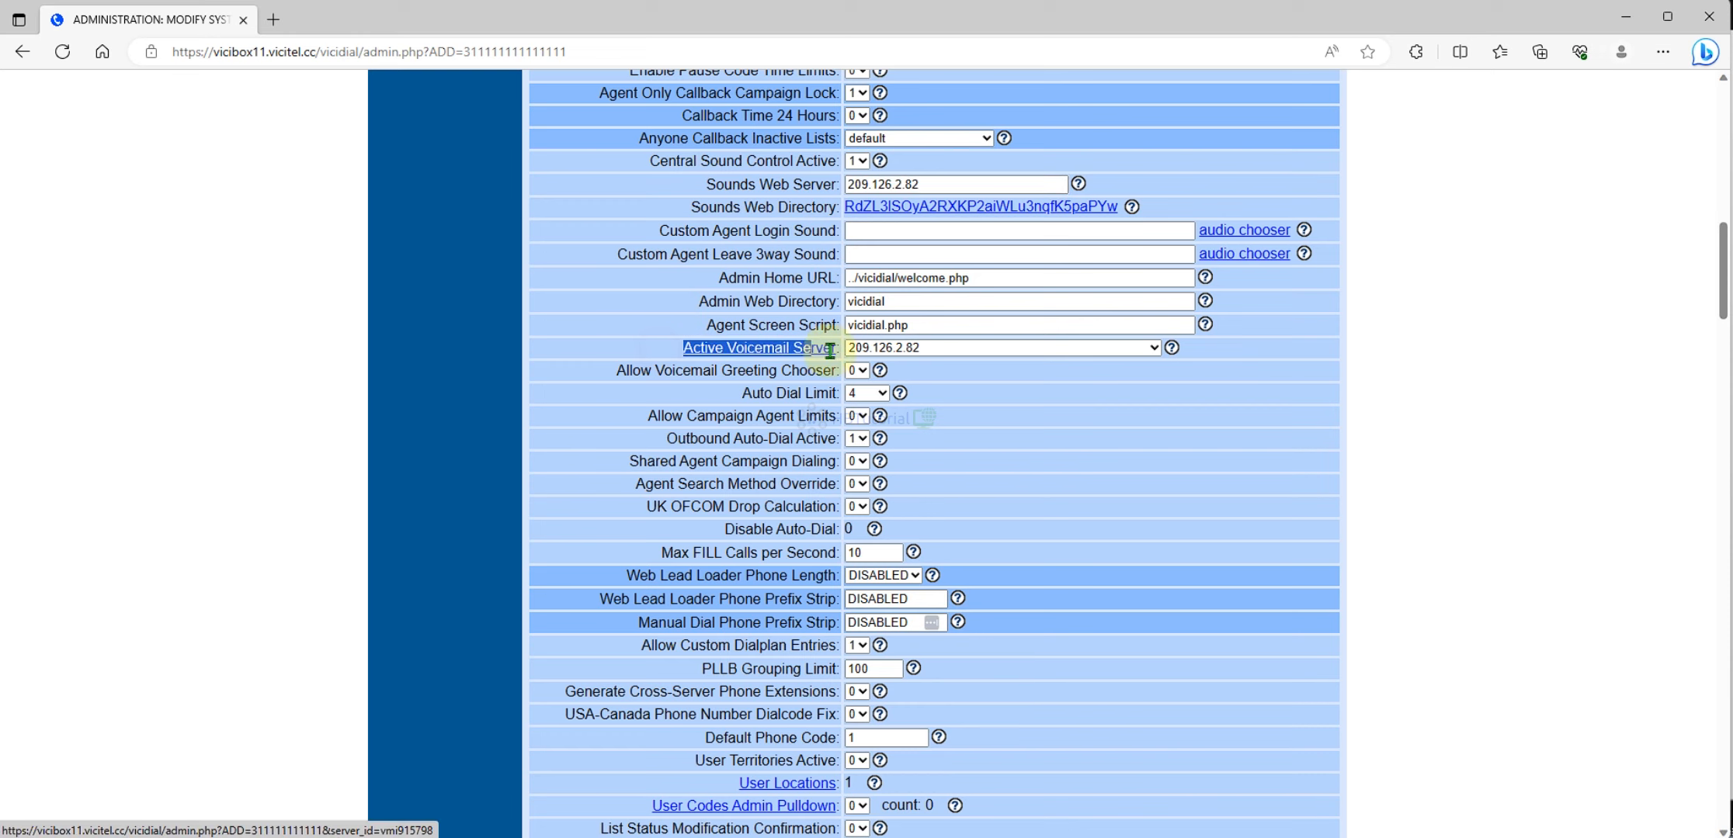
{"action": "left_click", "coordinate": [1000, 347]}
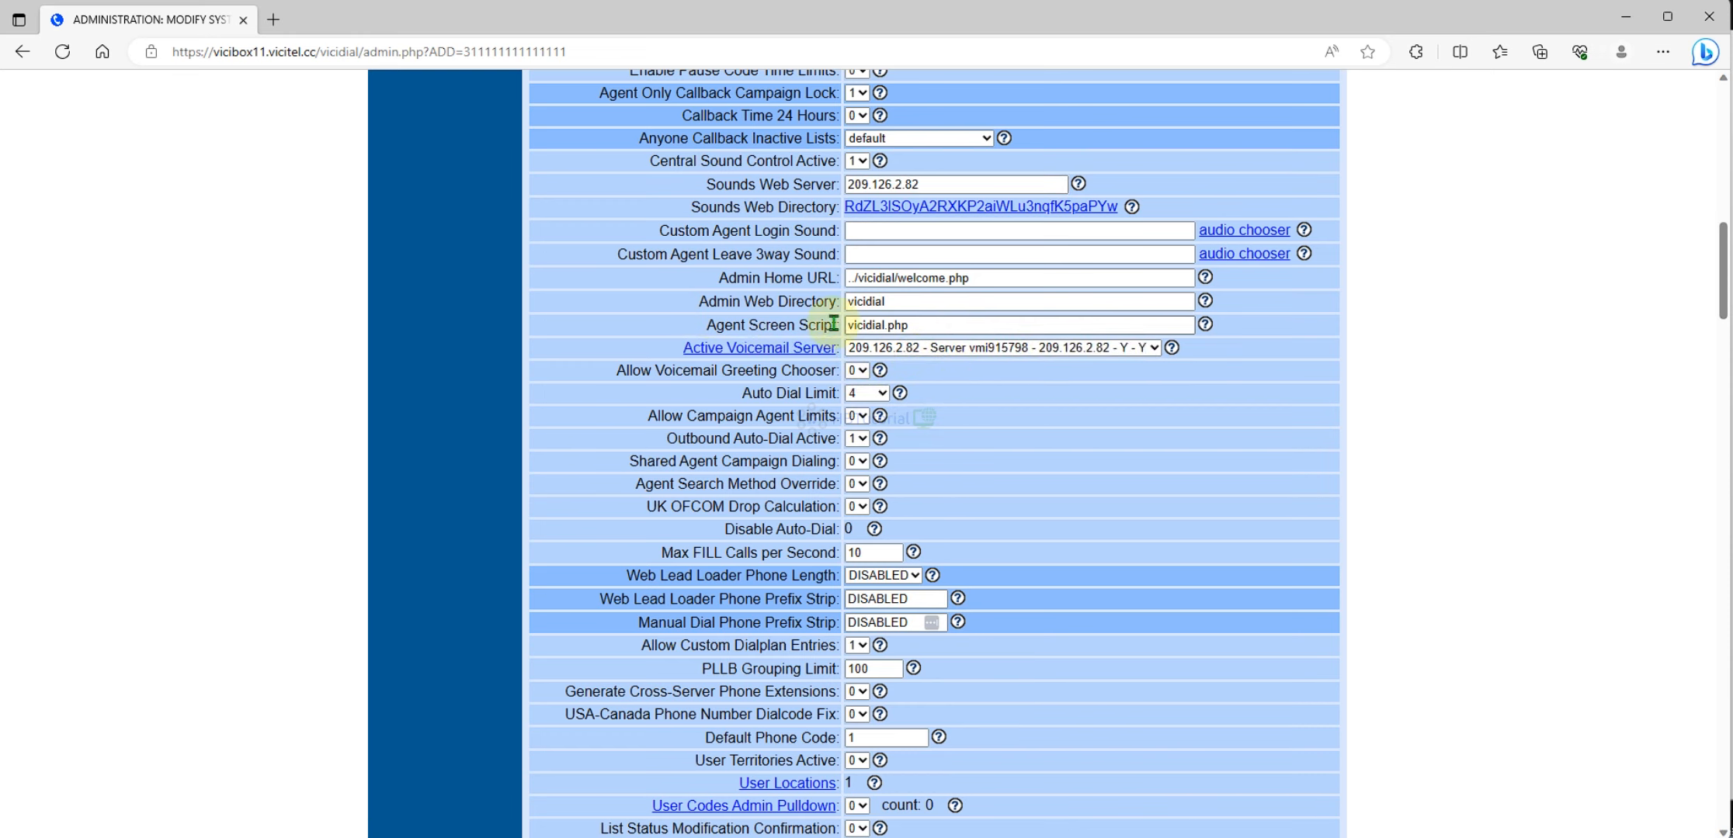
{"action": "scroll", "scroll_direction": "down", "scroll_amount": 3}
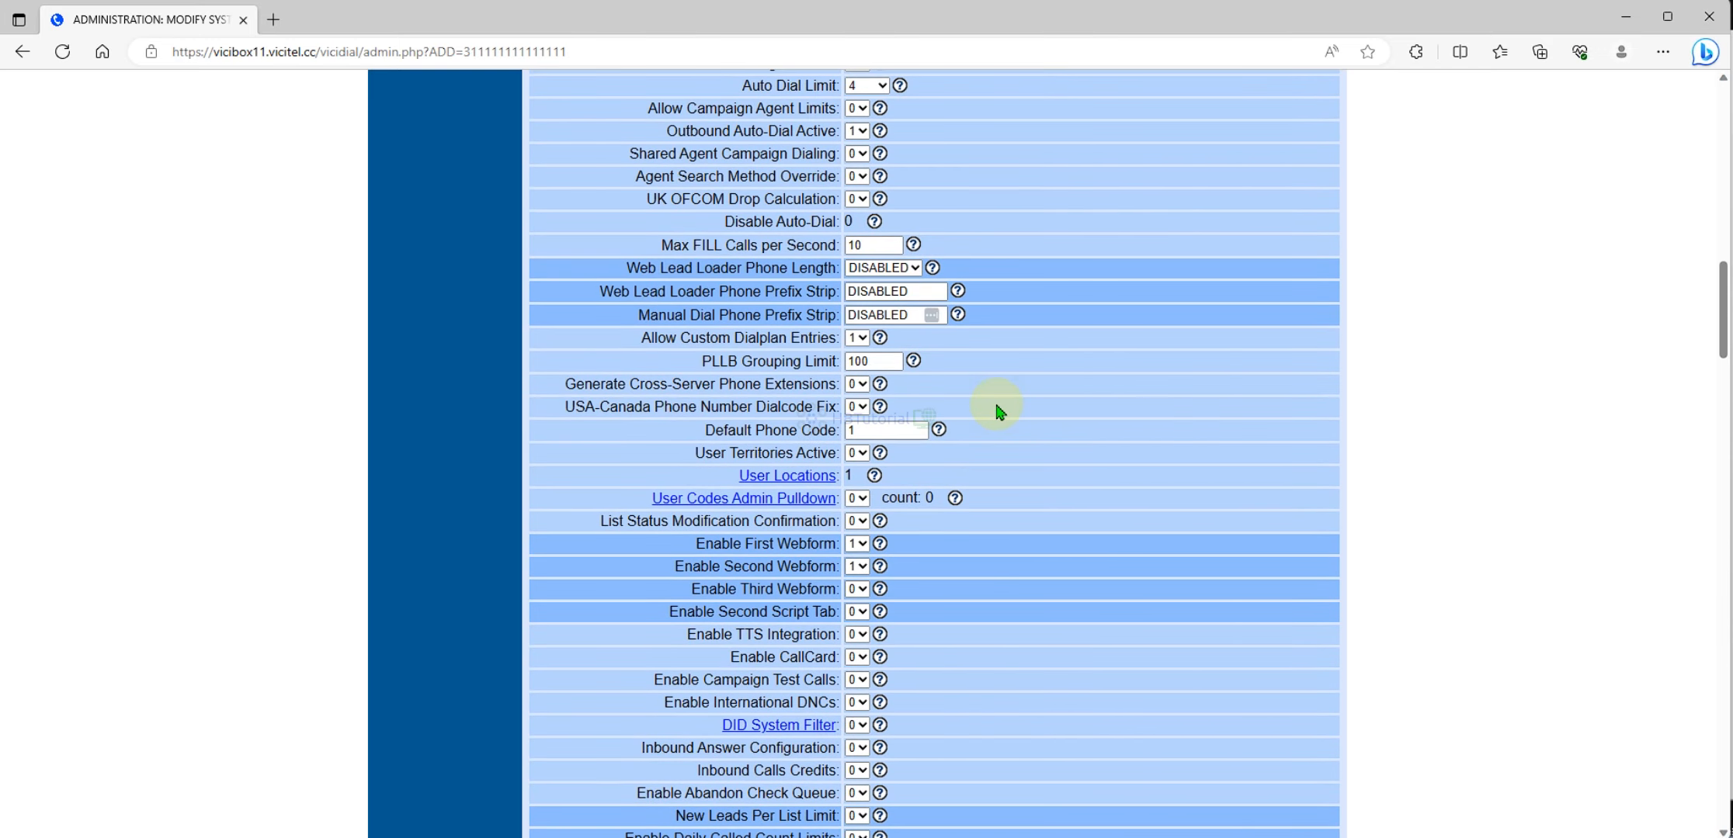
{"action": "scroll", "scroll_direction": "down", "scroll_amount": 3}
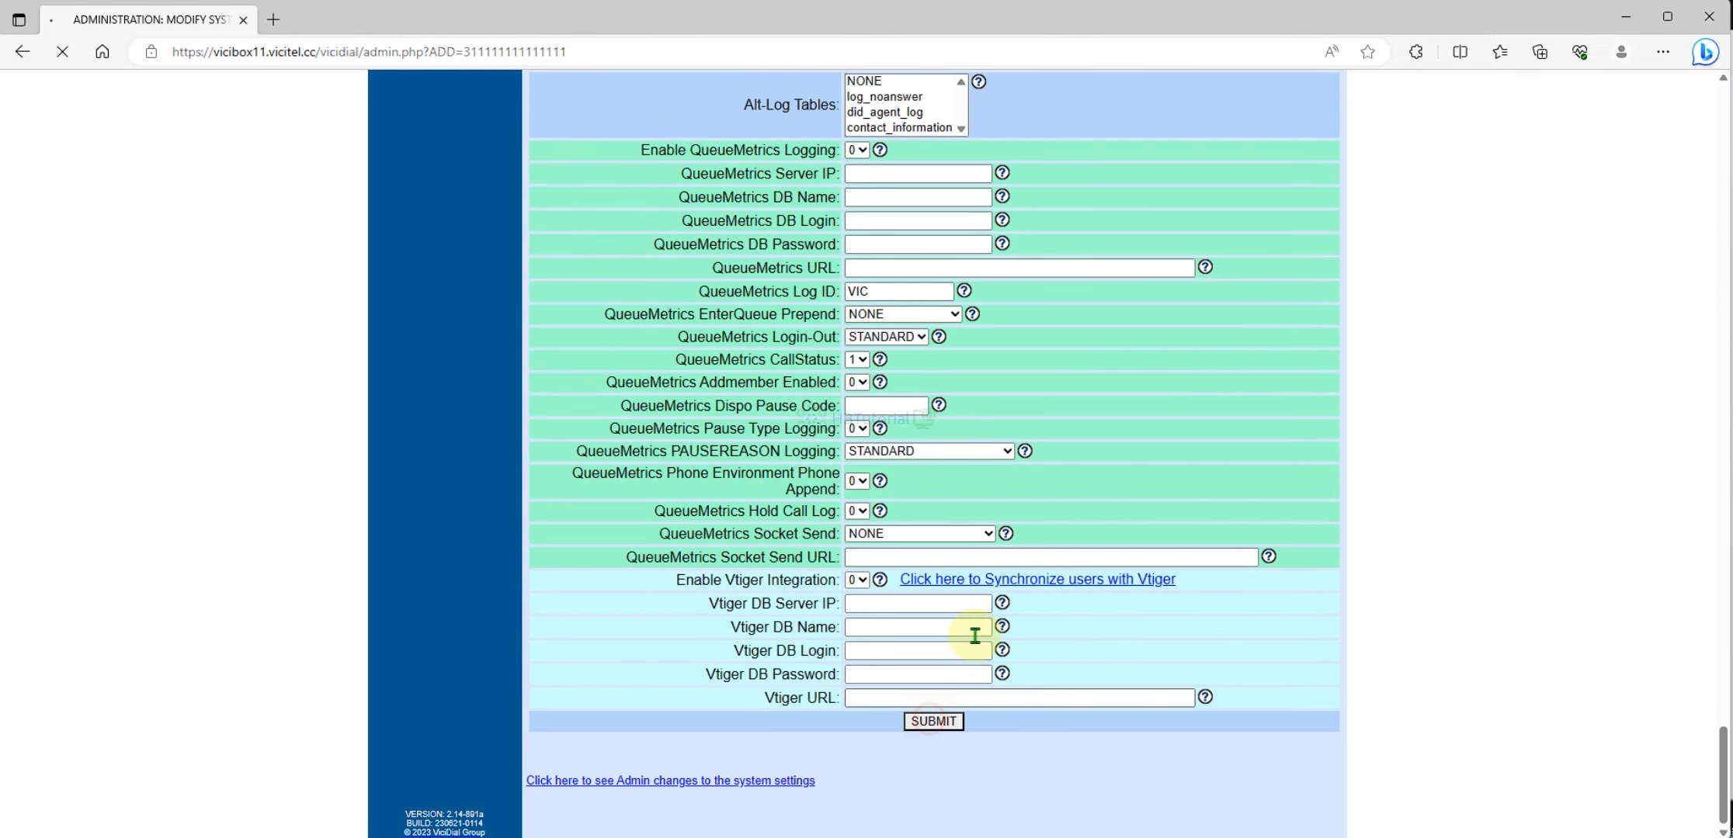
Save the system settings and view the Sounds Web Directory listing past the certificate warning.
{"action": "left_click", "coordinate": [933, 722]}
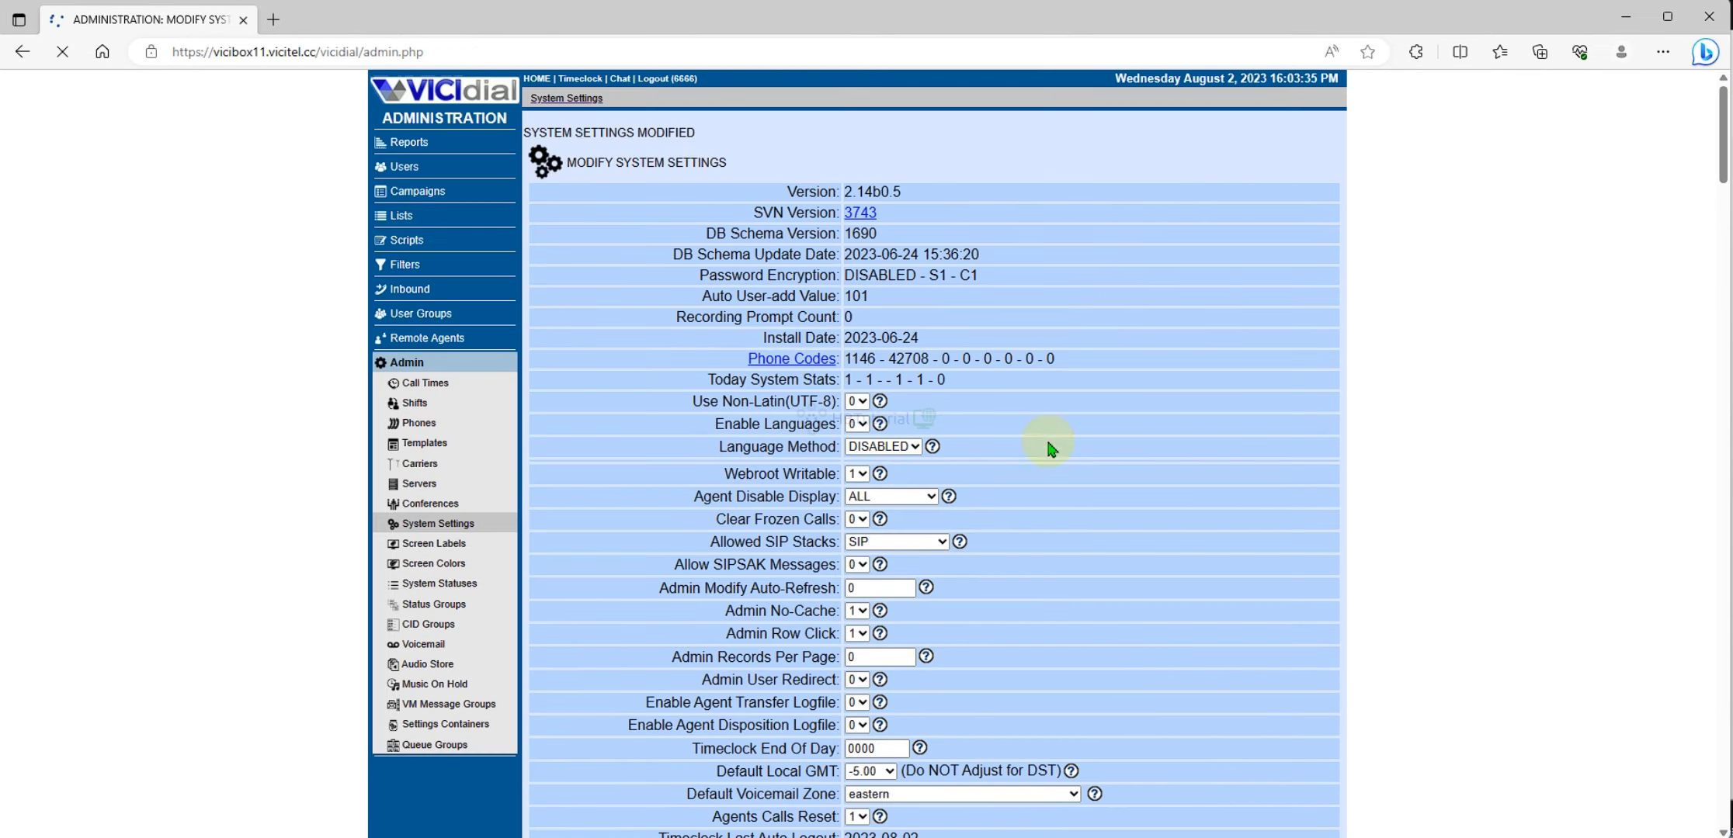
{"action": "scroll", "scroll_direction": "down", "scroll_amount": 3}
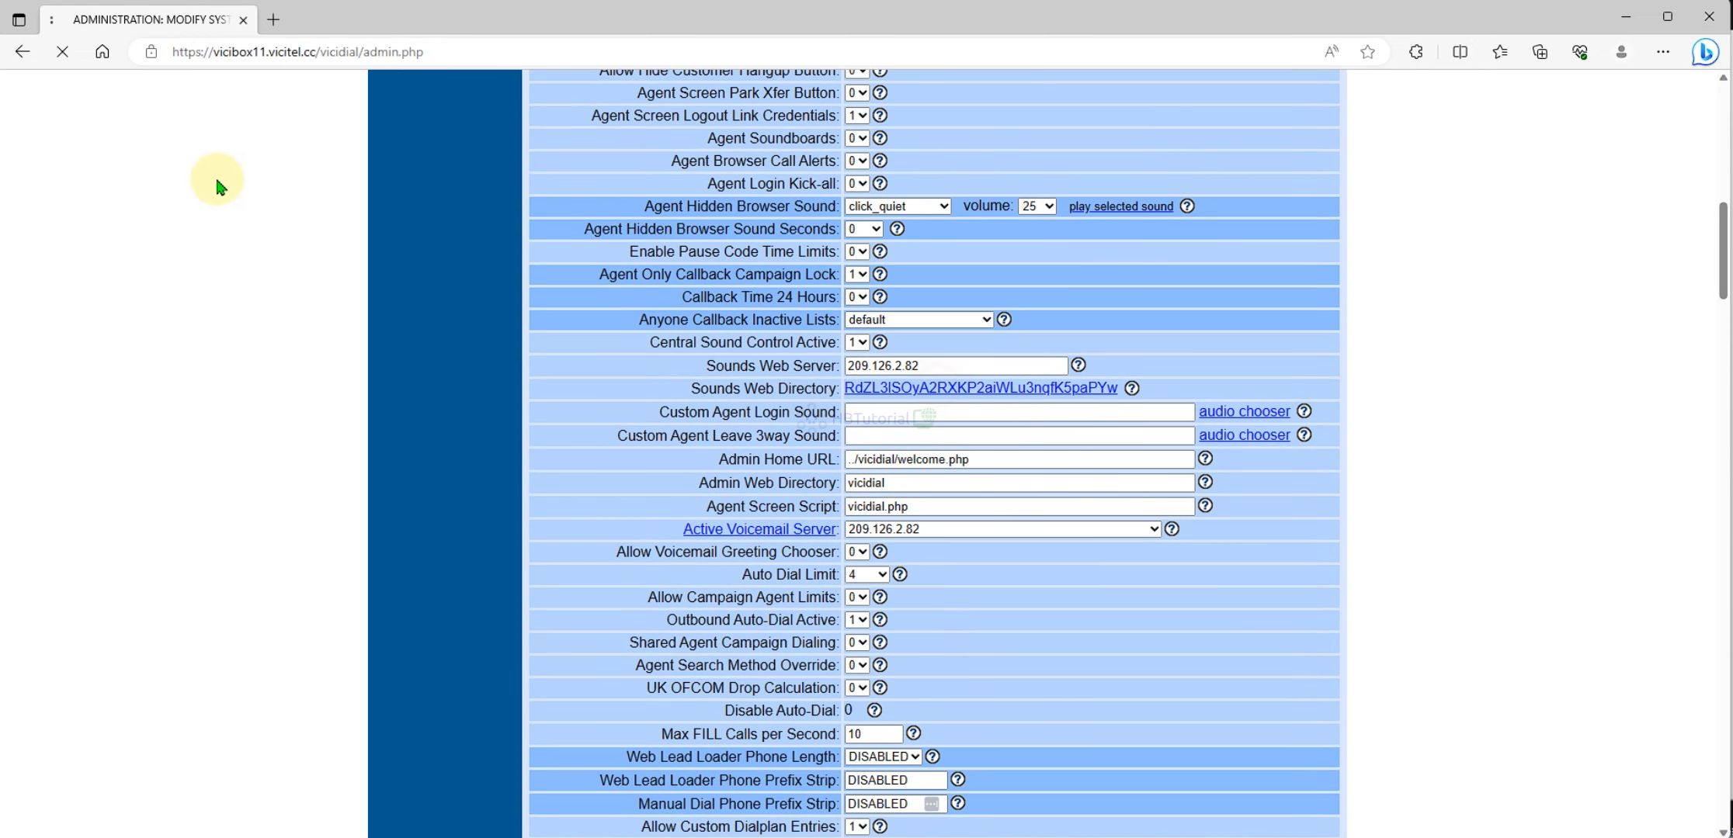
{"action": "left_click", "coordinate": [981, 389]}
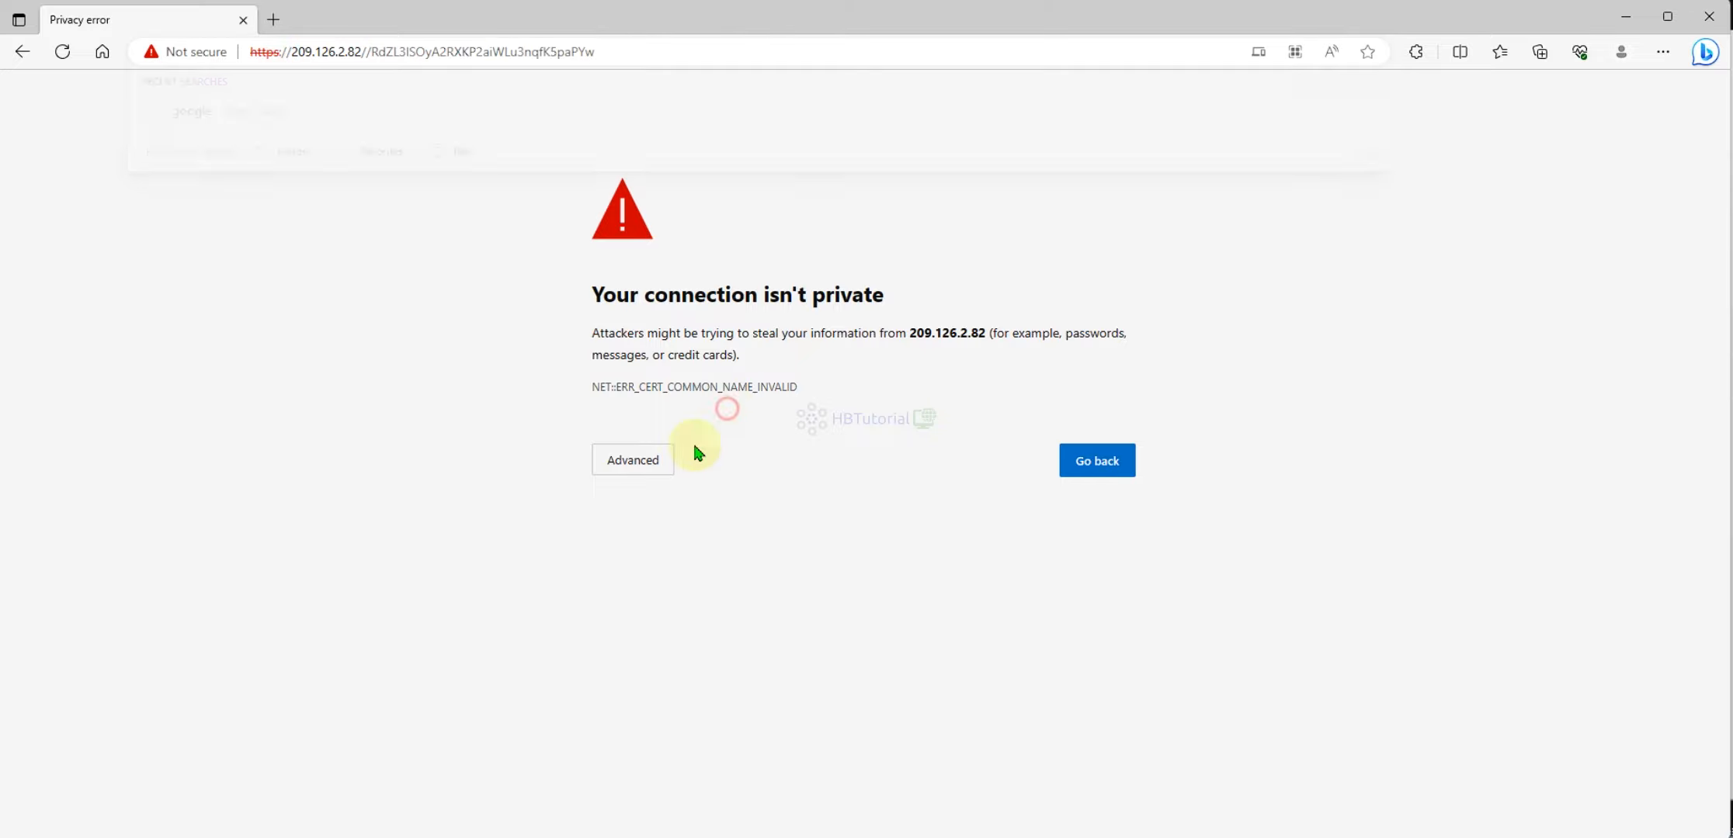
{"action": "left_click", "coordinate": [631, 459]}
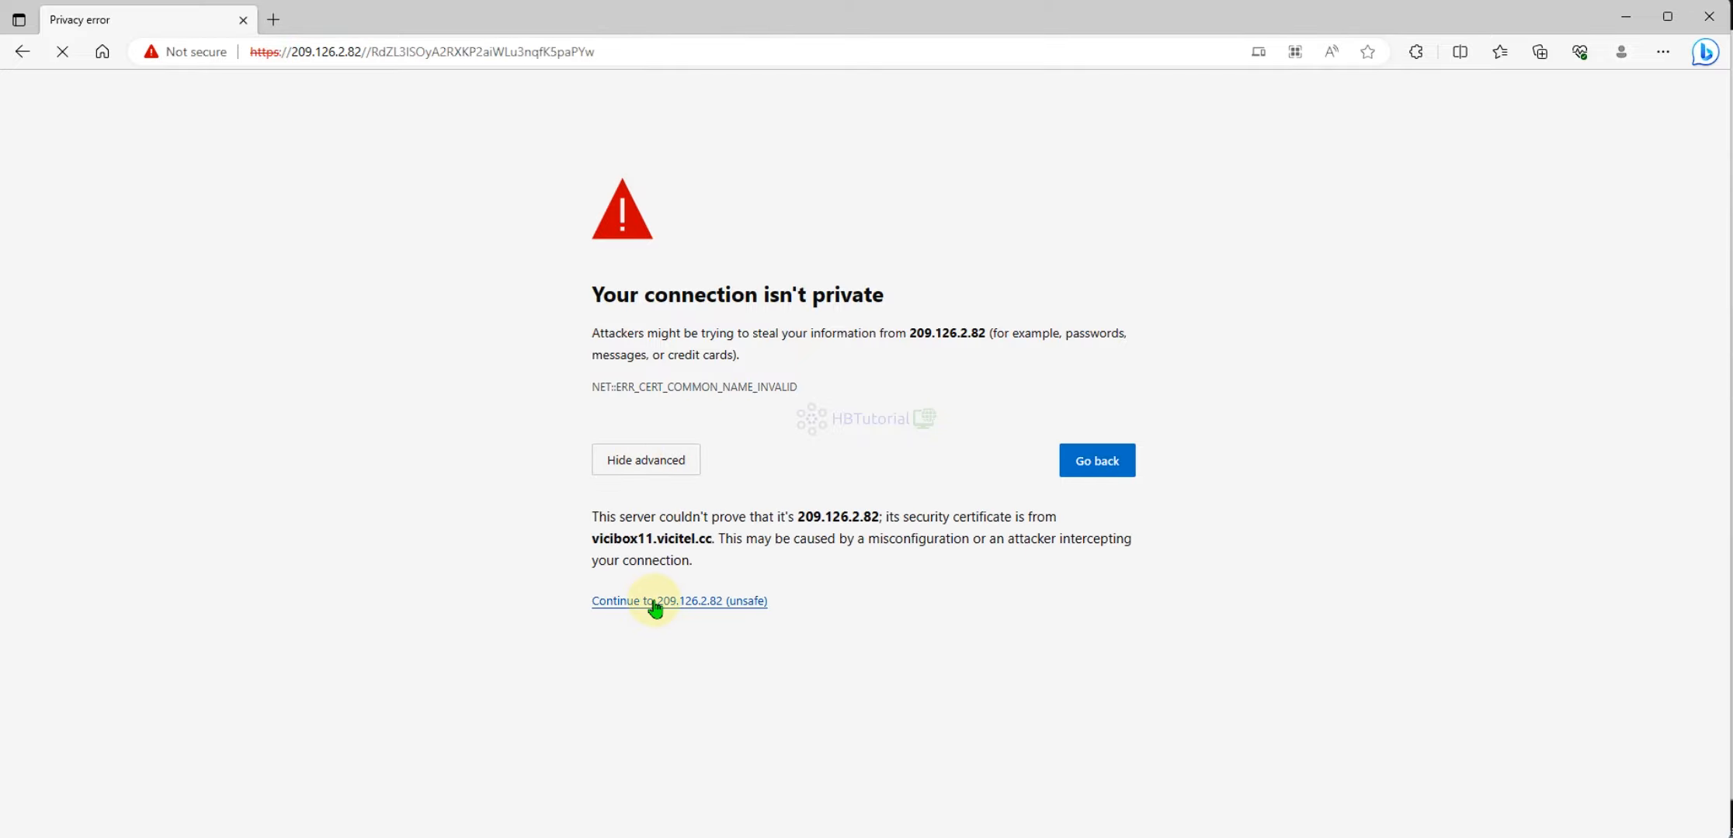
{"action": "left_click", "coordinate": [651, 601]}
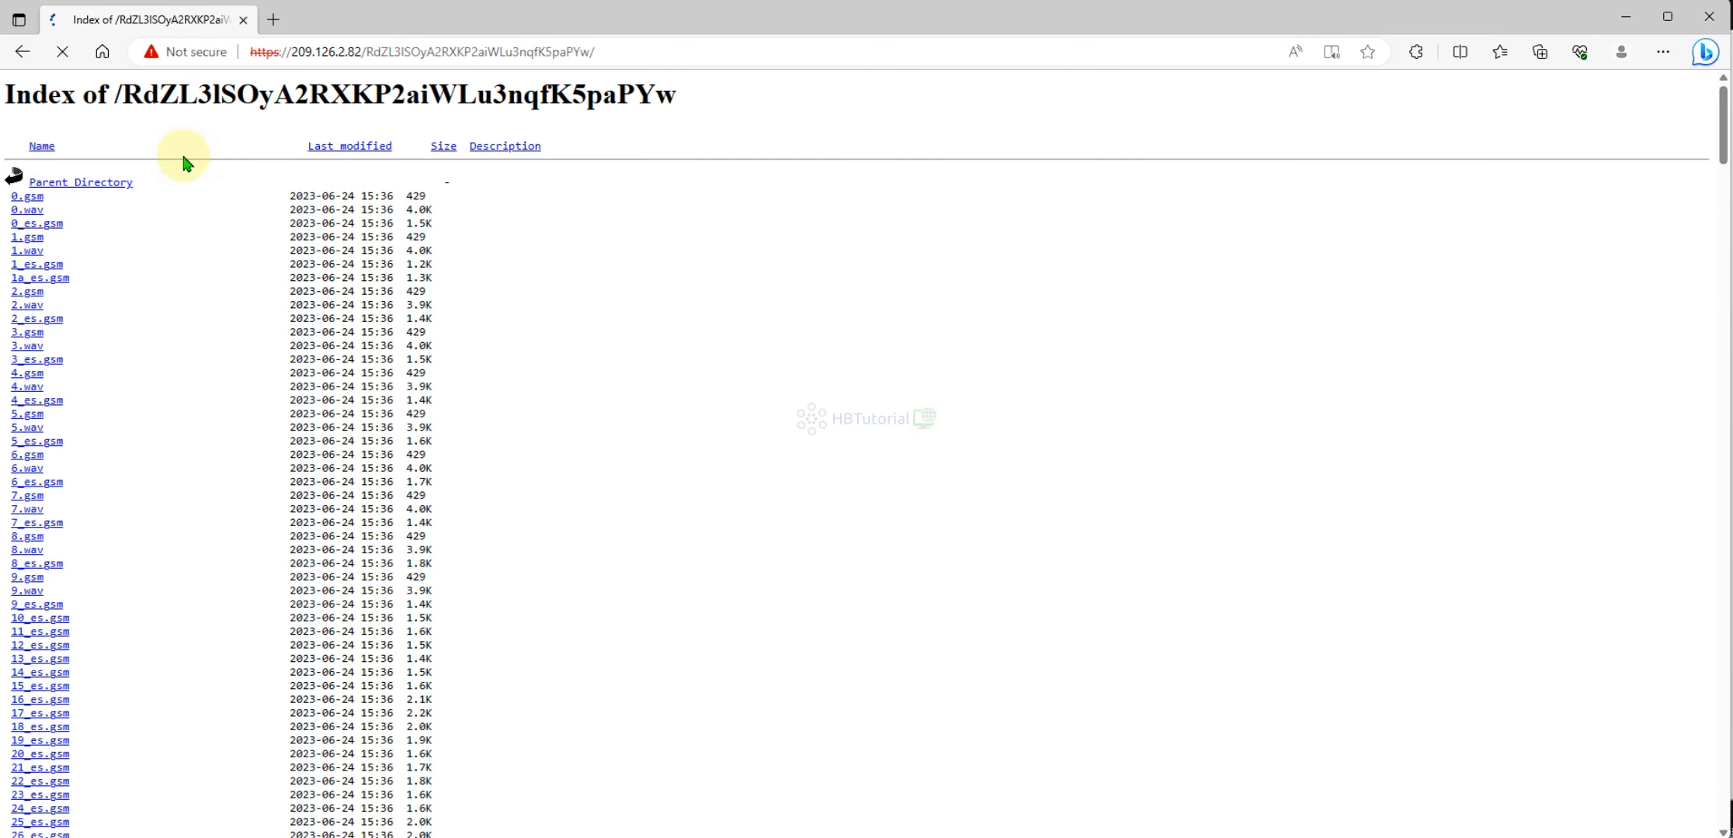
Return to the system settings page and select the server's domain in the address bar.
{"action": "left_click", "coordinate": [20, 51]}
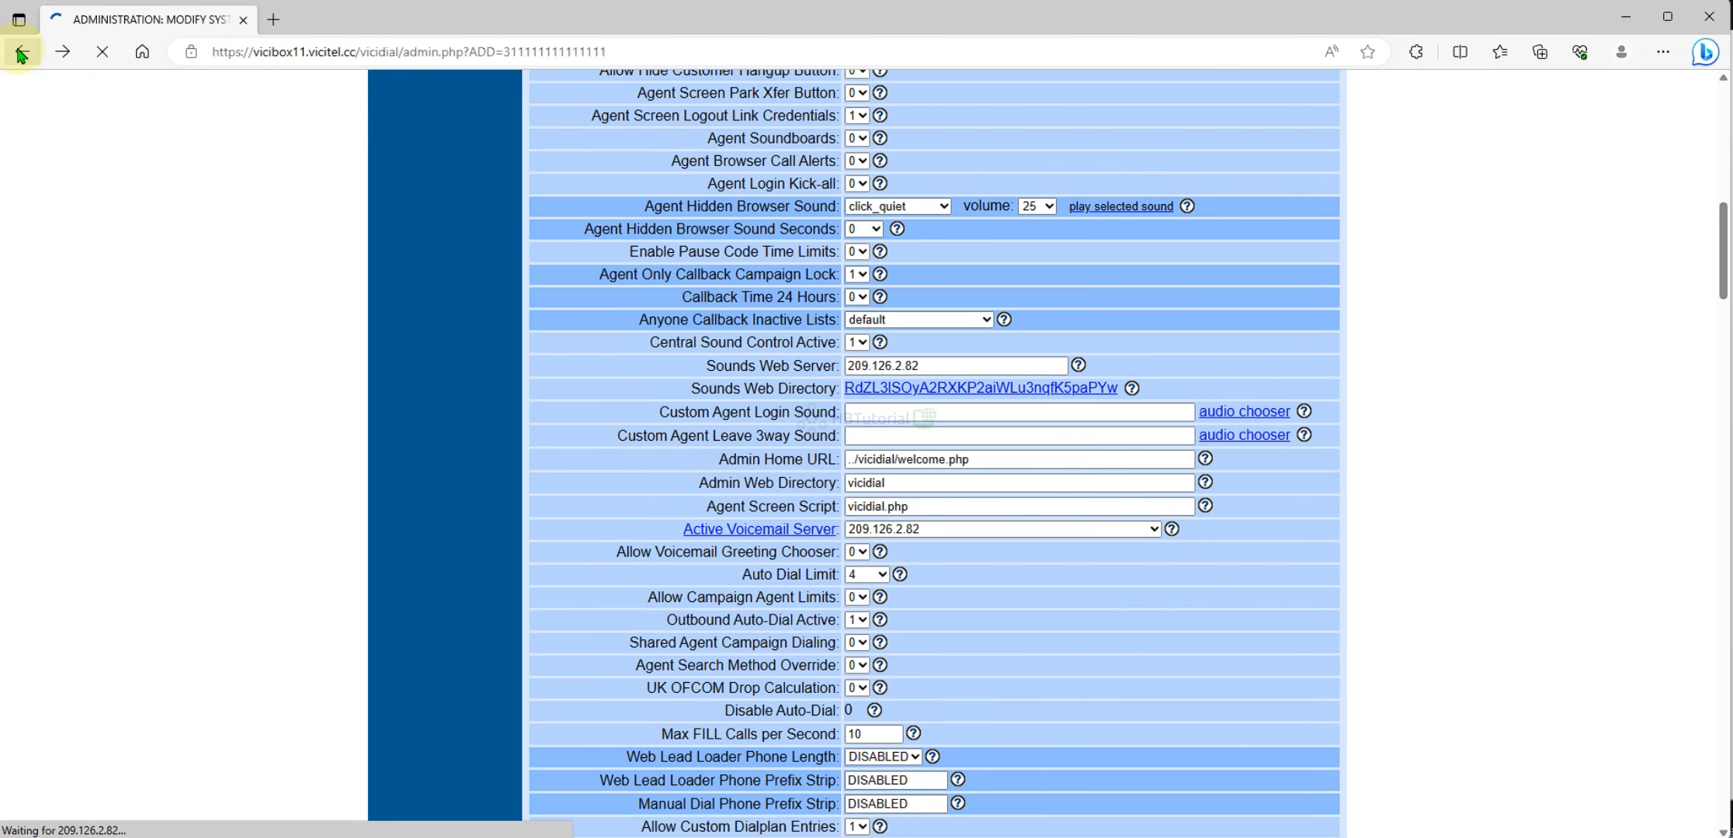
{"action": "left_click", "coordinate": [21, 51]}
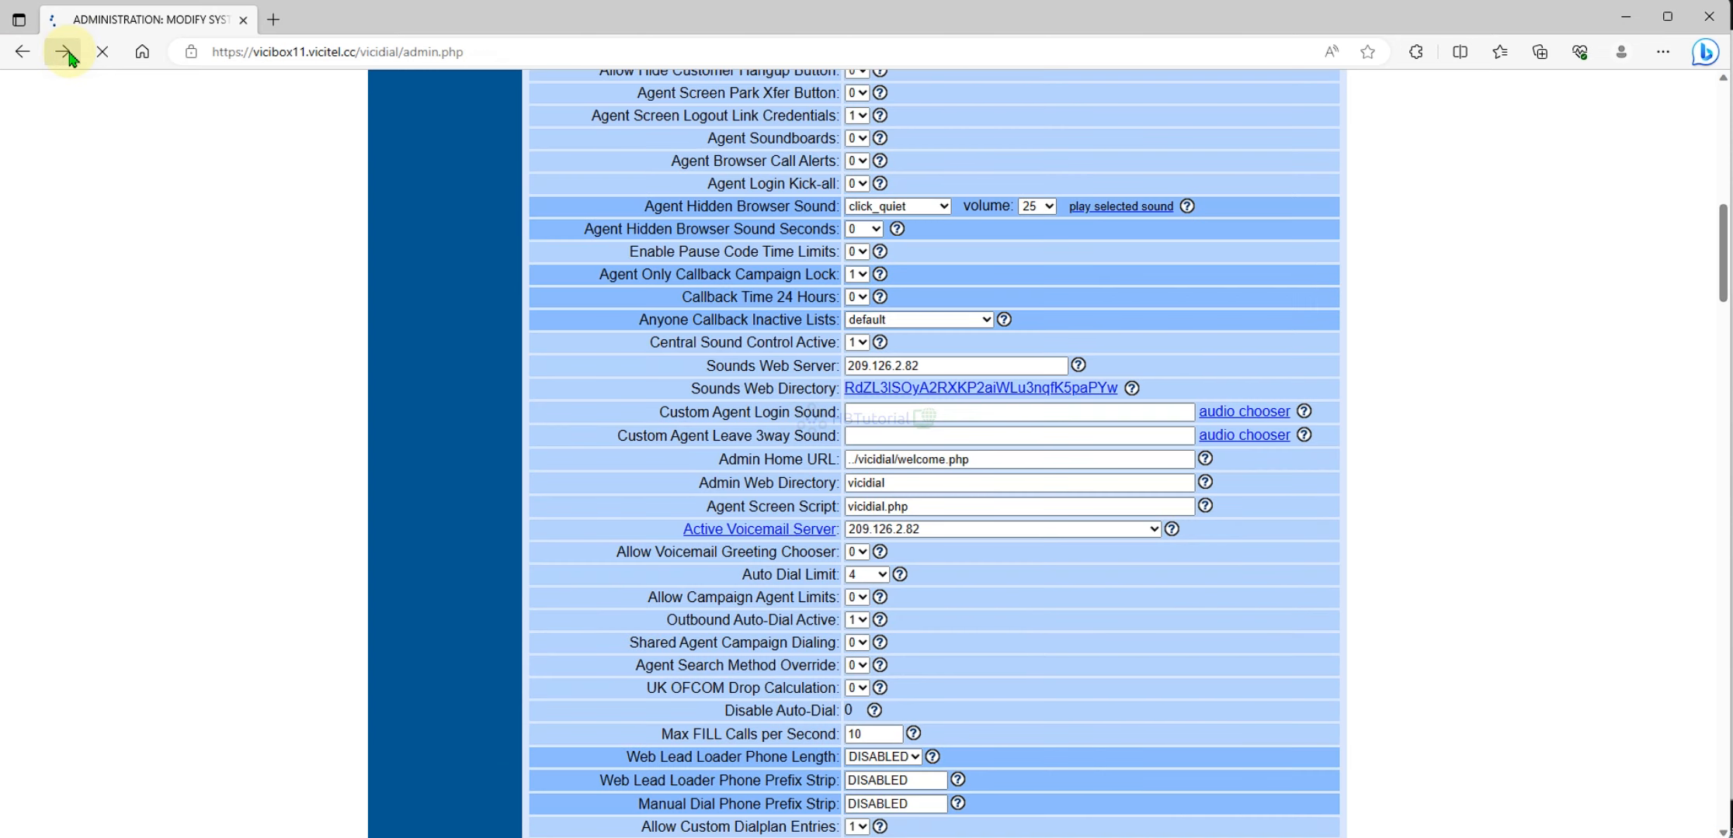
{"action": "left_click", "coordinate": [397, 51]}
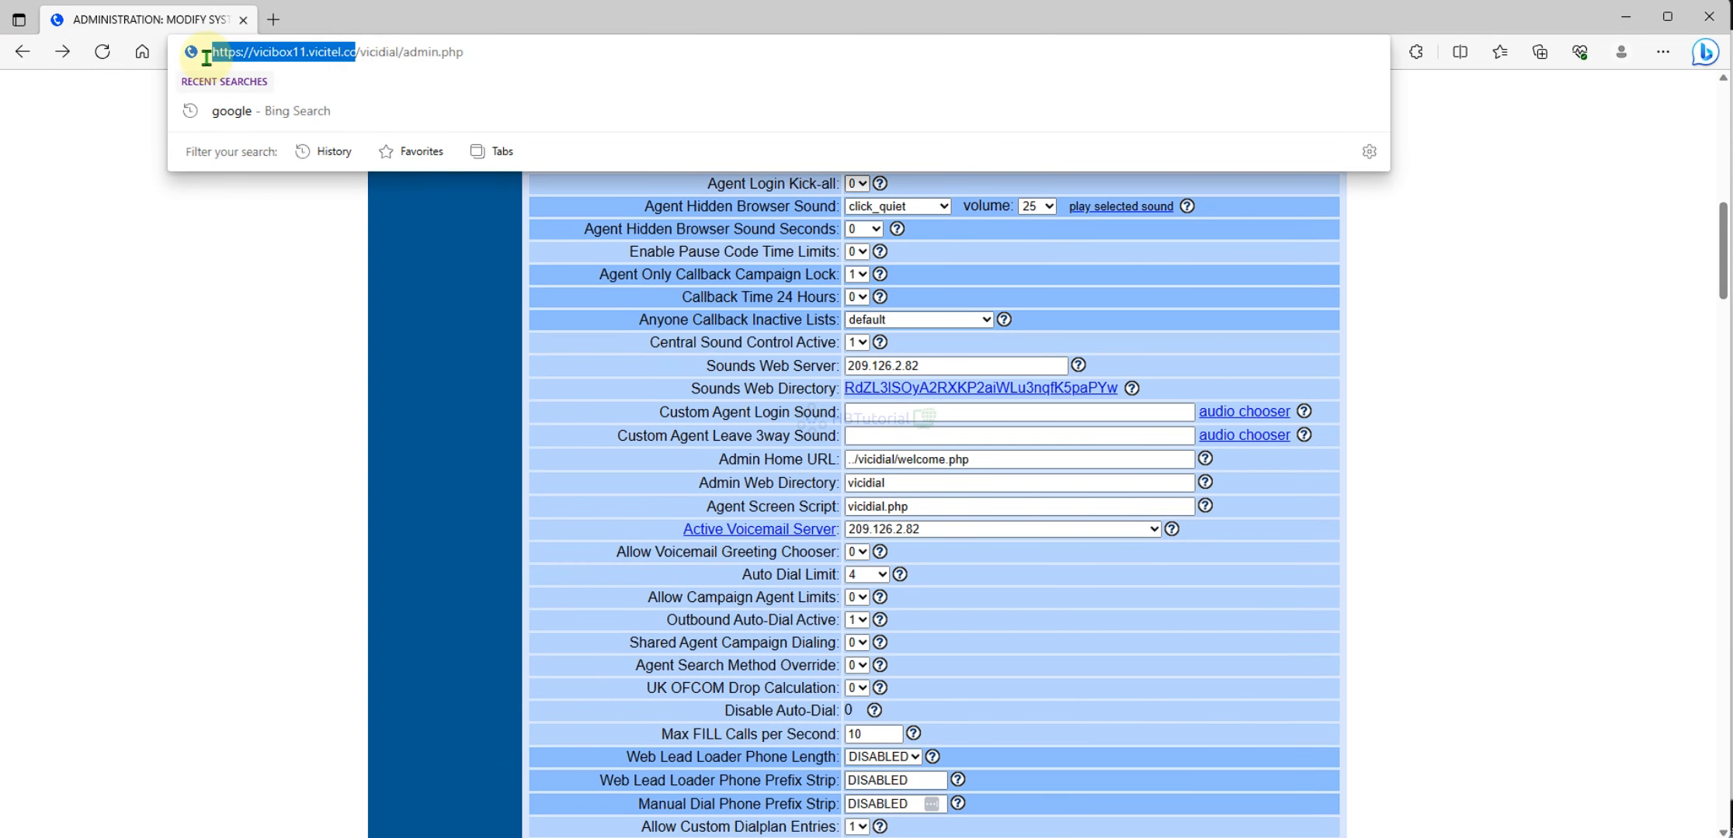
{"action": "left_click", "coordinate": [953, 365]}
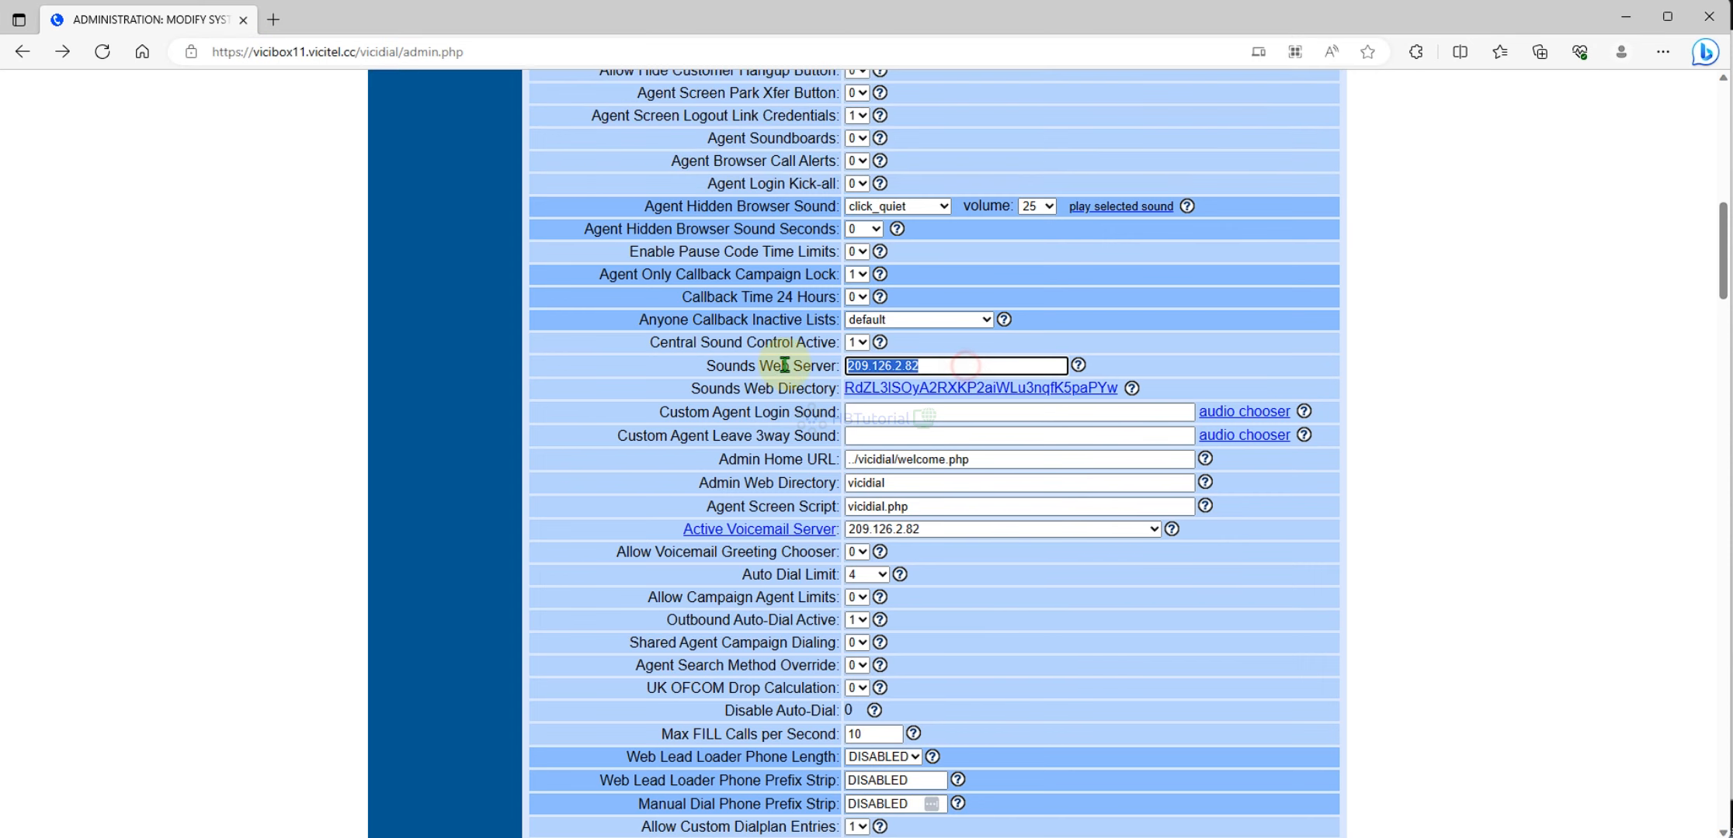
{"action": "type", "text": "https://vicibox11.vicitel.cc"}
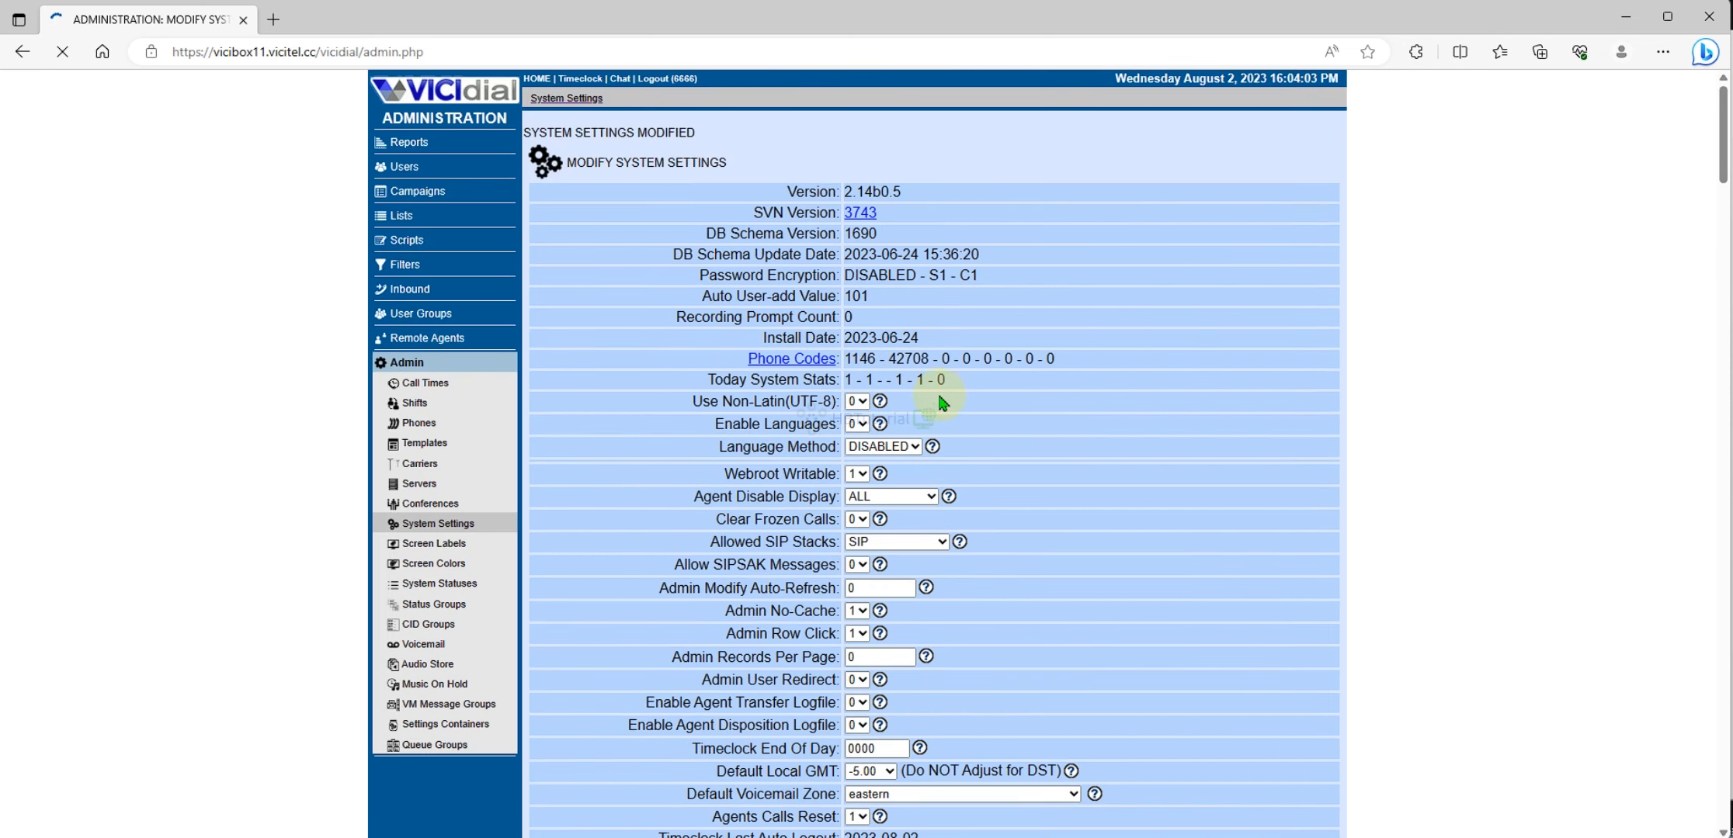
View the sounds directory listing in a new tab, then return to the settings tab.
{"action": "right_click", "coordinate": [983, 388]}
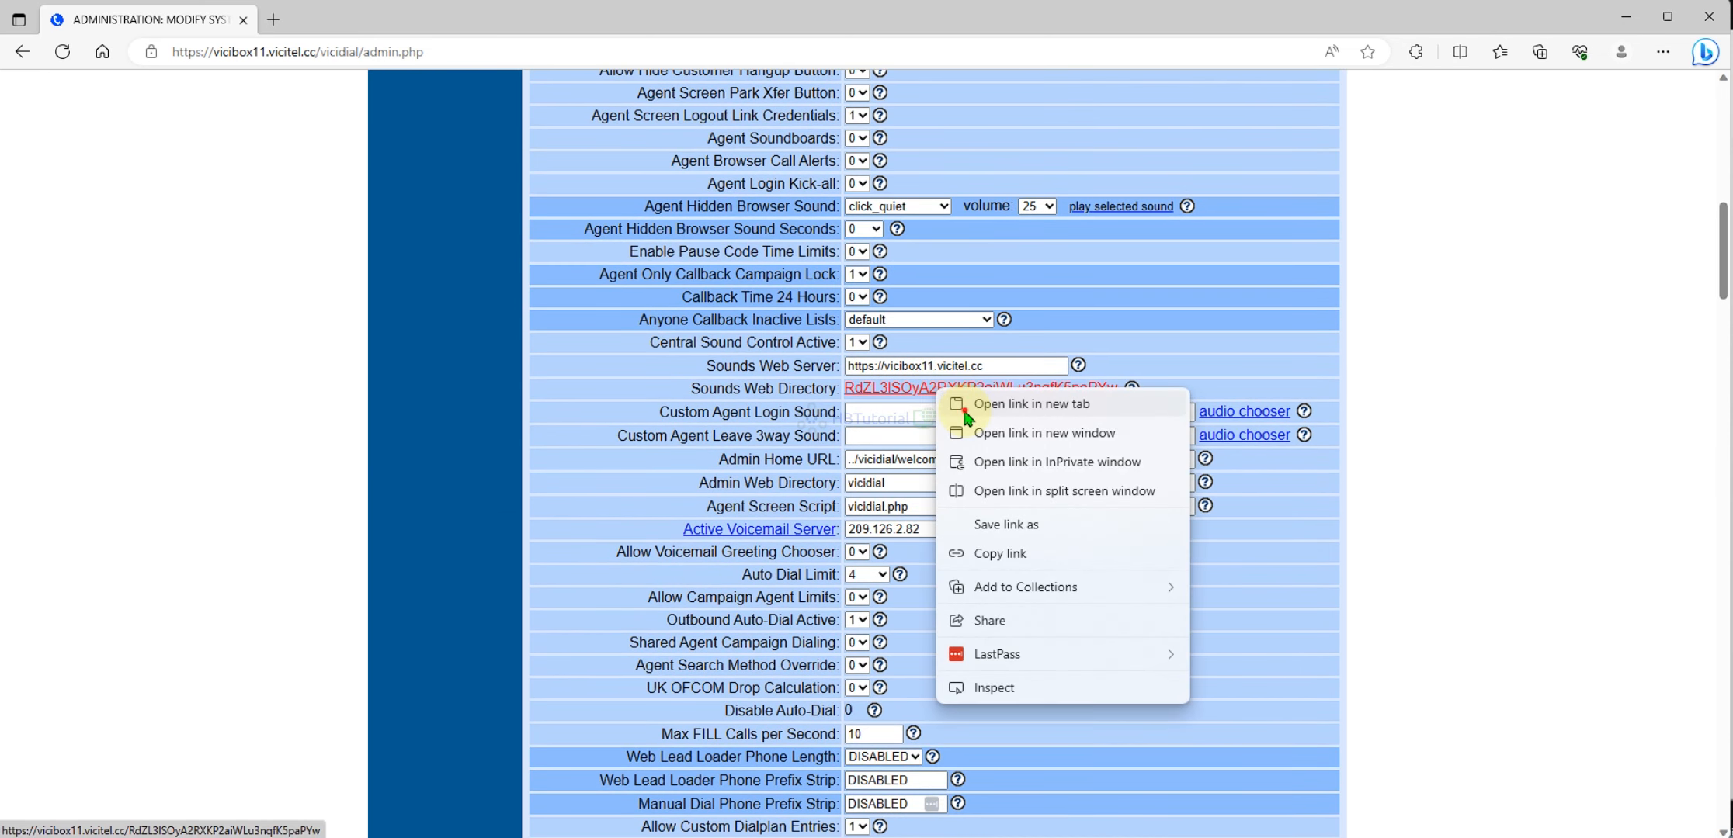
{"action": "left_click", "coordinate": [1029, 403]}
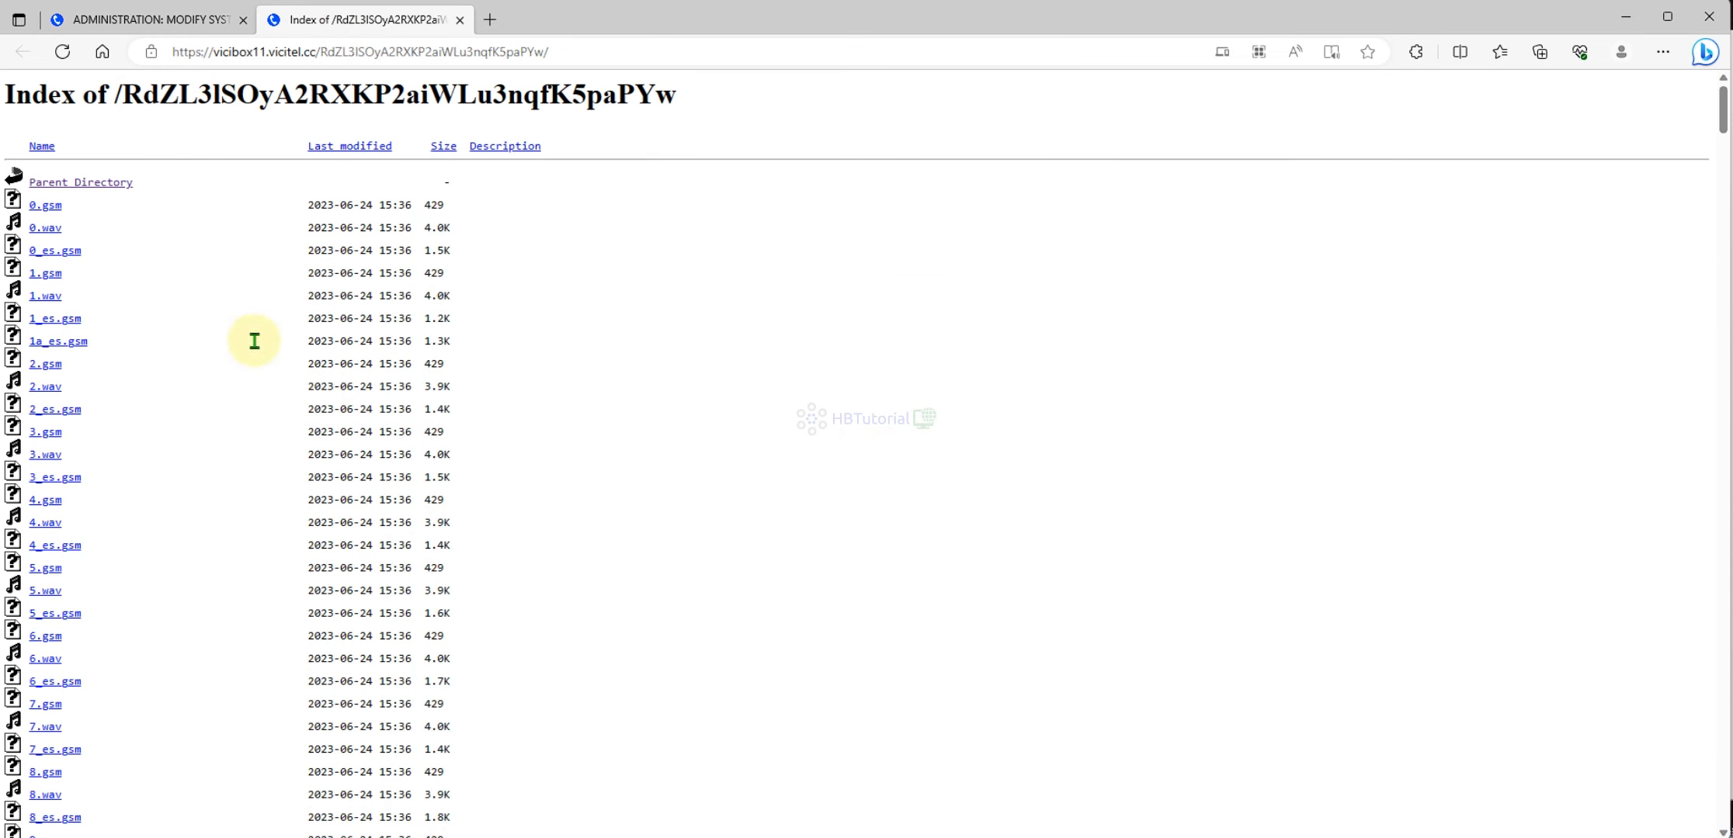
{"action": "scroll", "scroll_direction": "down", "scroll_amount": 3}
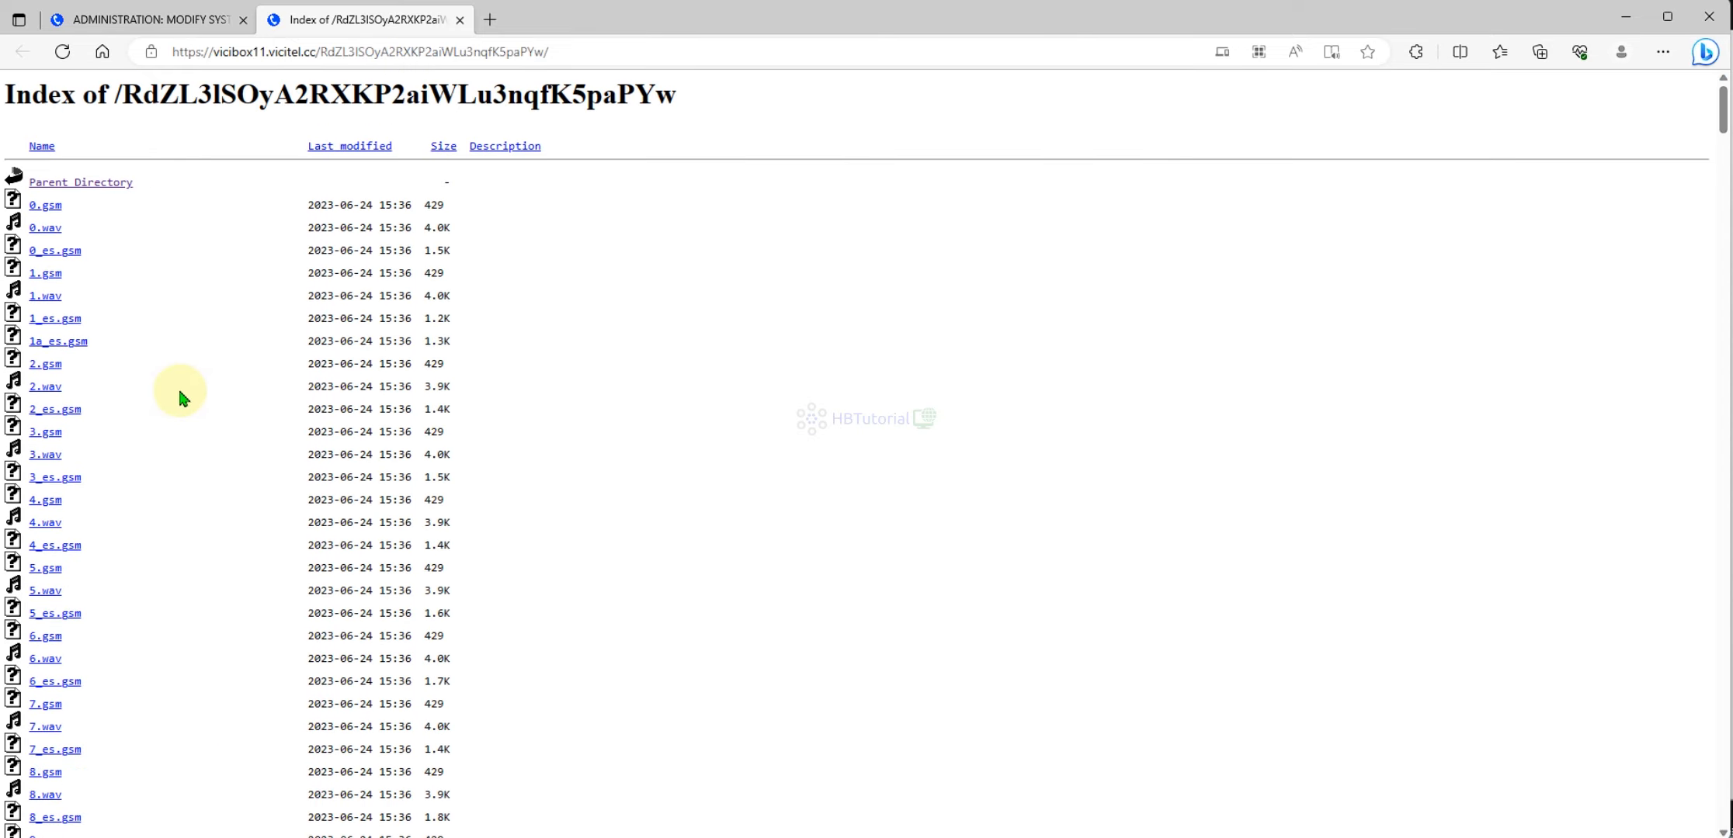
{"action": "left_click", "coordinate": [144, 18]}
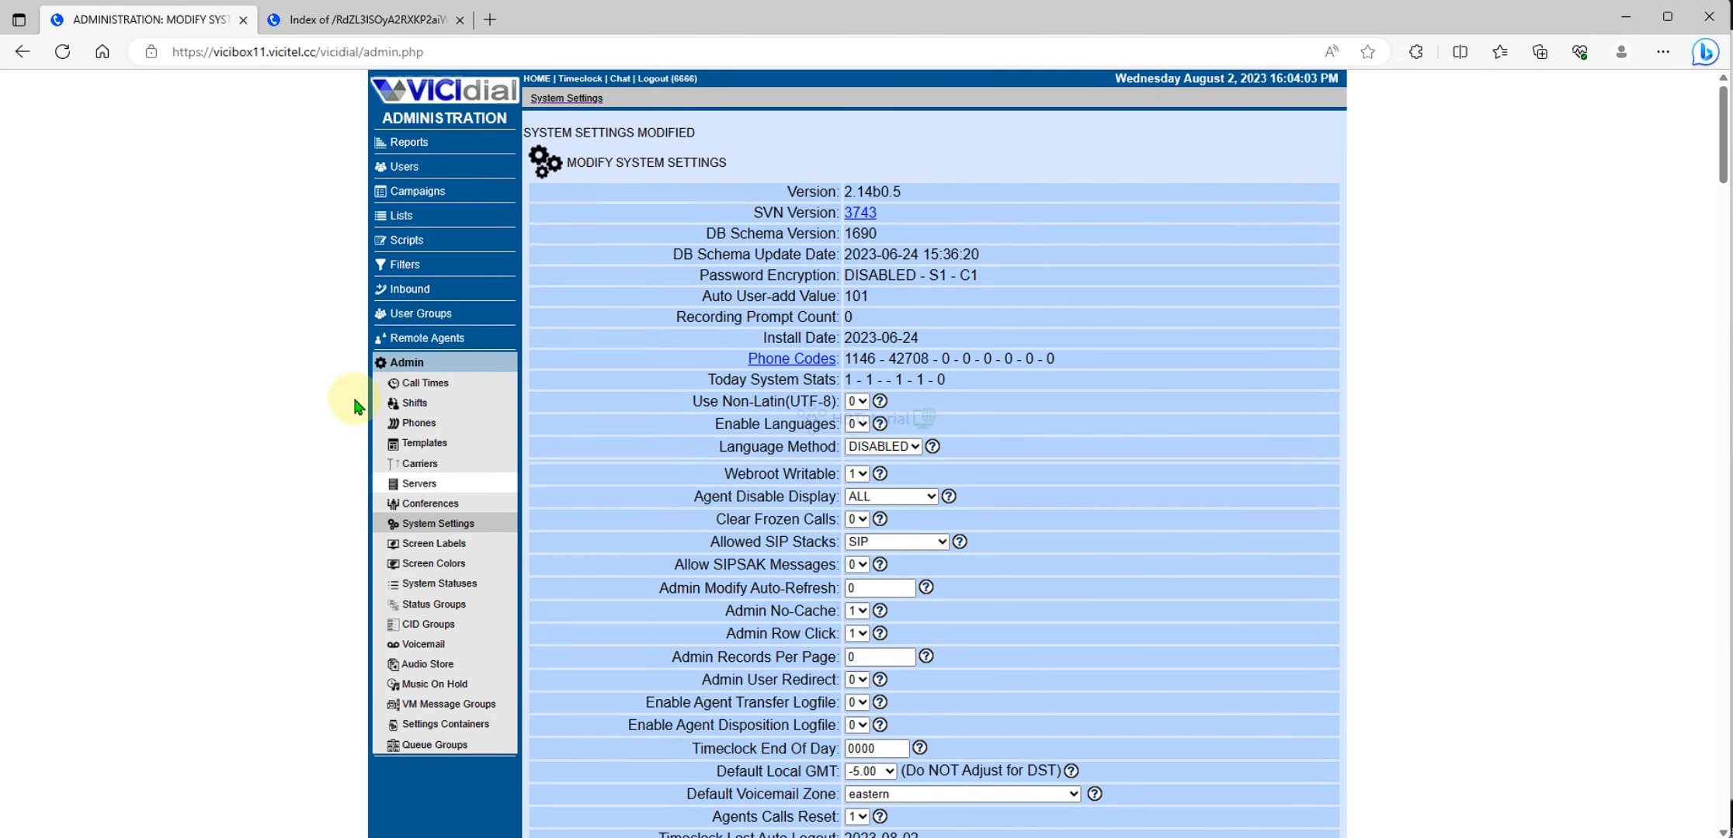
Go to the Audio Store page and highlight the recommended 16bit Mono 8k WAV format note.
{"action": "left_click", "coordinate": [427, 664]}
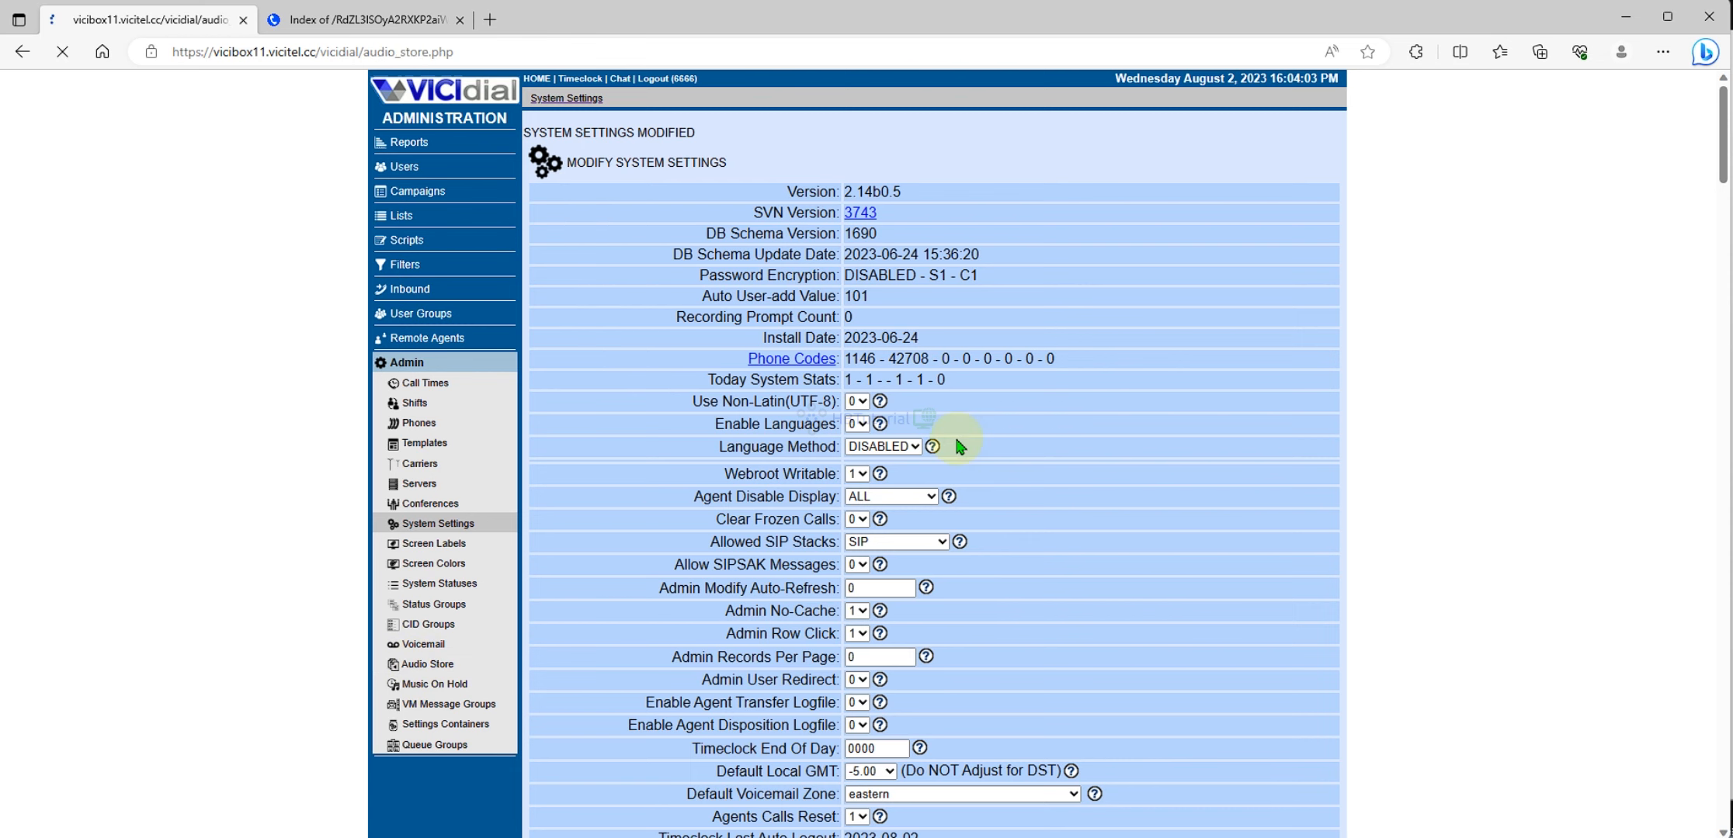
{"action": "left_click", "coordinate": [425, 664]}
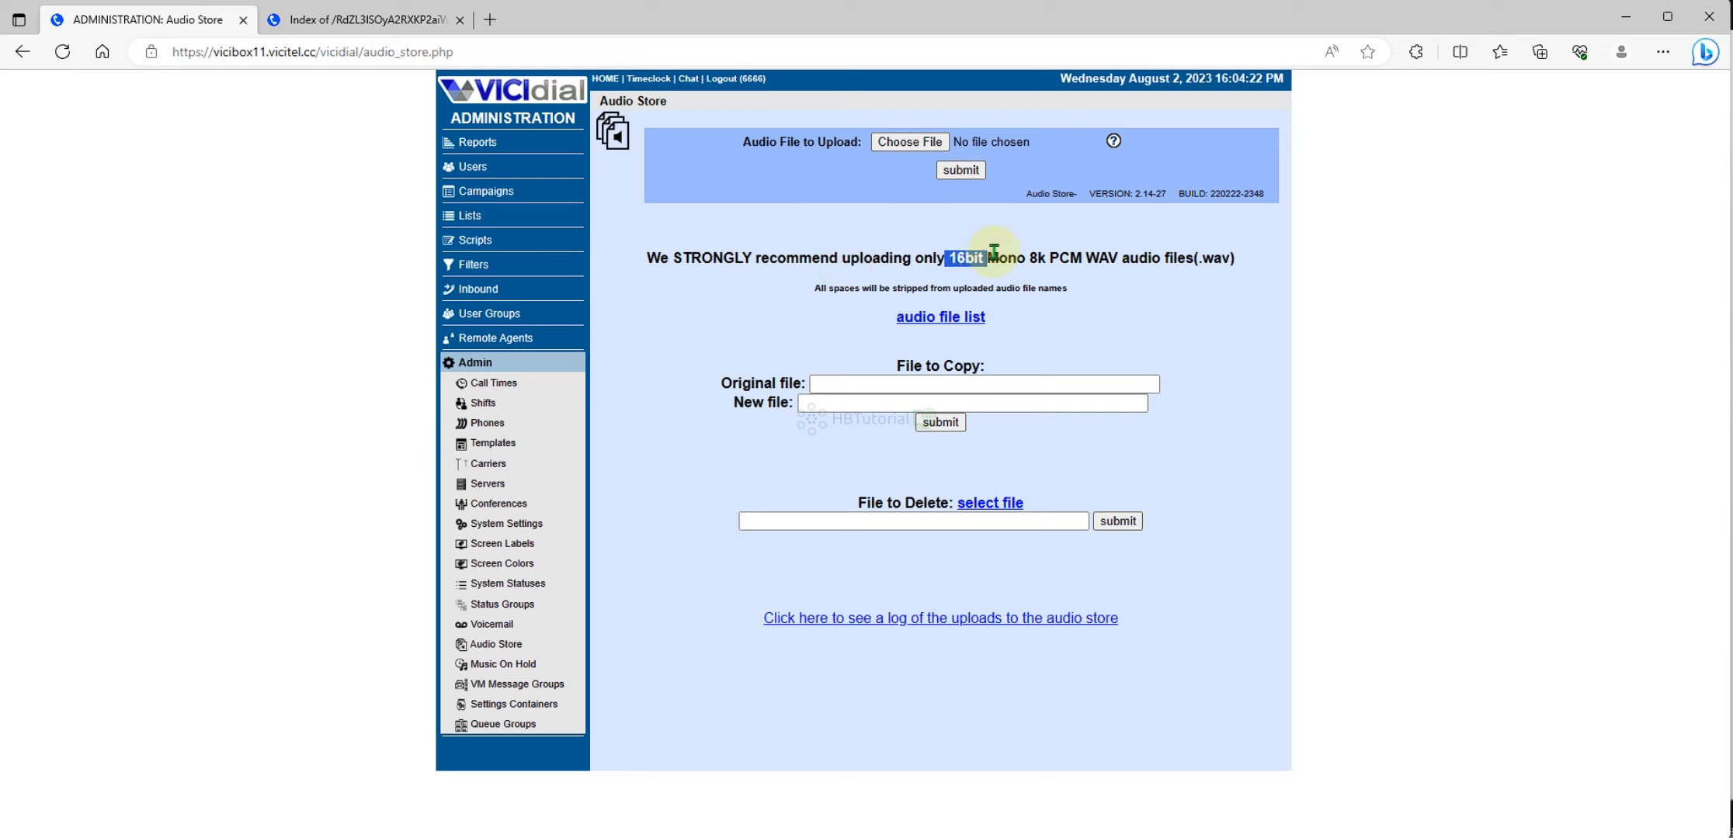
{"action": "left_click_drag", "start_coordinate": [950, 258], "coordinate": [1116, 258]}
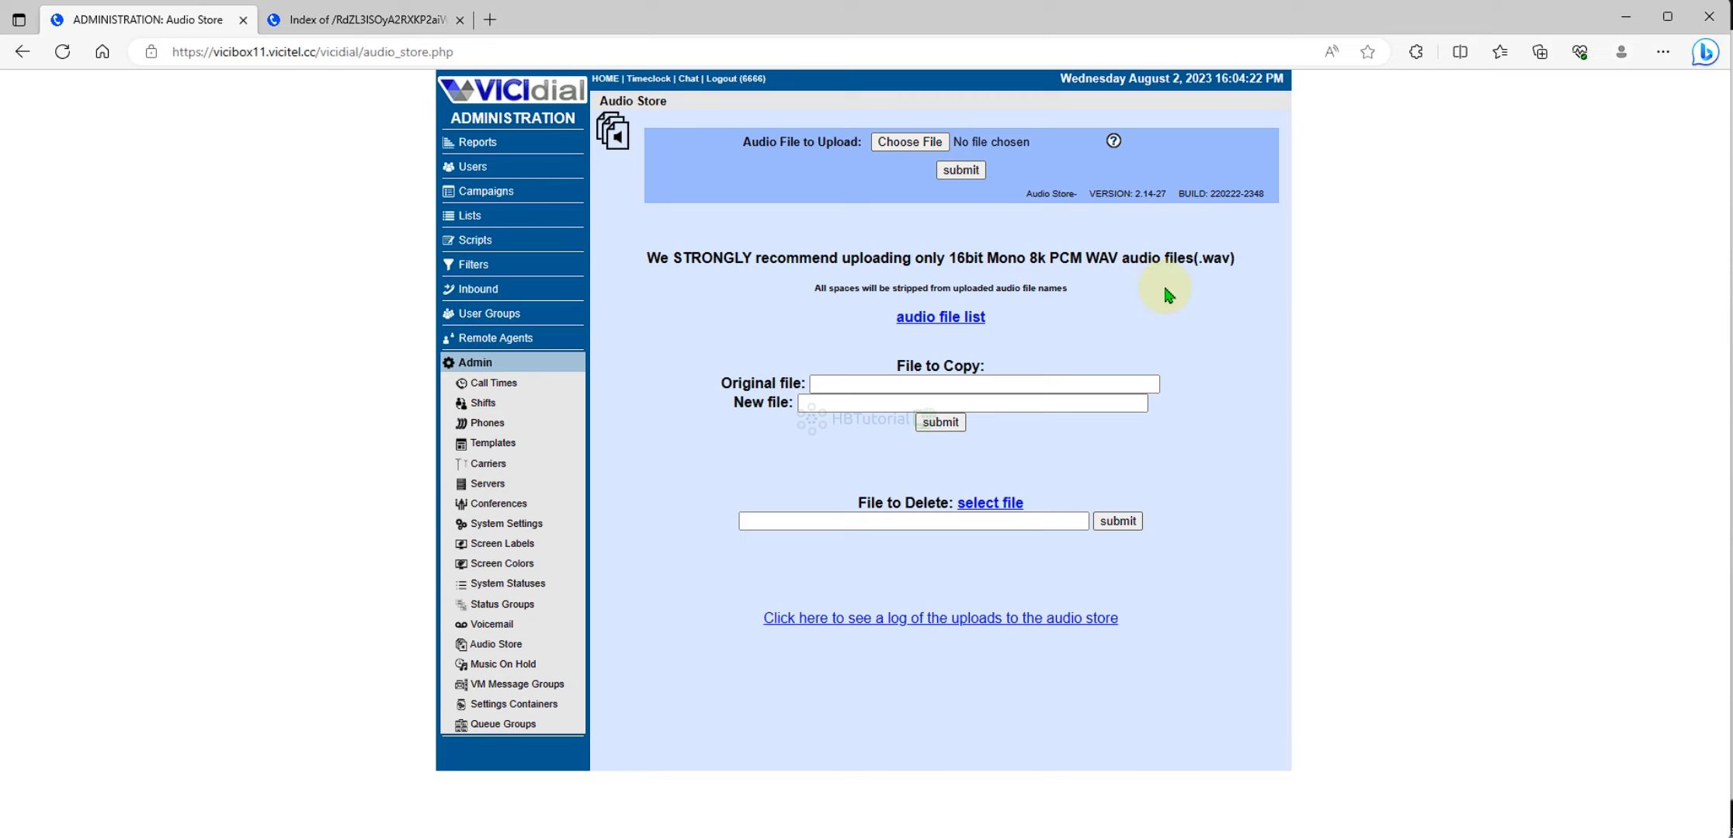
{"action": "mouse_move", "coordinate": [1413, 328]}
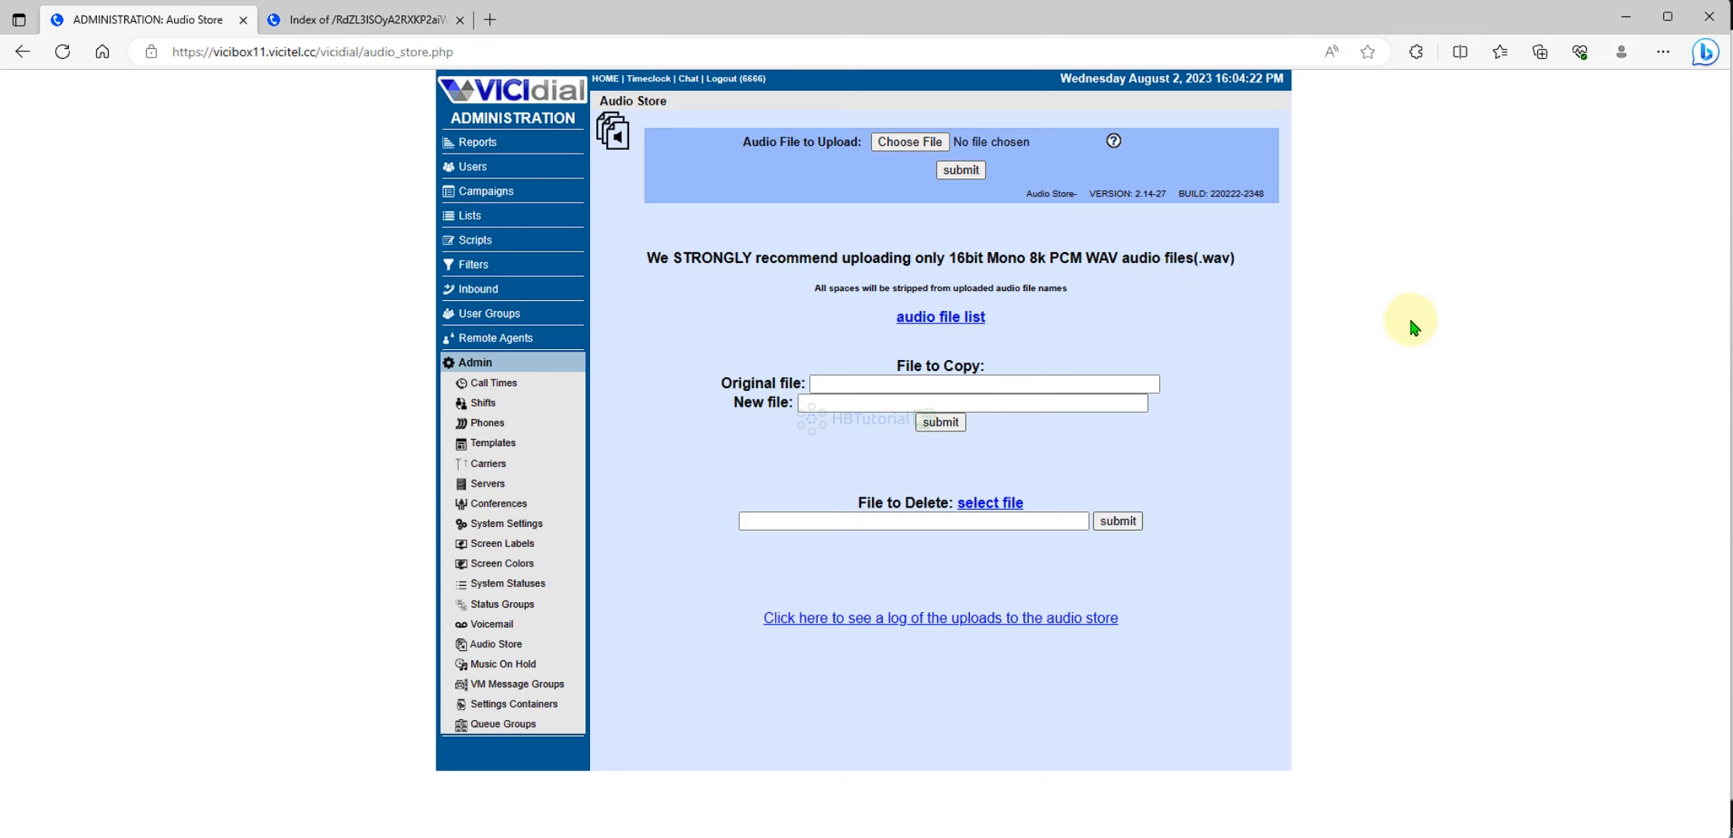
{"action": "mouse_move", "coordinate": [1315, 338]}
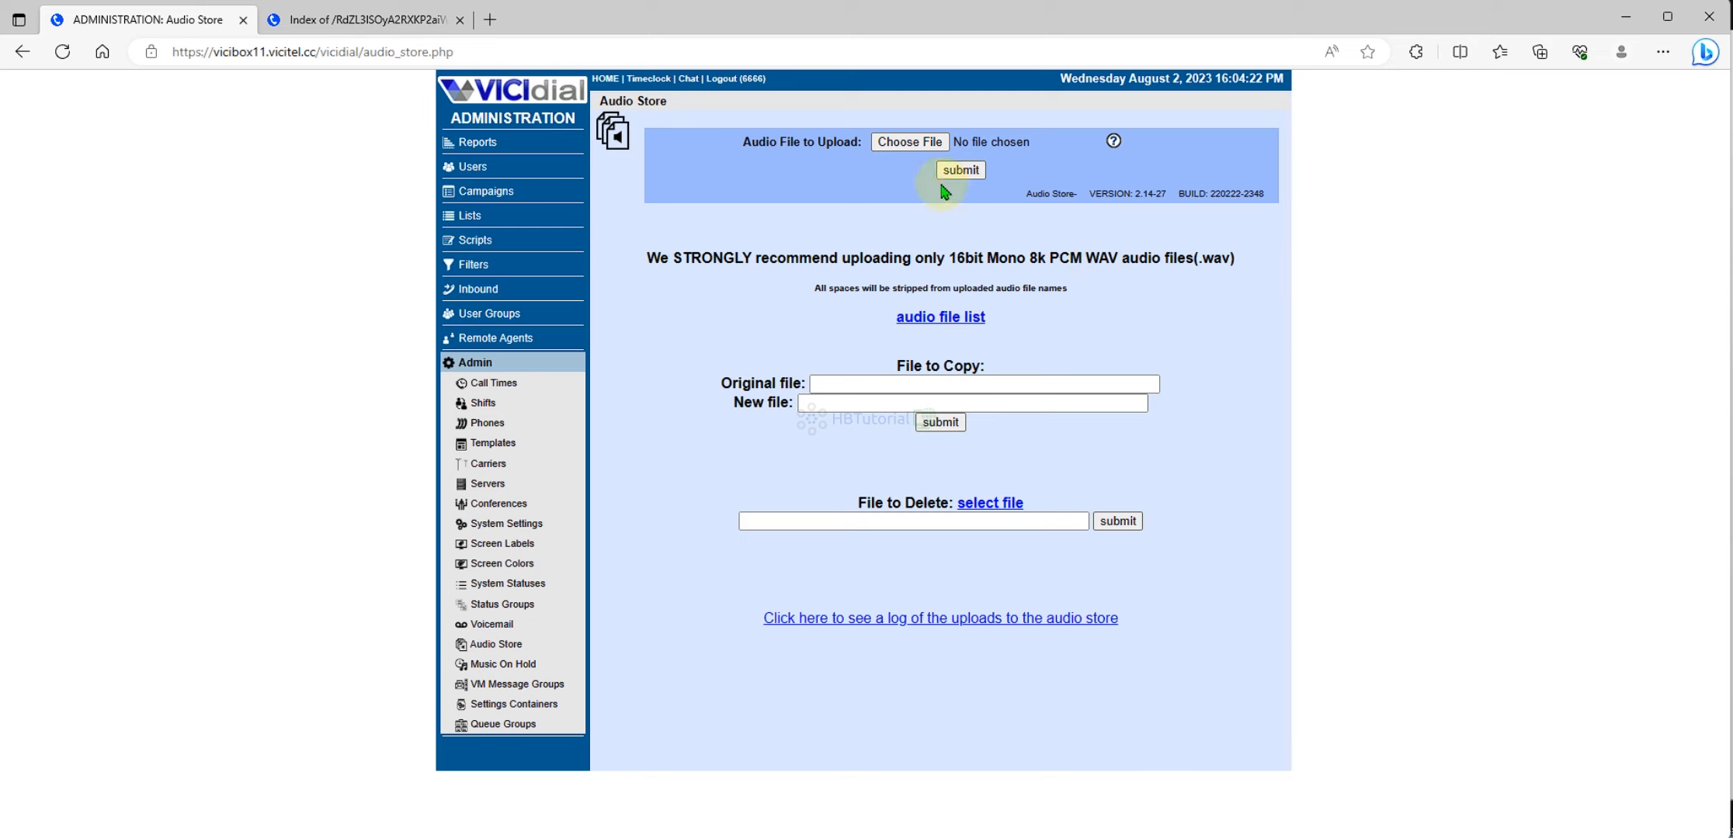
{"action": "mouse_move", "coordinate": [892, 142]}
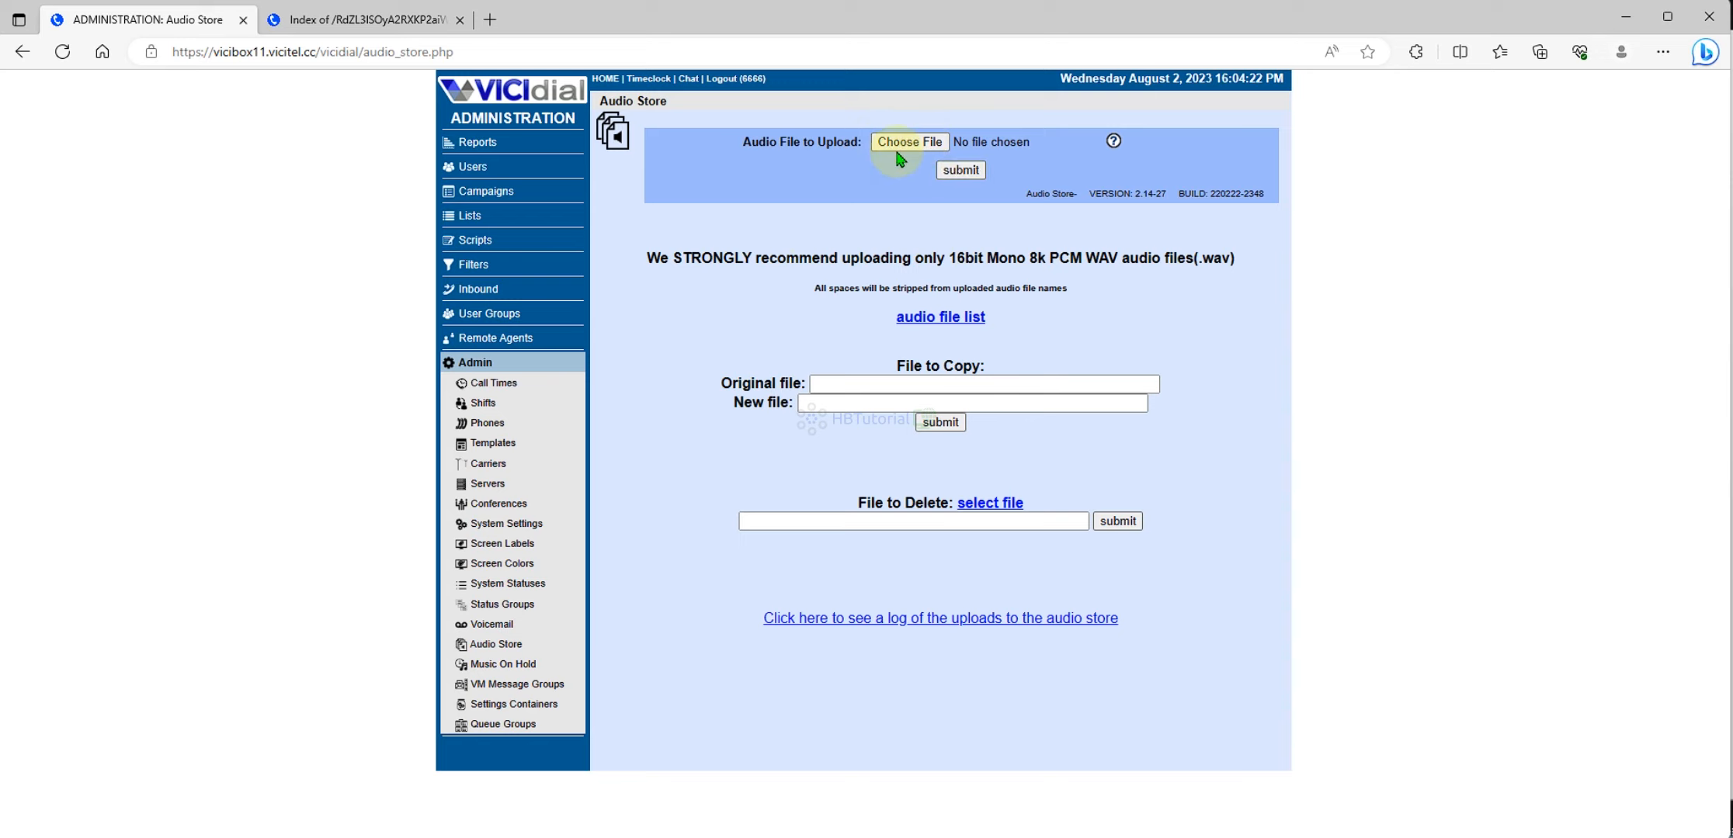
Upload ColdDay.wav to the Audio Store.
{"action": "left_click", "coordinate": [908, 141]}
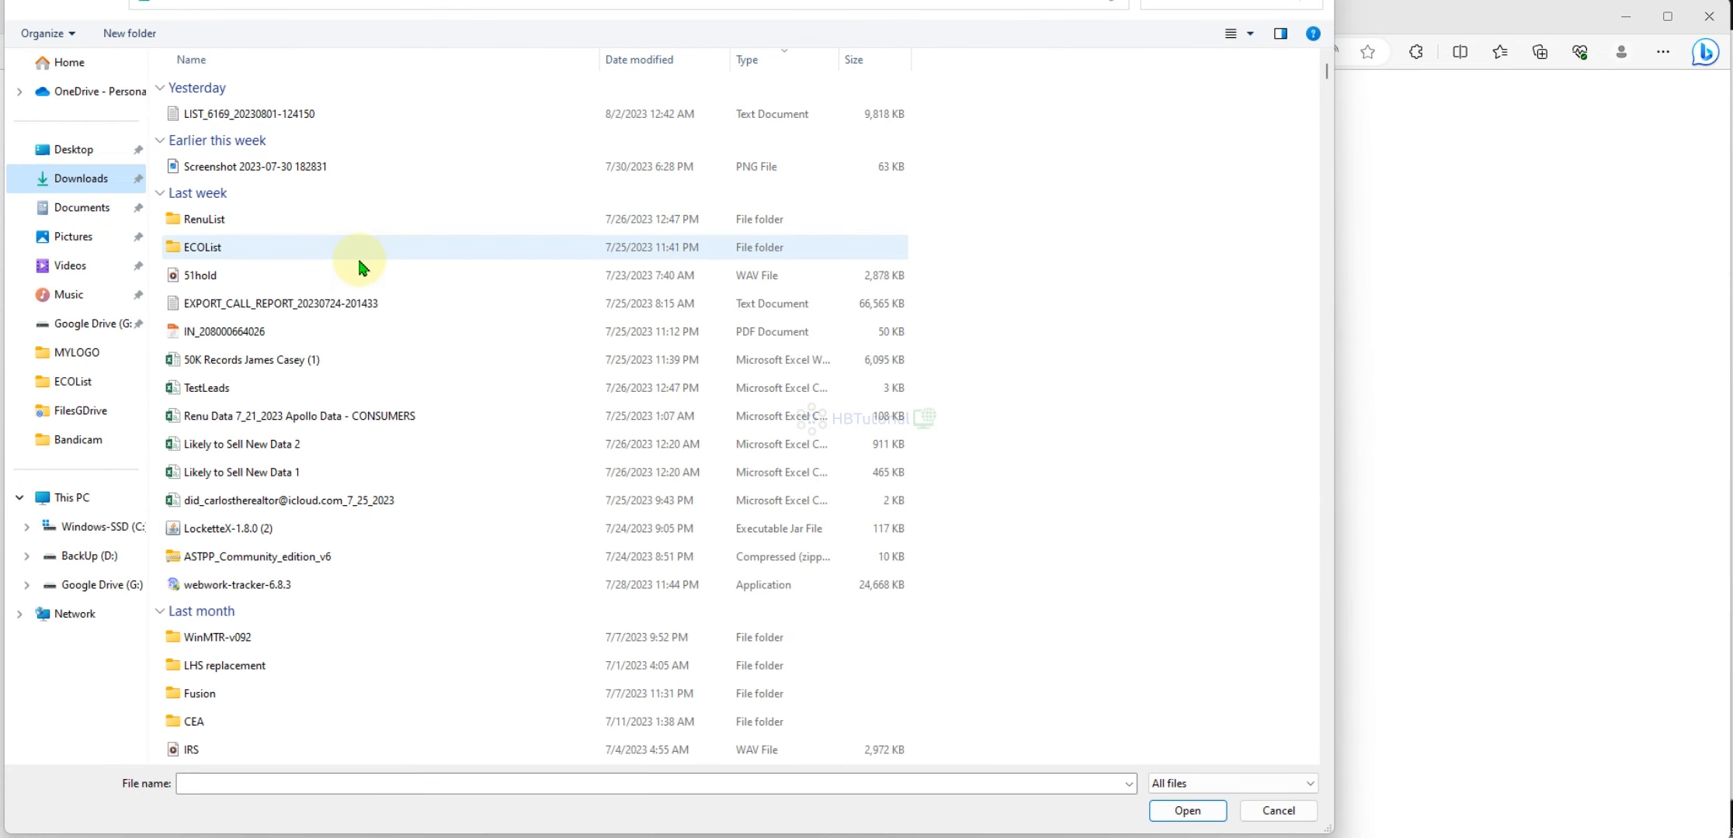
{"action": "scroll", "scroll_direction": "down", "scroll_amount": 3}
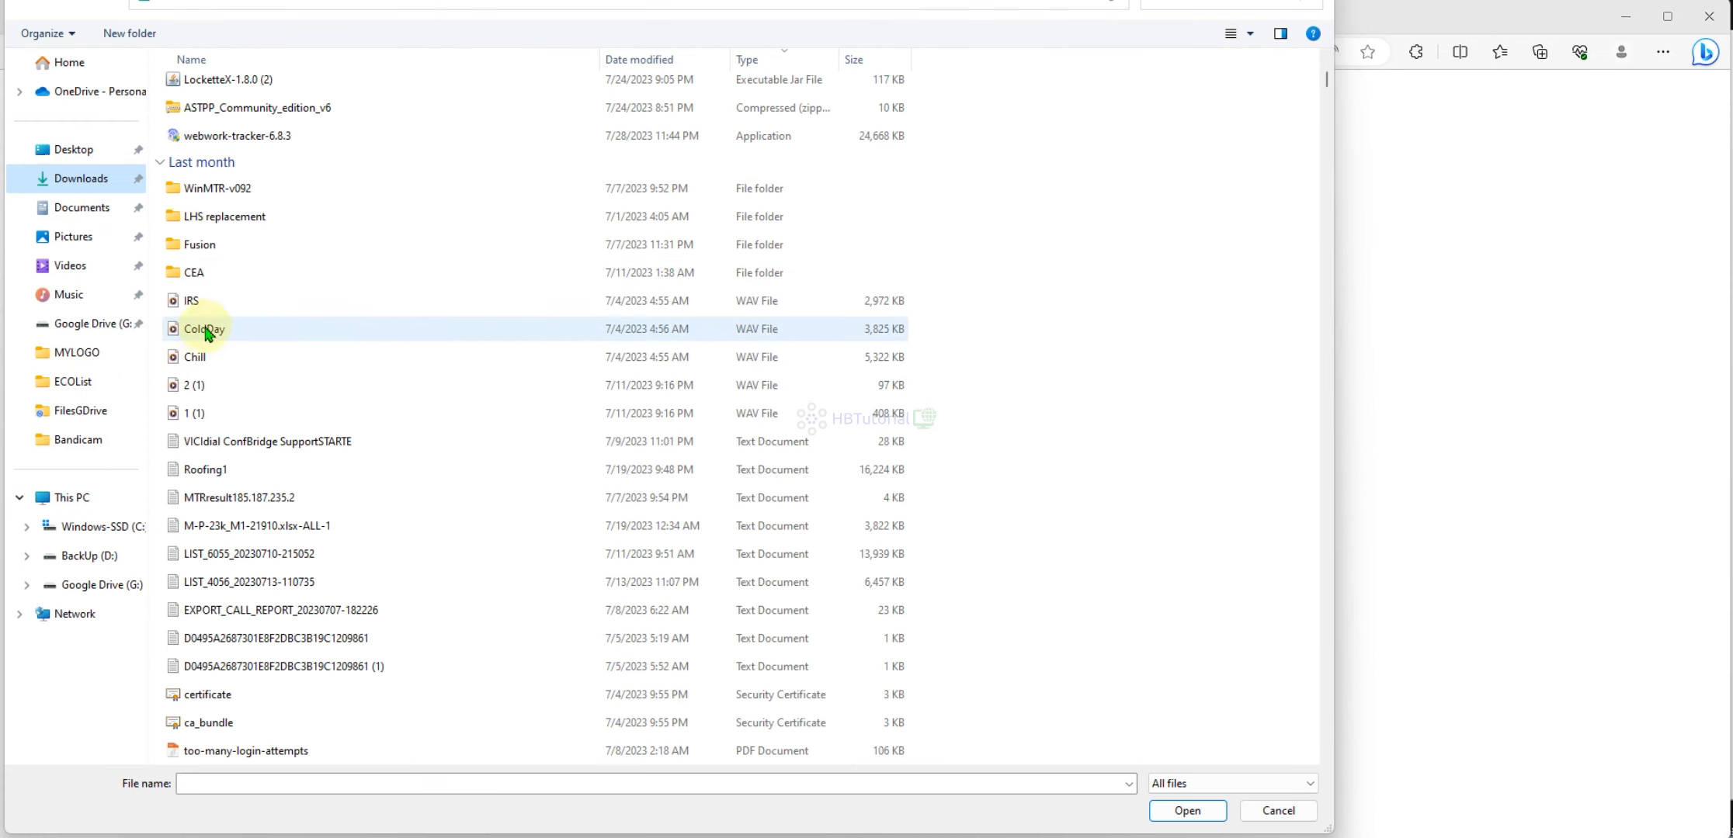
{"action": "left_click", "coordinate": [1186, 811]}
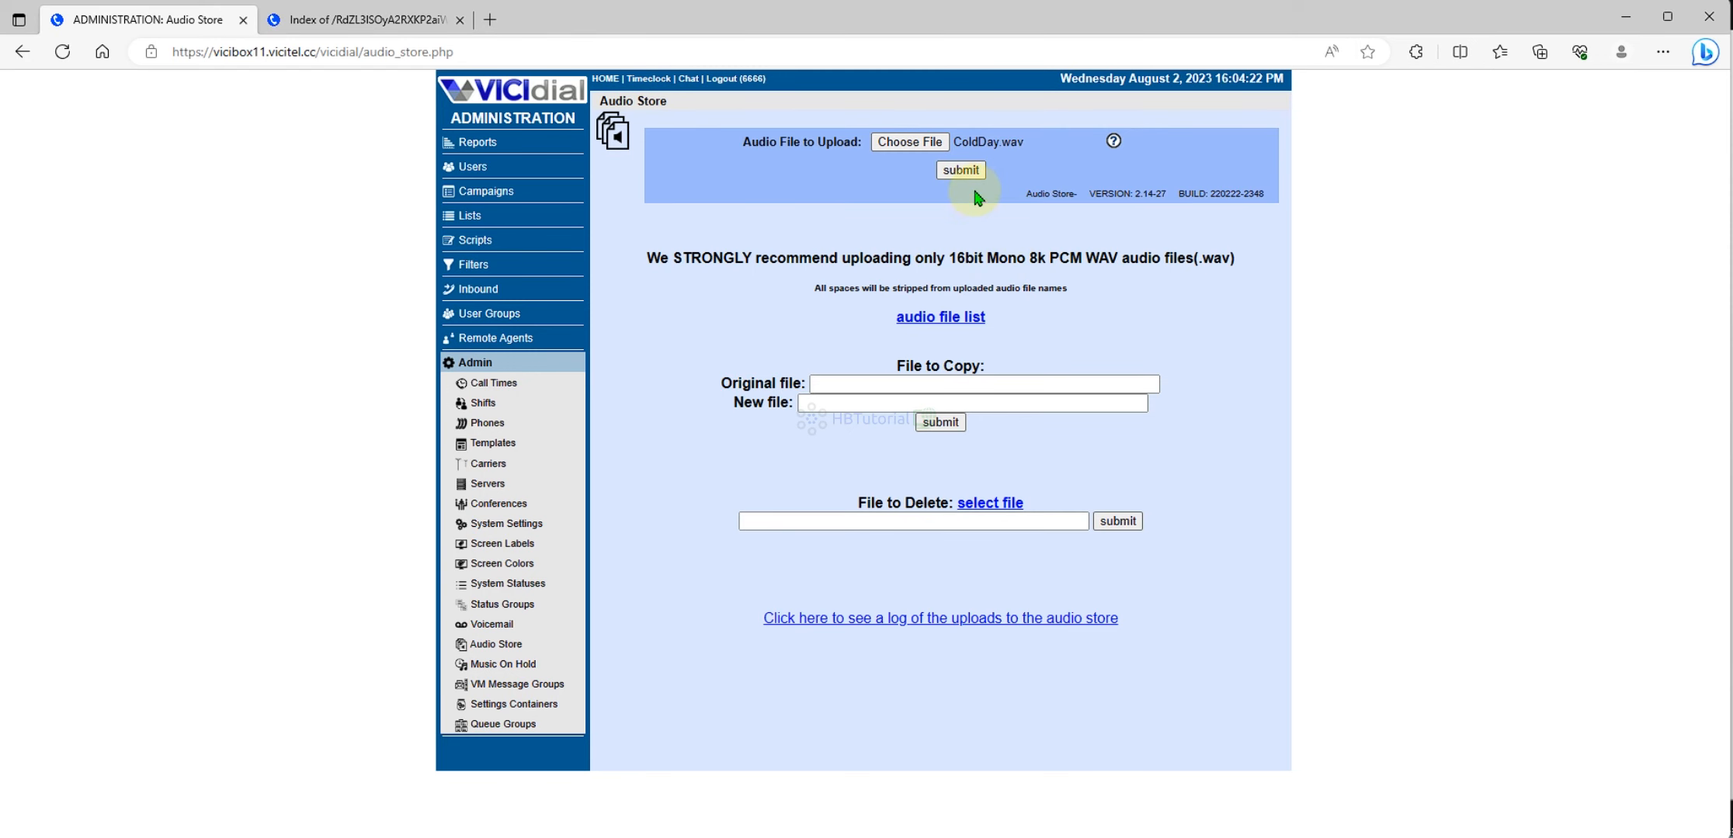
{"action": "left_click", "coordinate": [959, 171]}
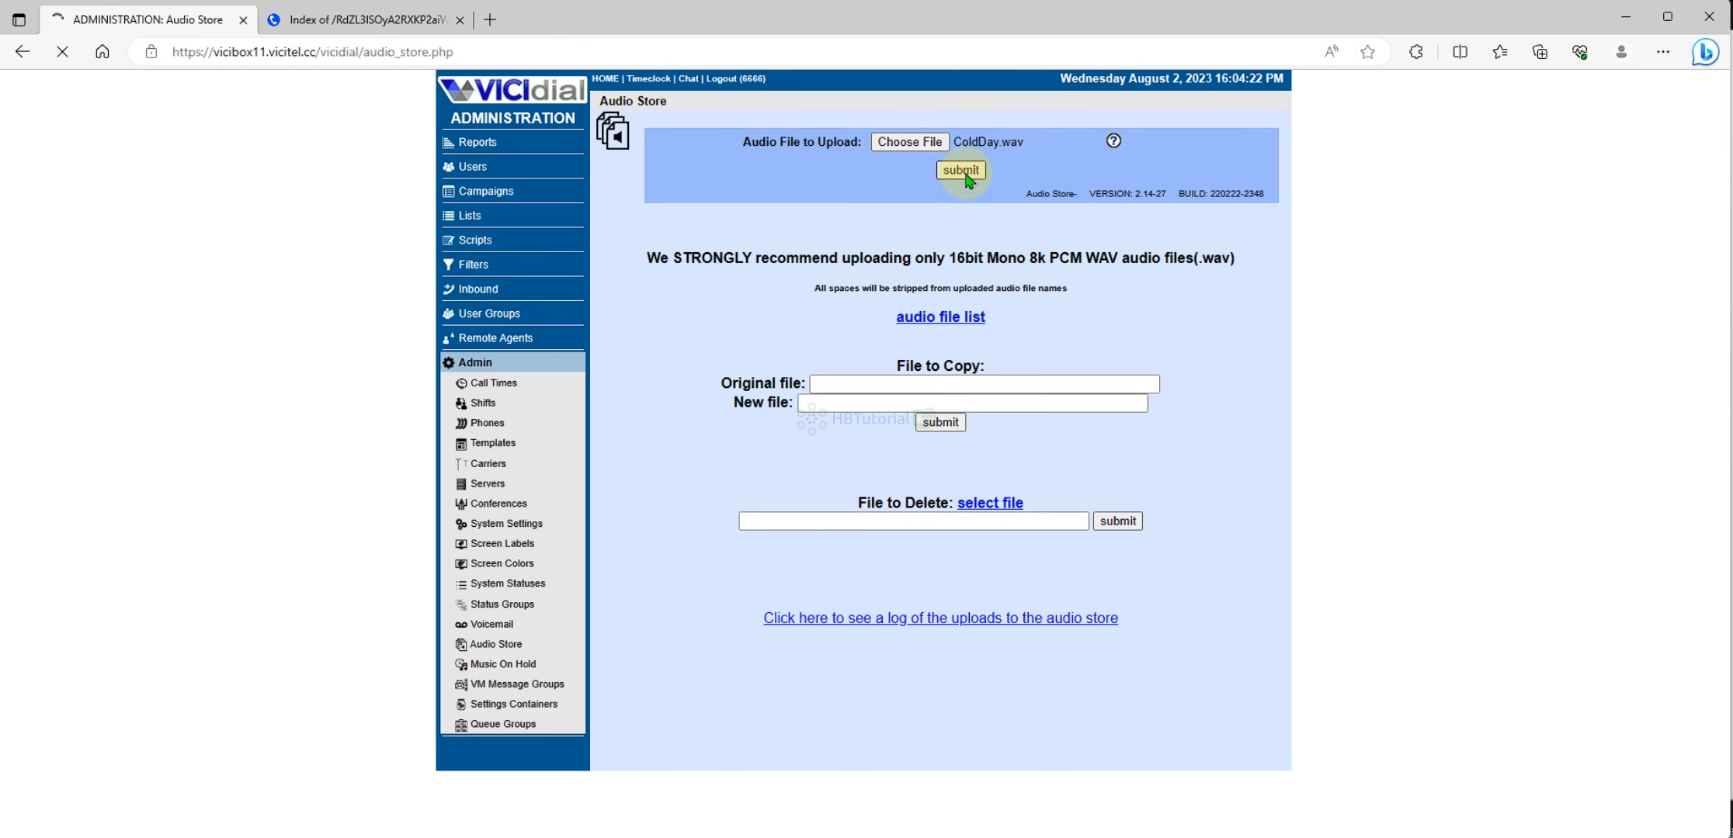
{"action": "left_click", "coordinate": [959, 170]}
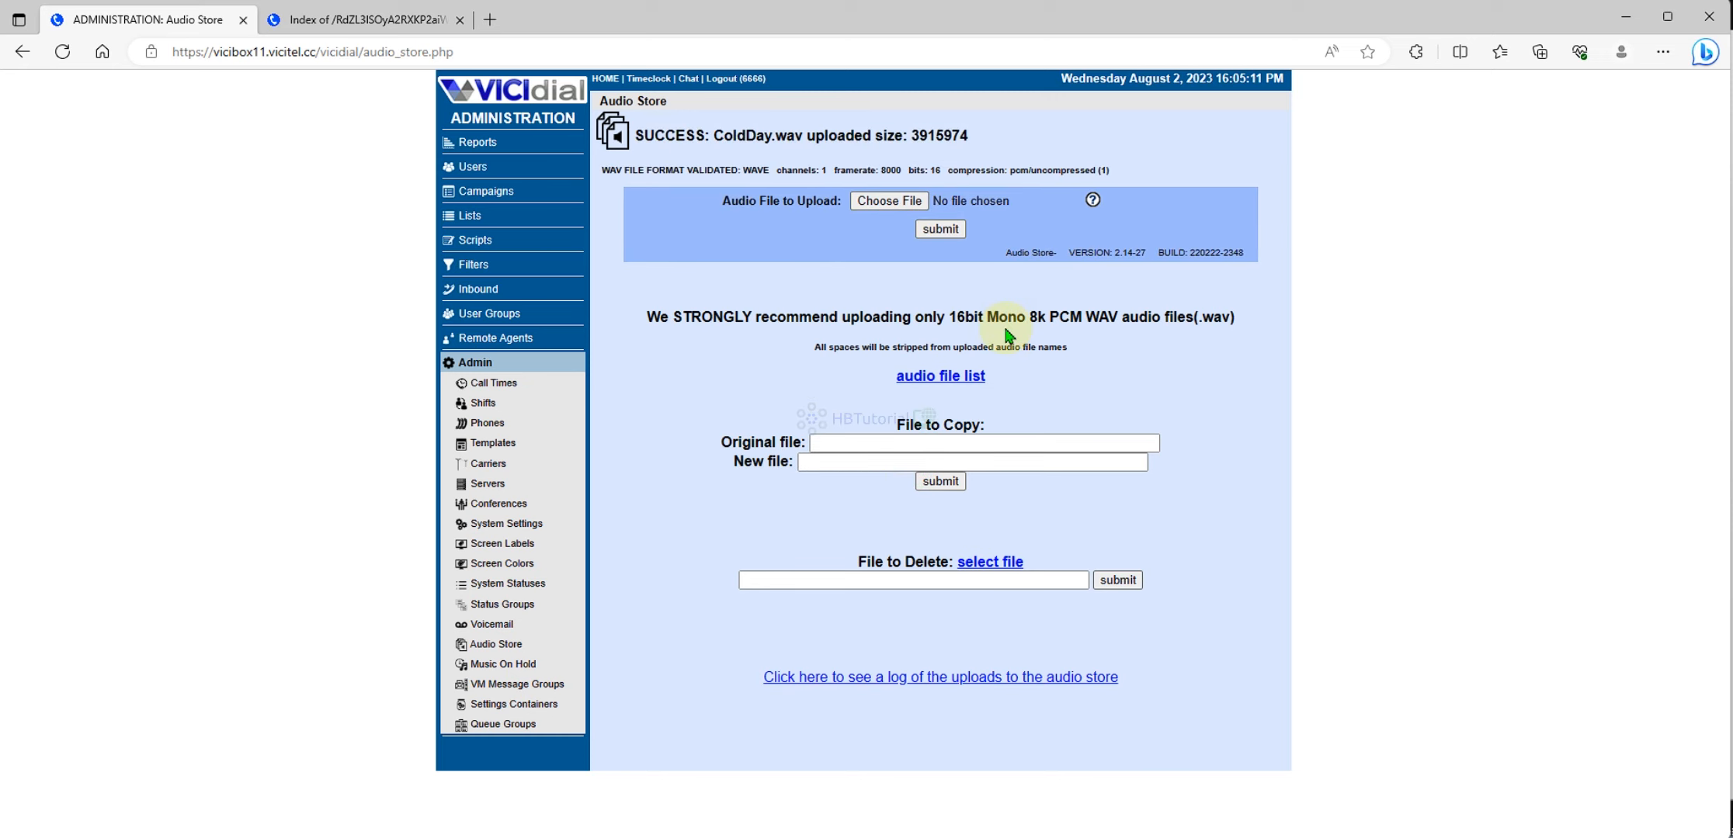
{"action": "mouse_move", "coordinate": [971, 351]}
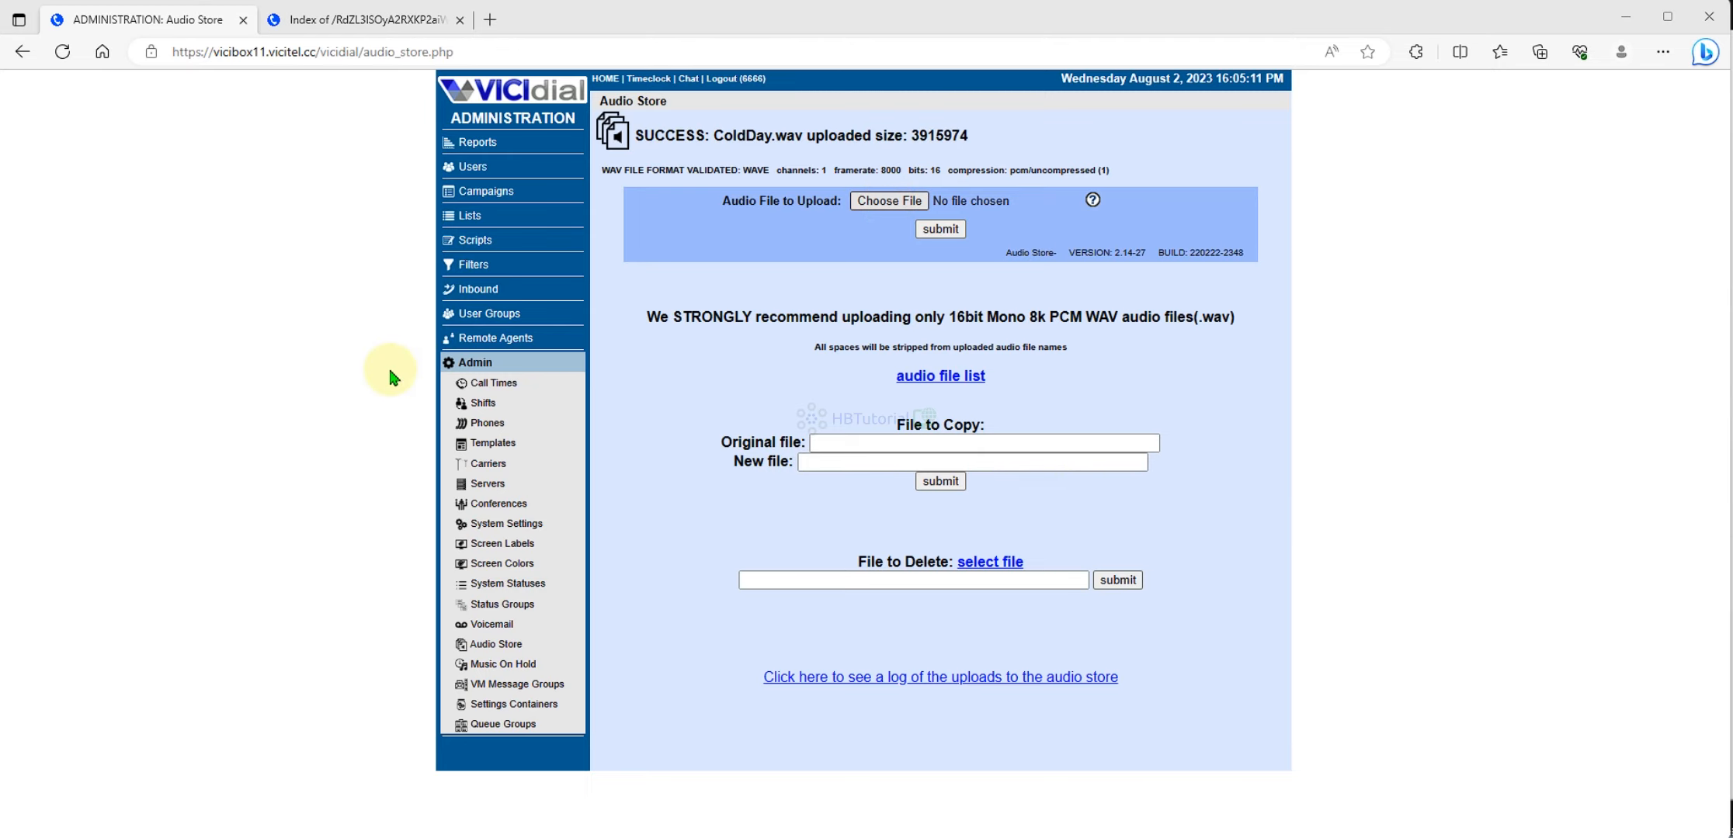
Upload IRS.wav and Chill.wav to the Audio Store.
{"action": "left_click", "coordinate": [888, 201]}
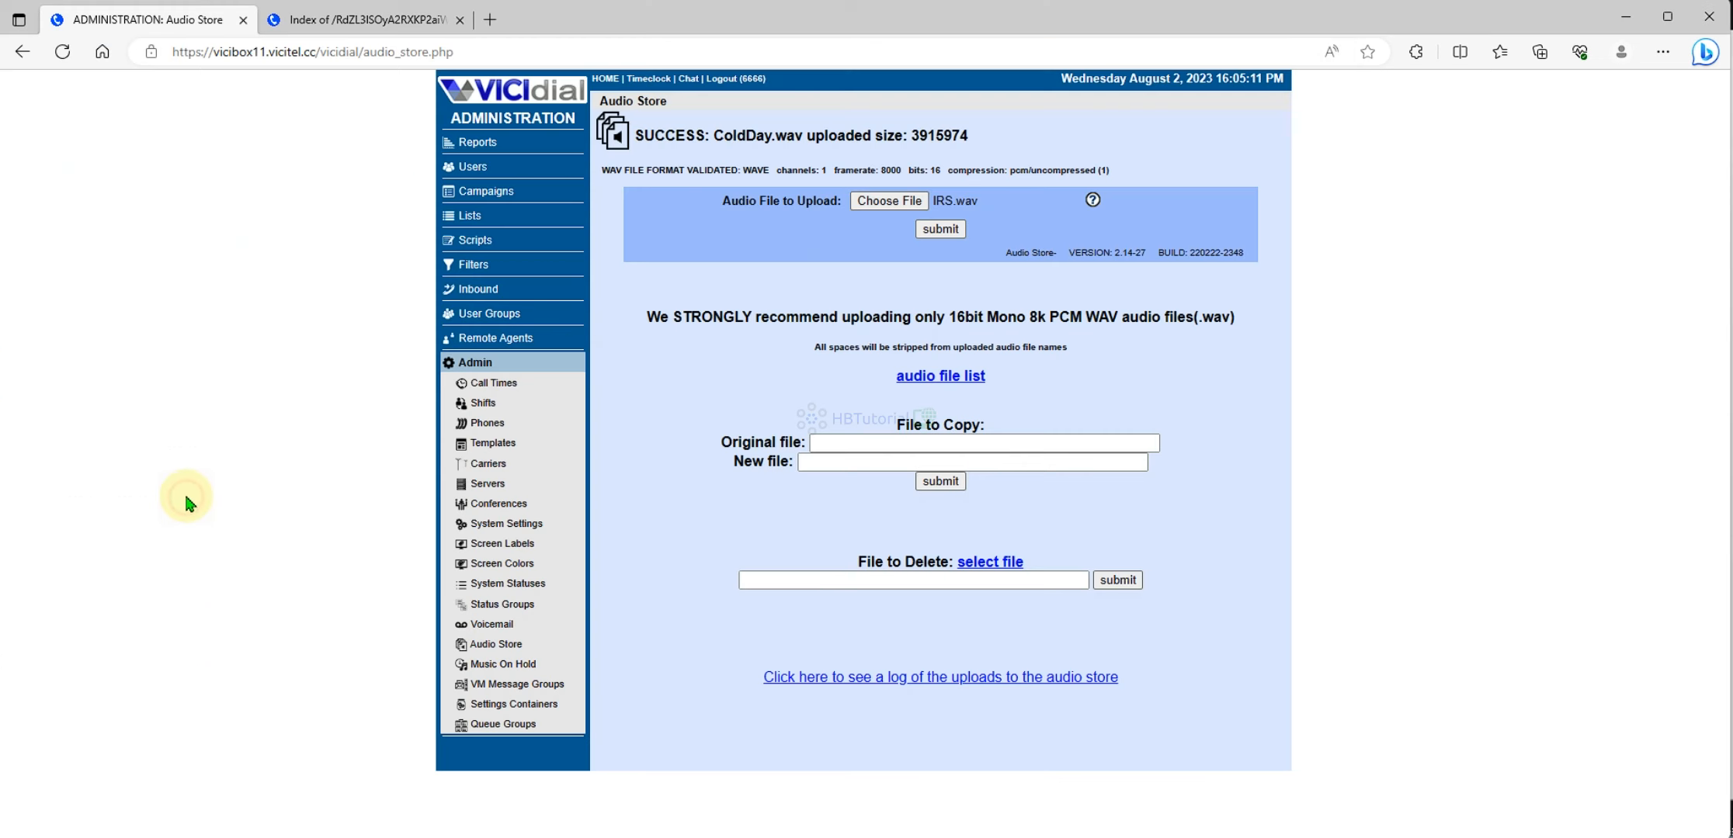
{"action": "left_click", "coordinate": [937, 228]}
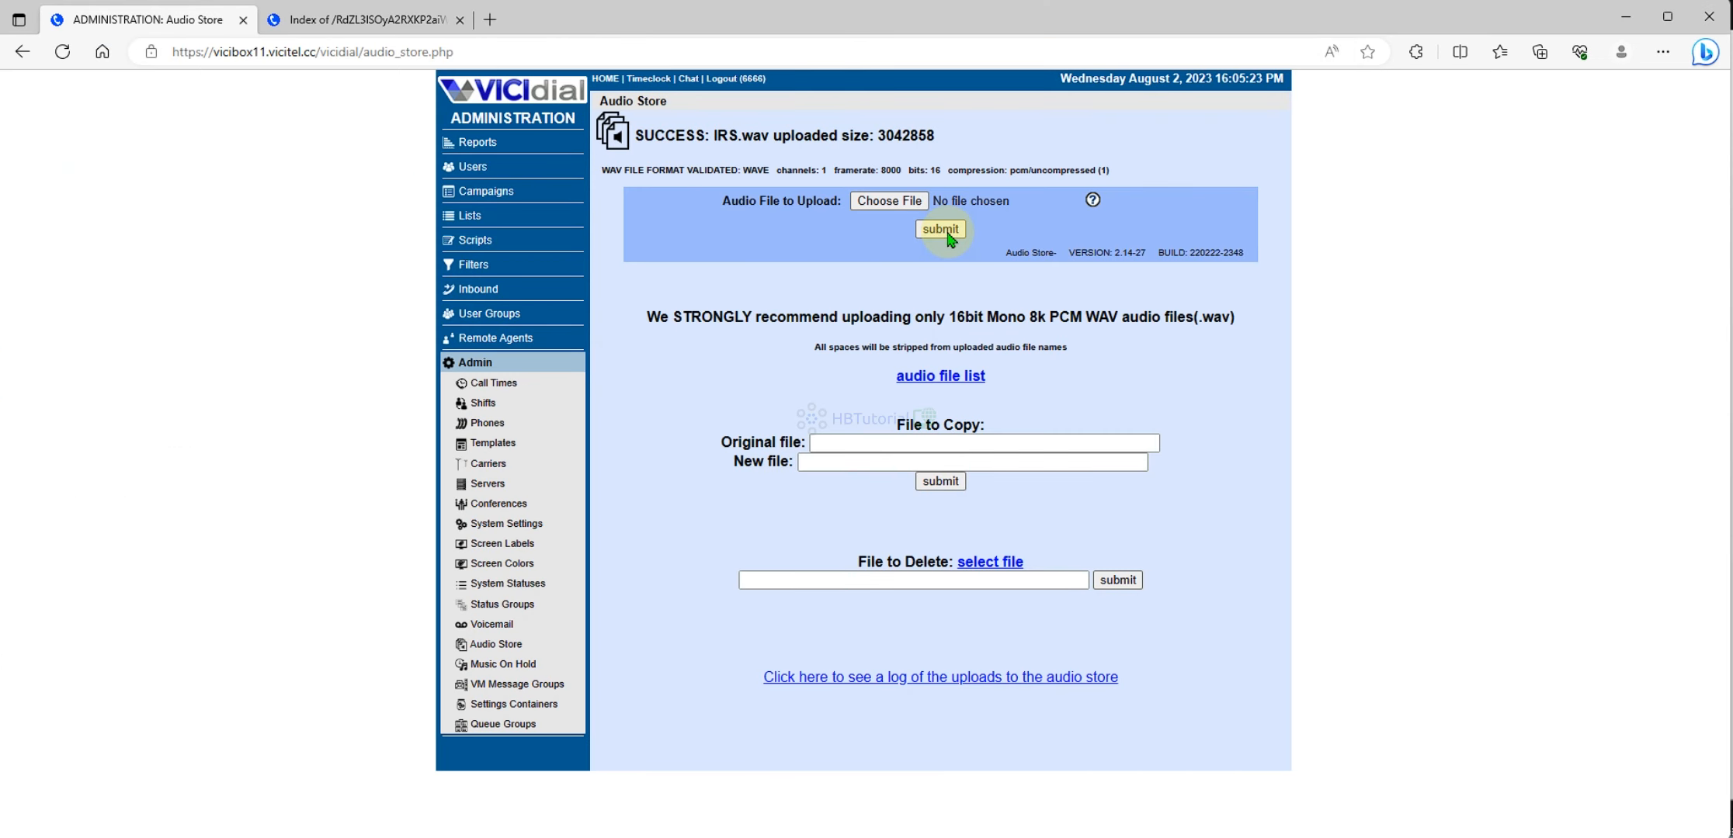
{"action": "left_click", "coordinate": [888, 200]}
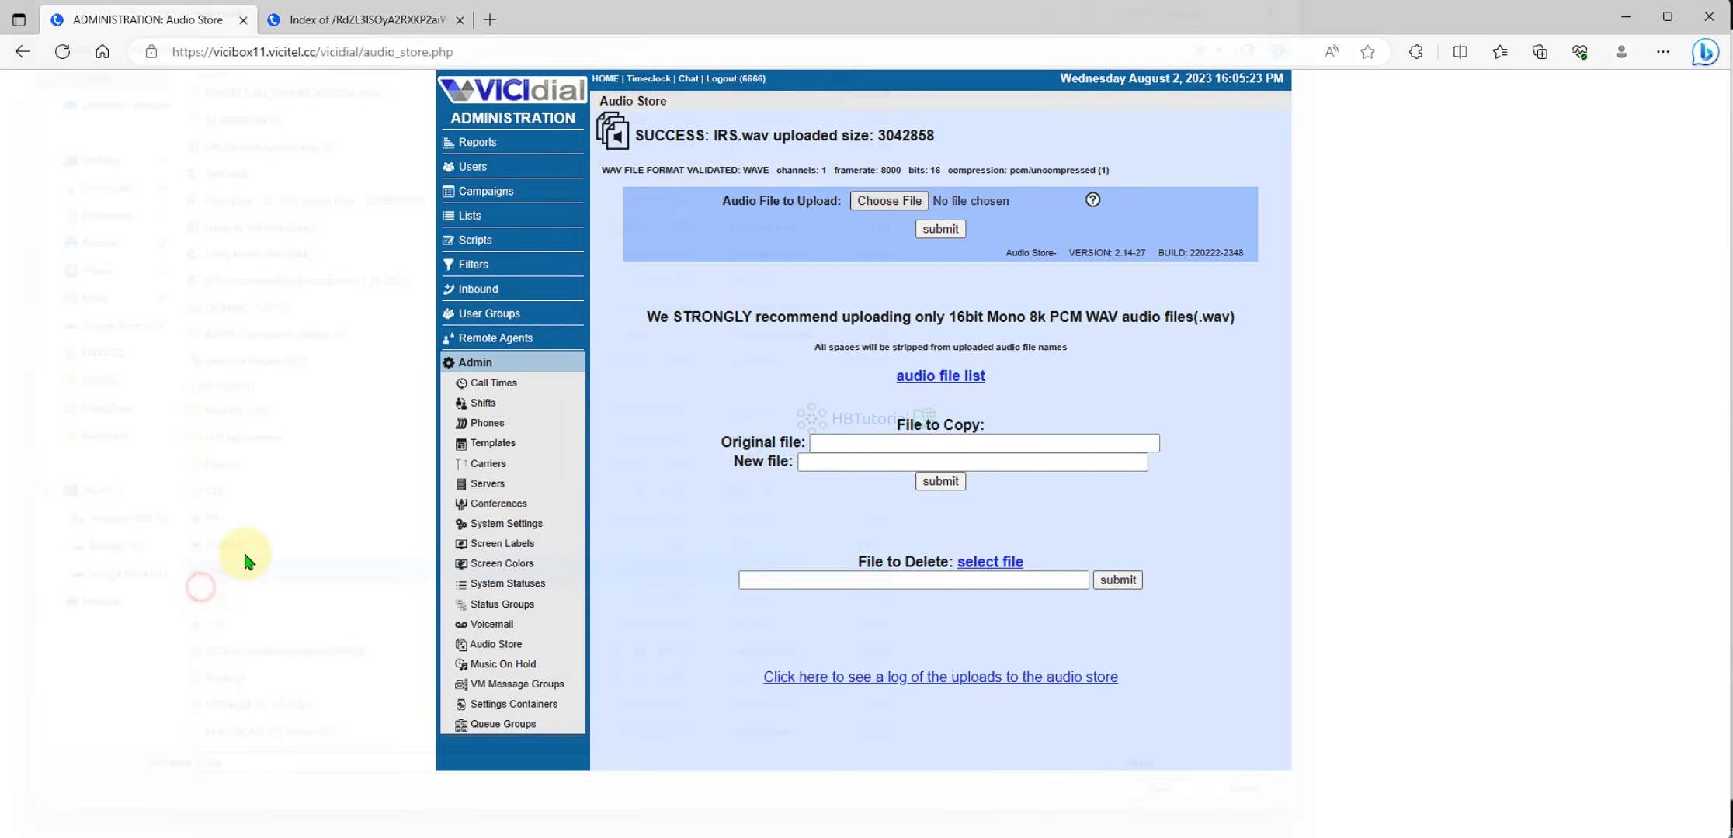
{"action": "left_click", "coordinate": [939, 228]}
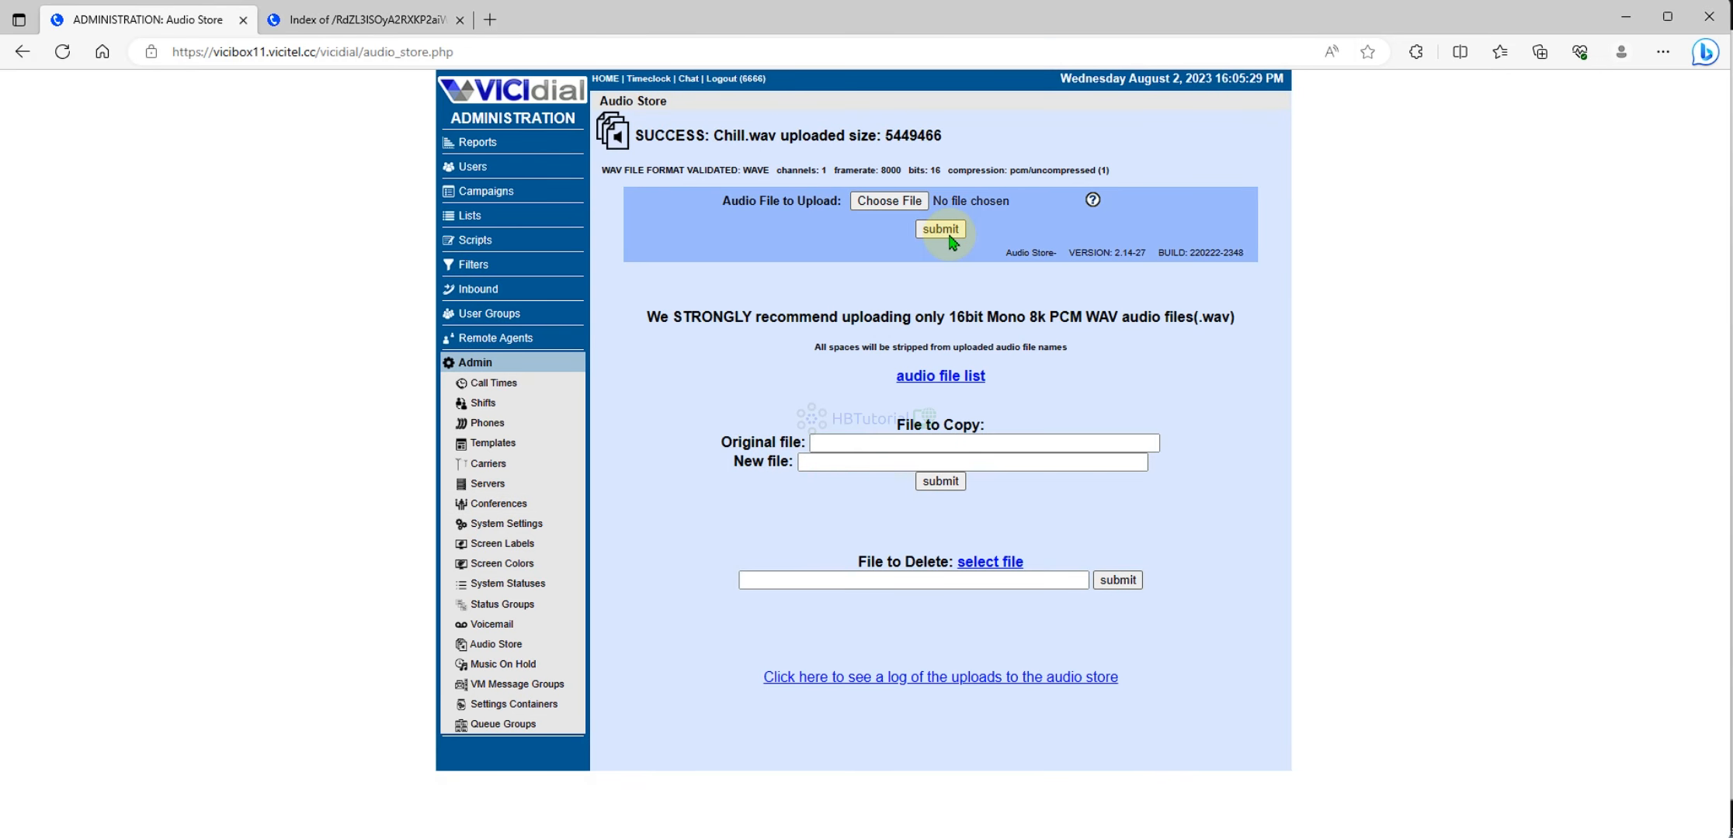
{"action": "mouse_move", "coordinate": [1267, 393]}
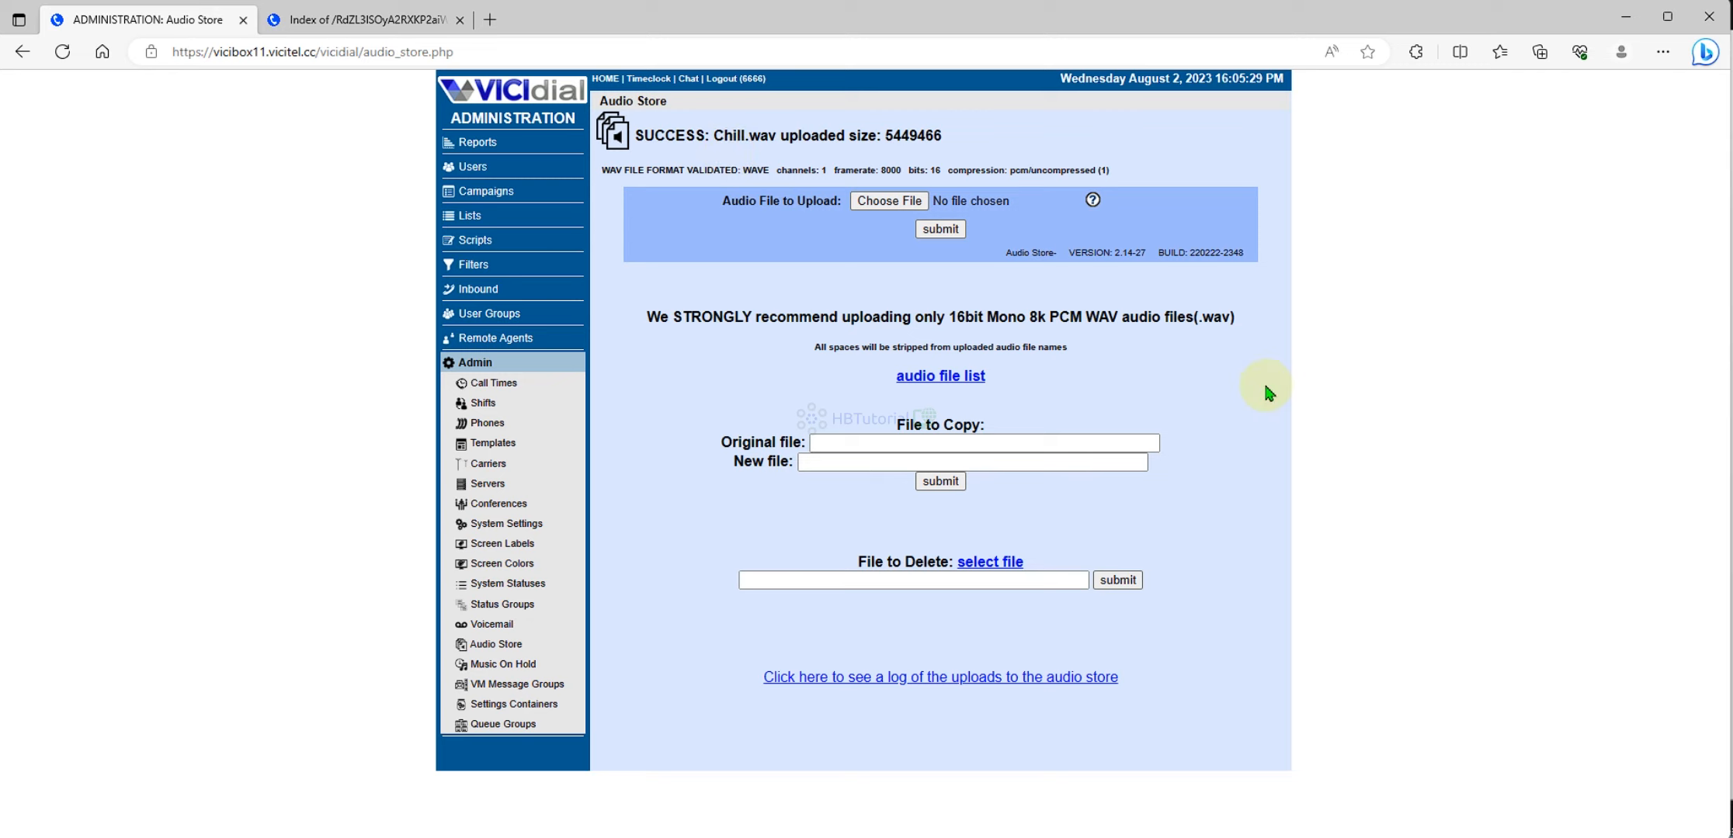
{"action": "mouse_move", "coordinate": [752, 441]}
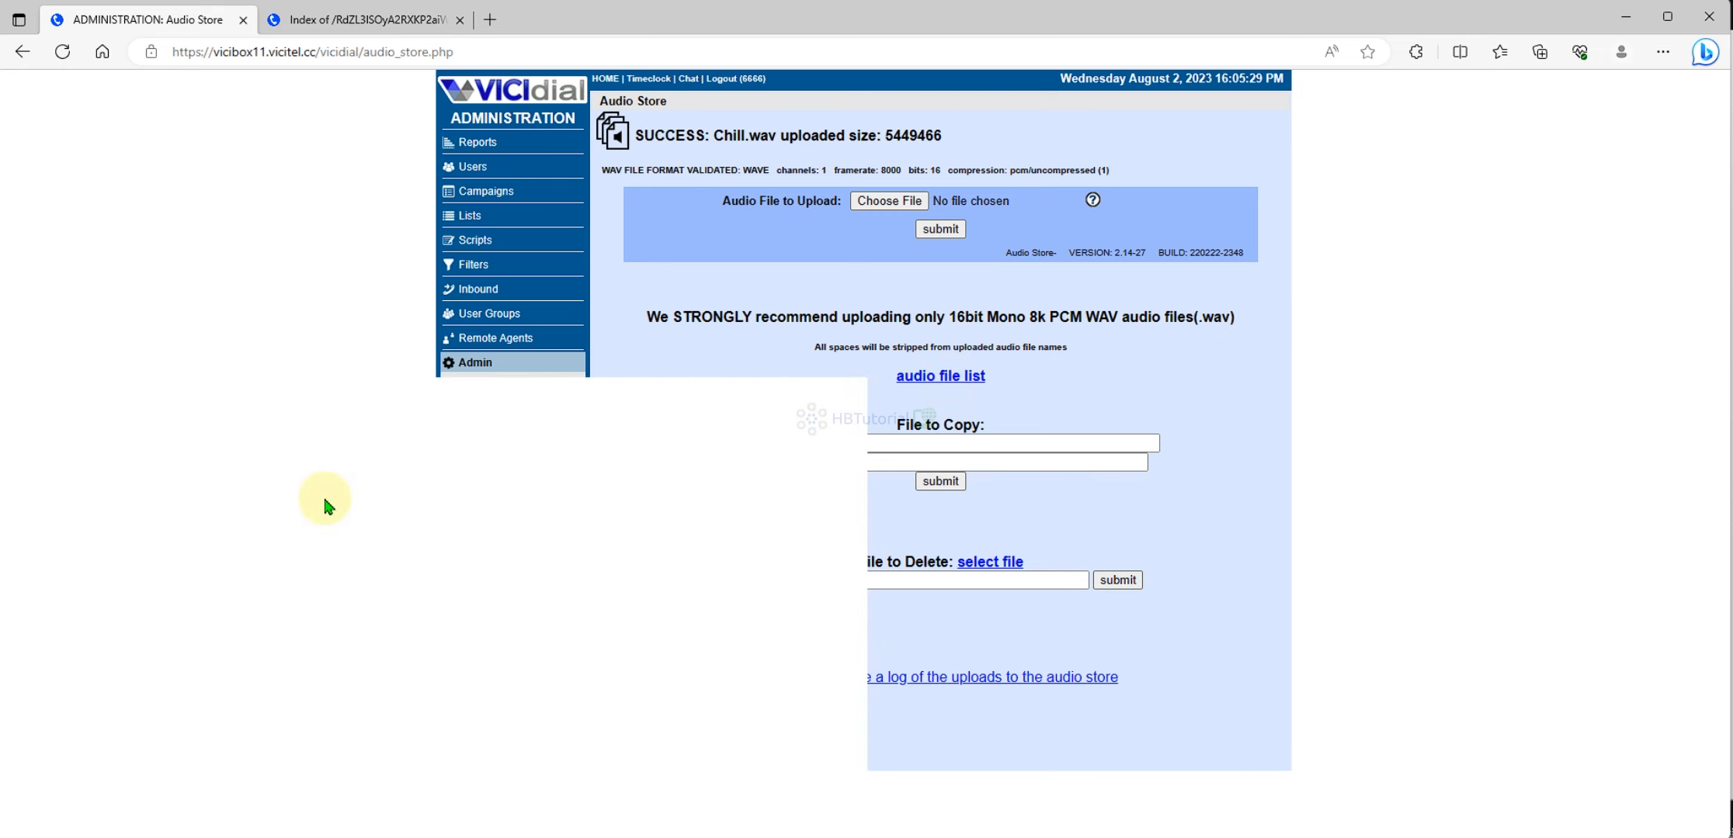
{"action": "left_click", "coordinate": [940, 375]}
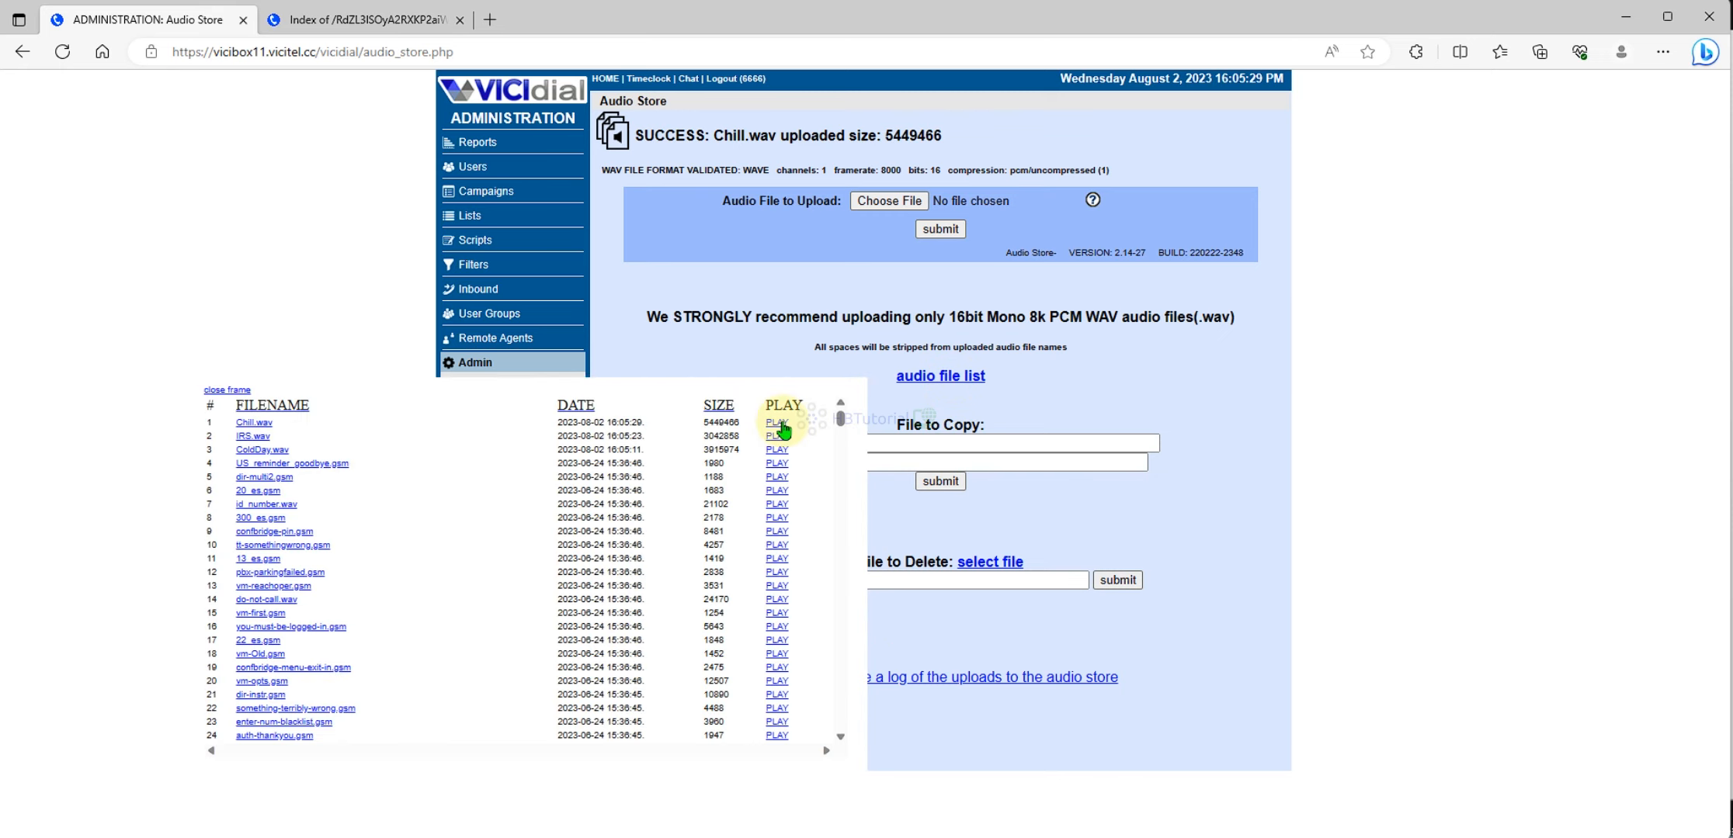
{"action": "left_click", "coordinate": [776, 422]}
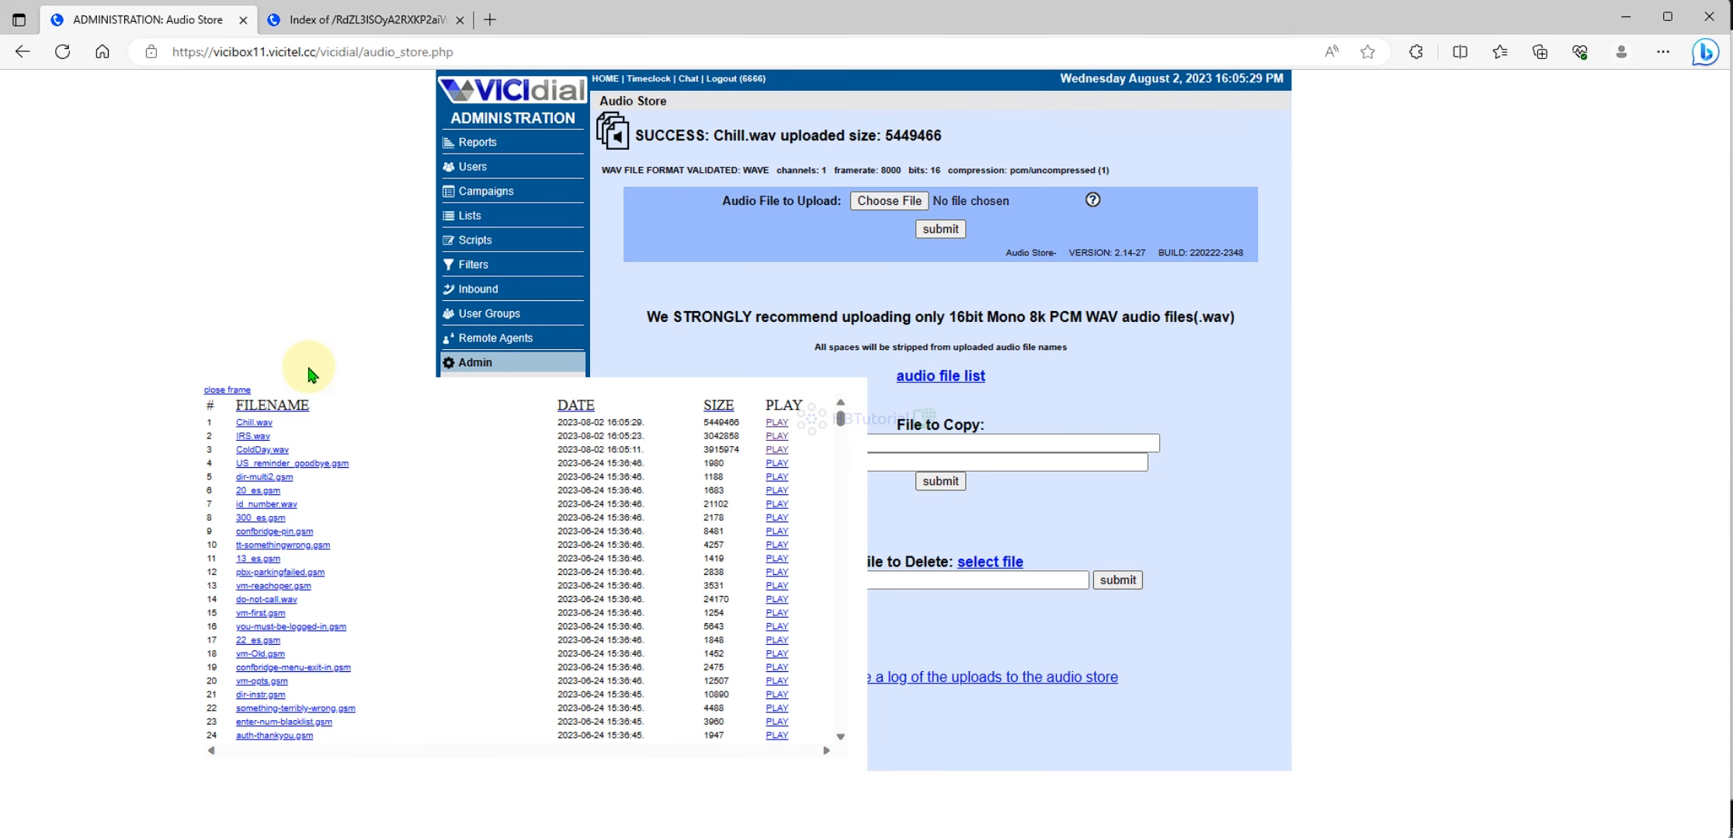
{"action": "left_click", "coordinate": [474, 362]}
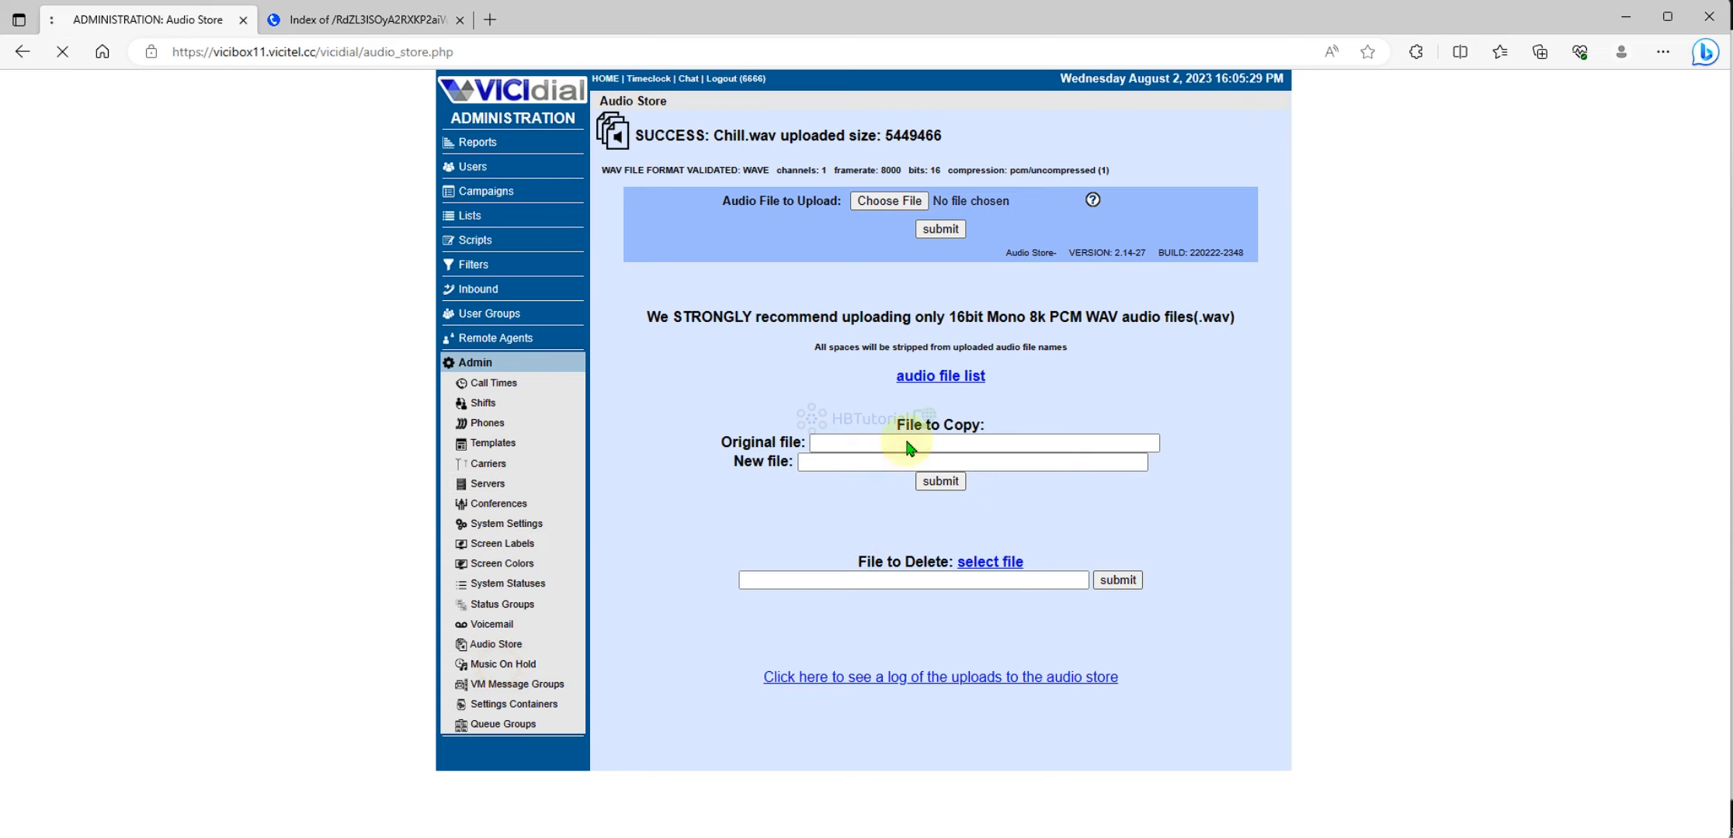
Add ColdDay, IRS and Chill to the default music-on-hold entry.
{"action": "left_click", "coordinate": [495, 664]}
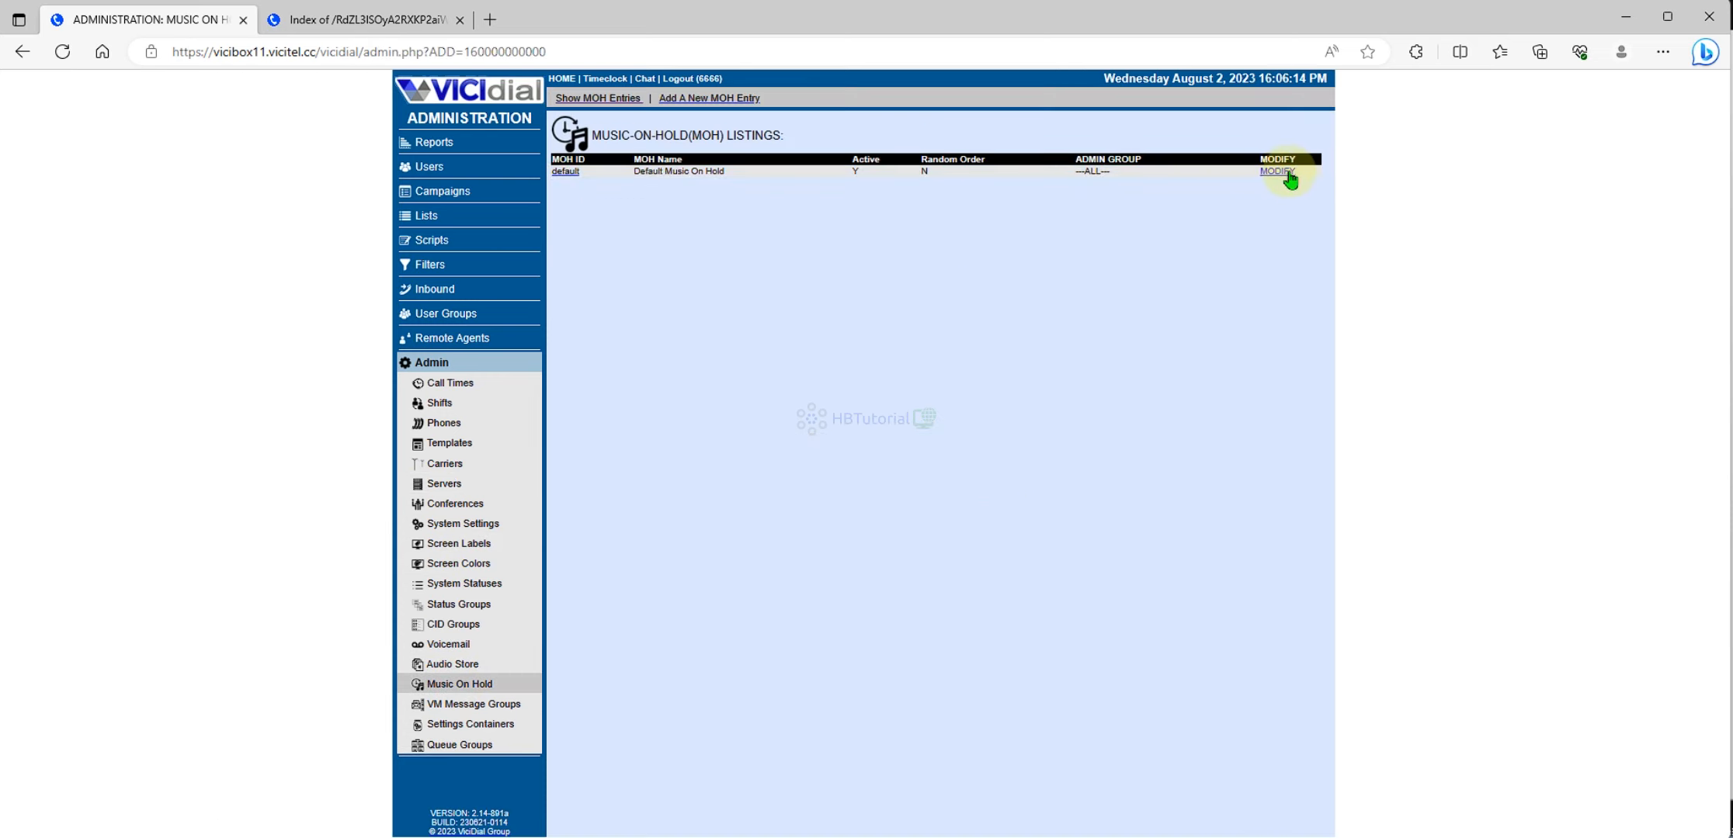
{"action": "left_click", "coordinate": [1278, 172]}
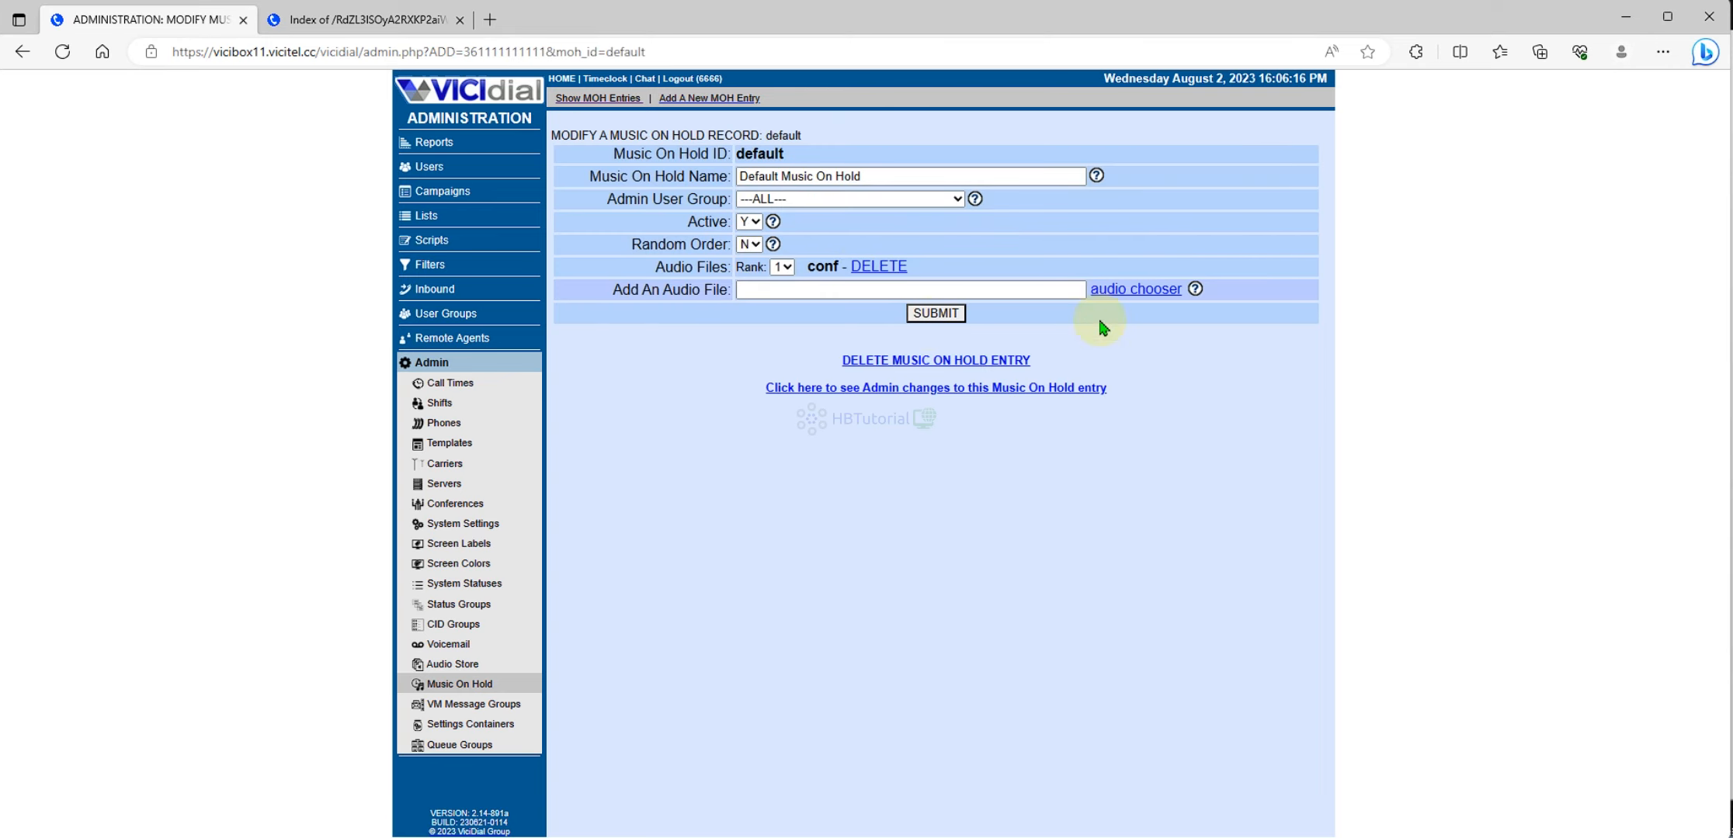
{"action": "left_click", "coordinate": [1133, 288]}
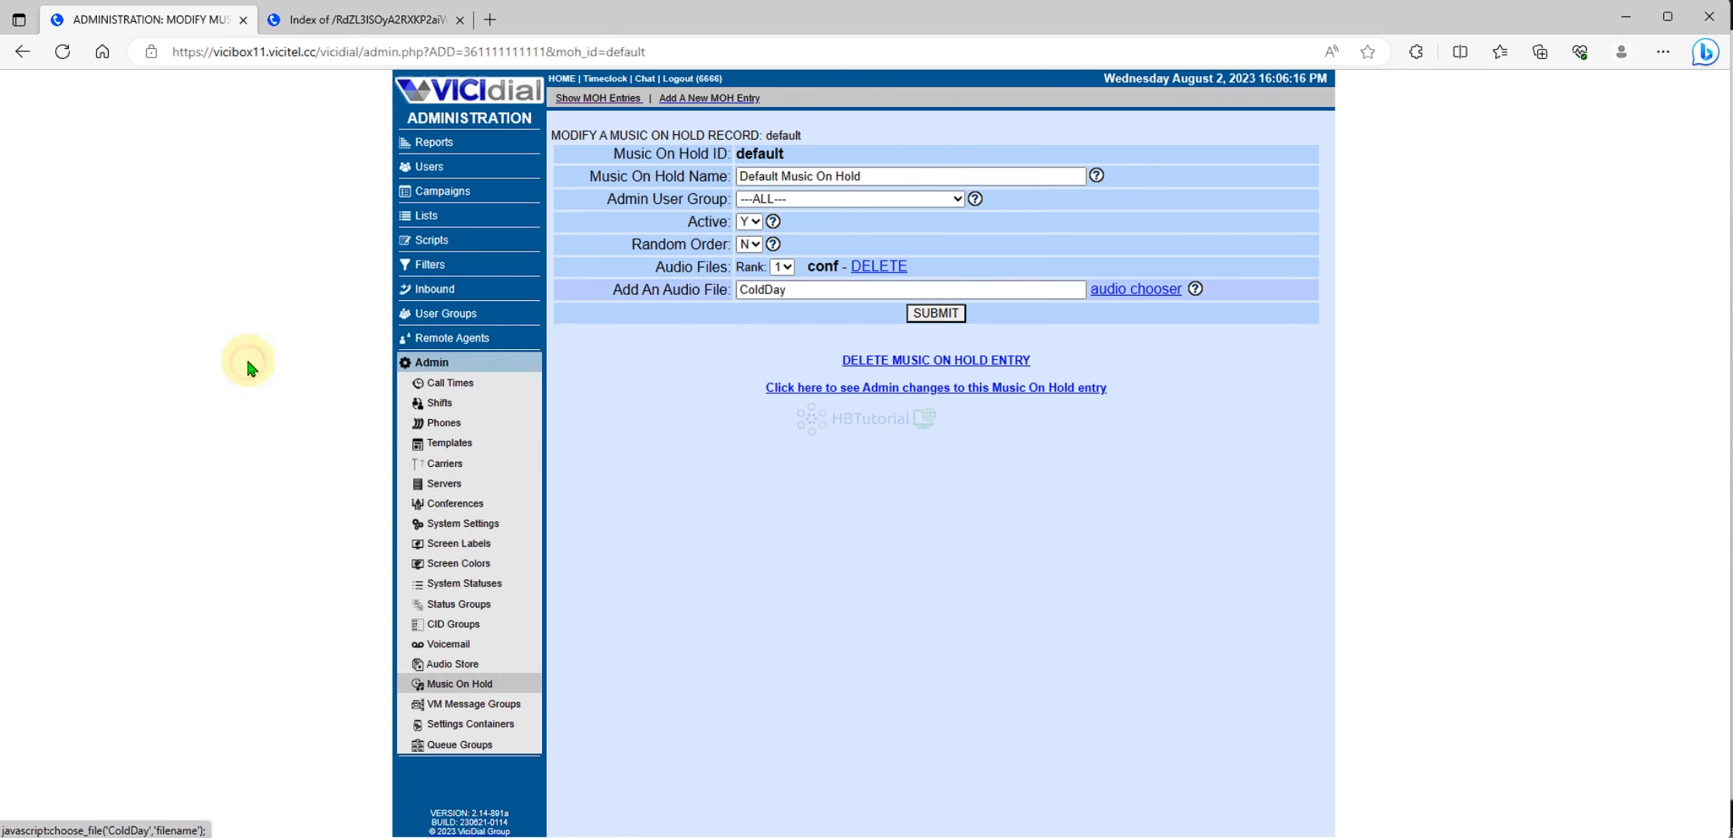
{"action": "left_click", "coordinate": [935, 313]}
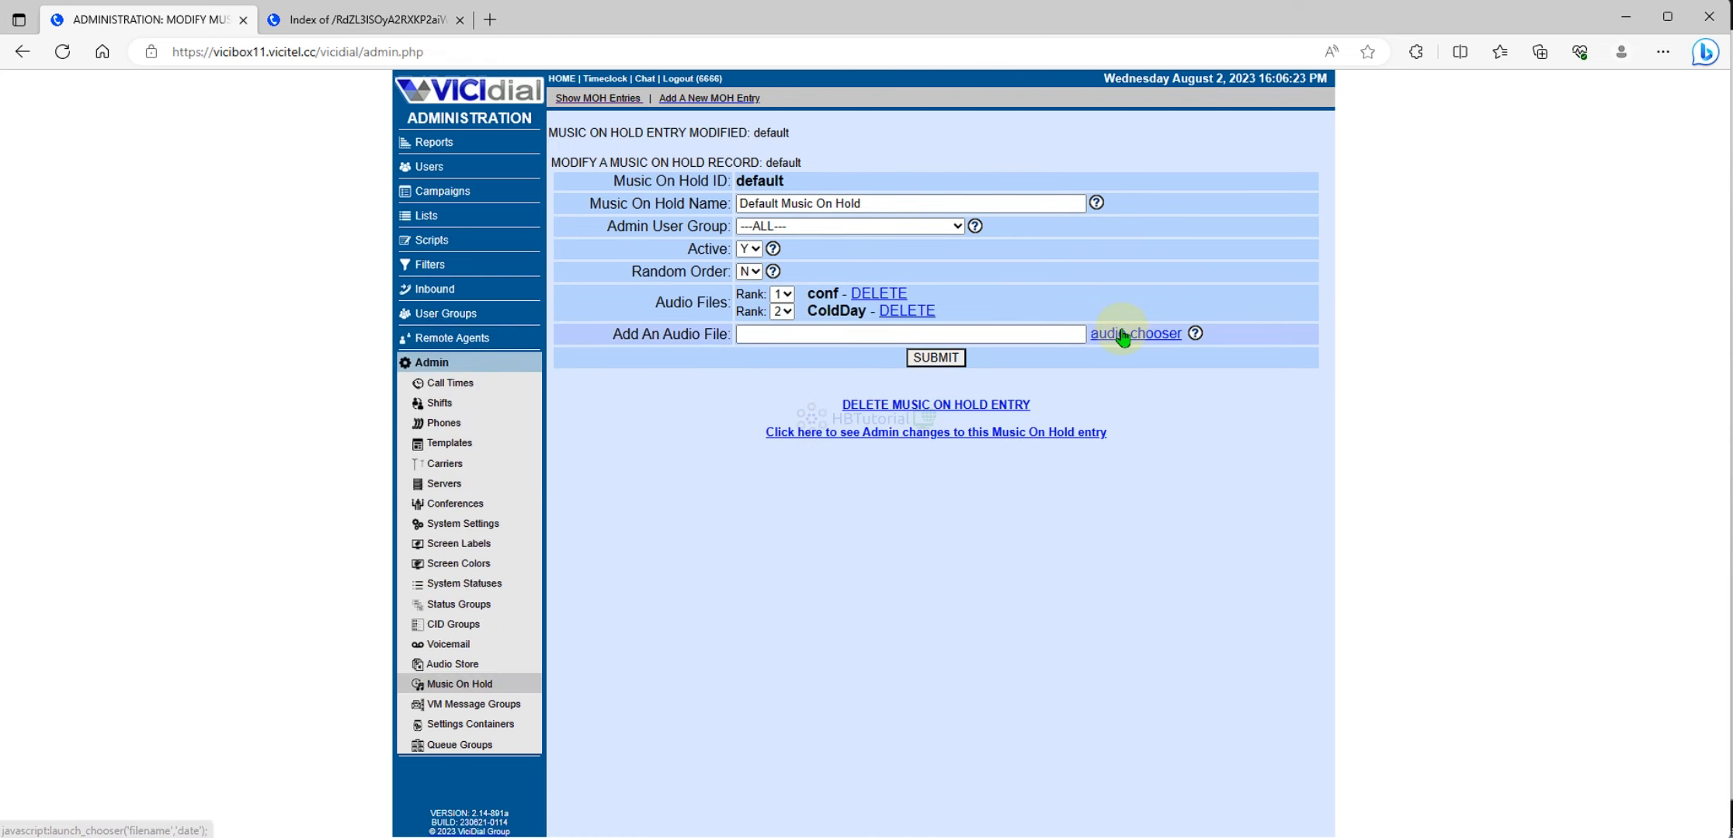
{"action": "left_click", "coordinate": [1135, 333]}
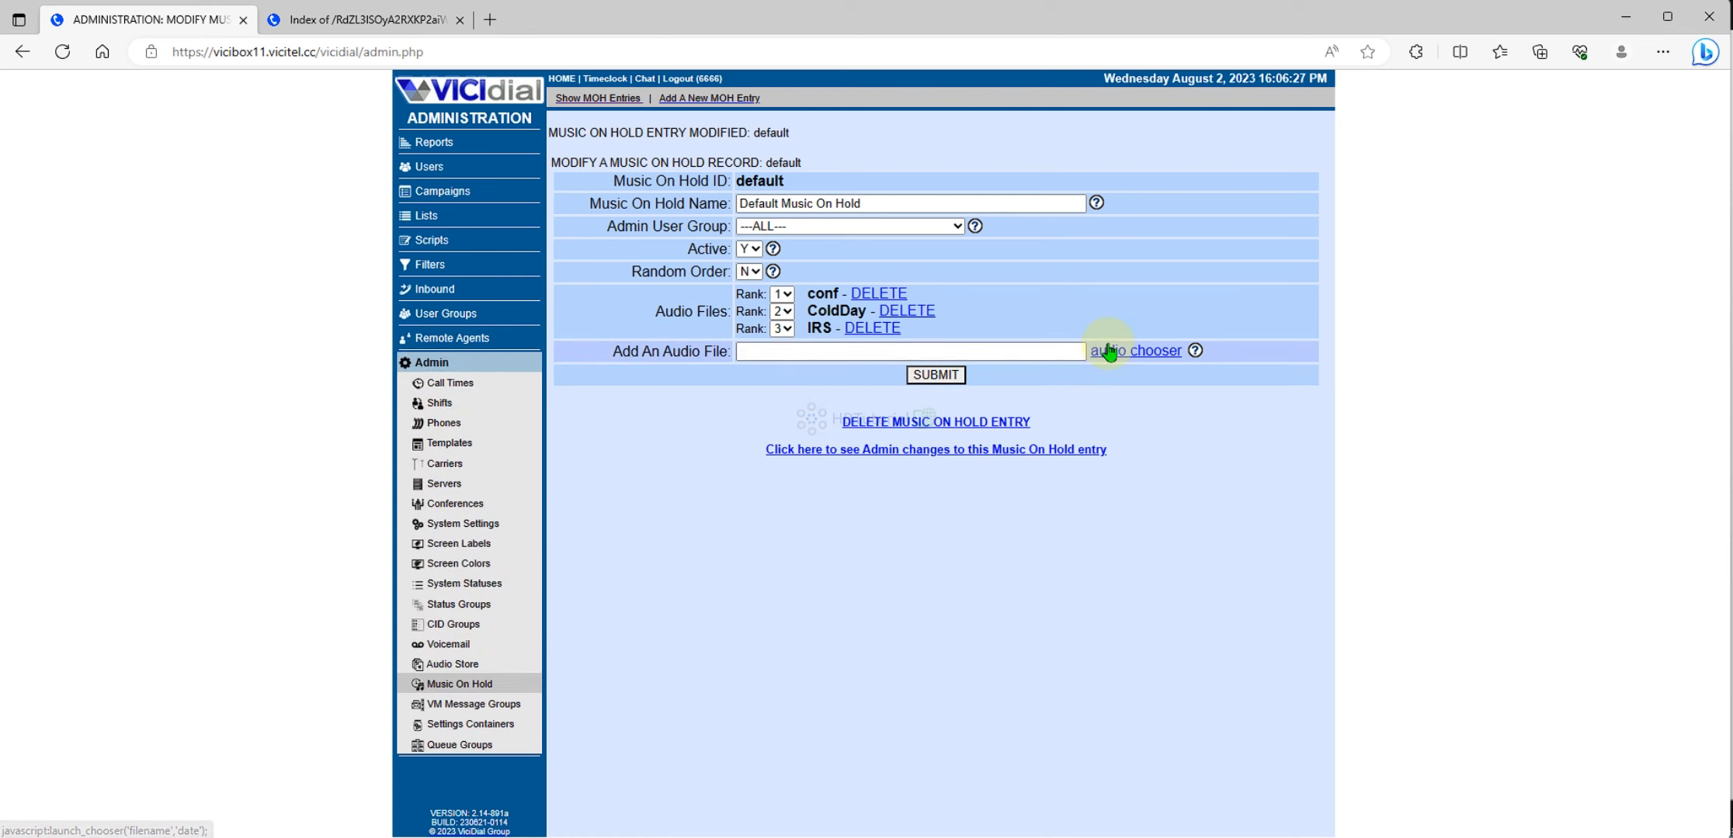
{"action": "left_click", "coordinate": [1135, 351]}
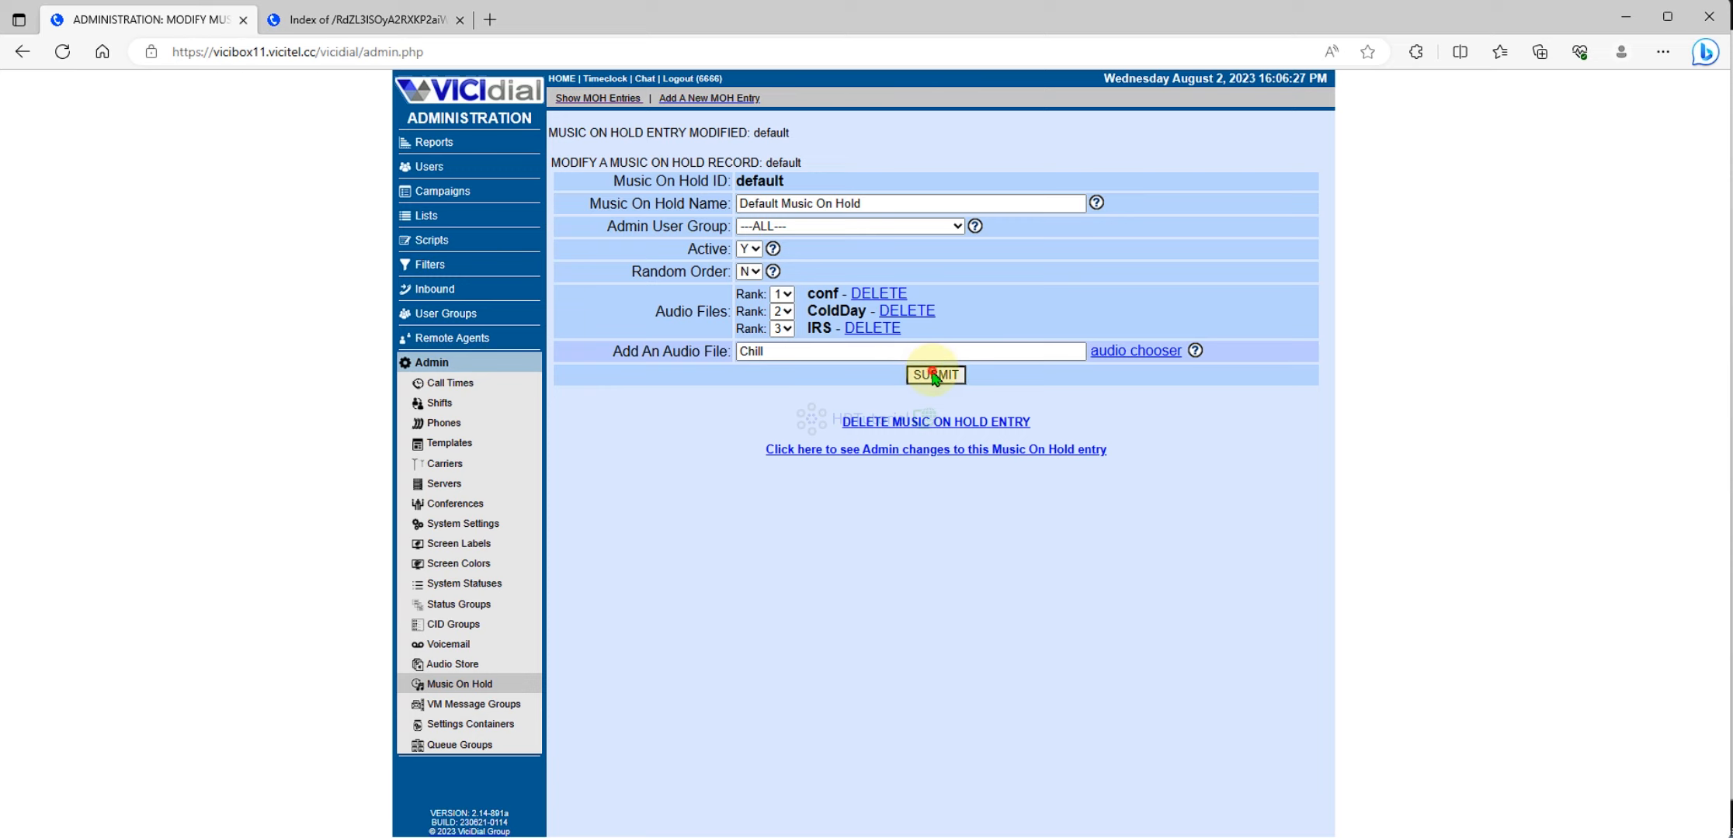
{"action": "left_click", "coordinate": [934, 374]}
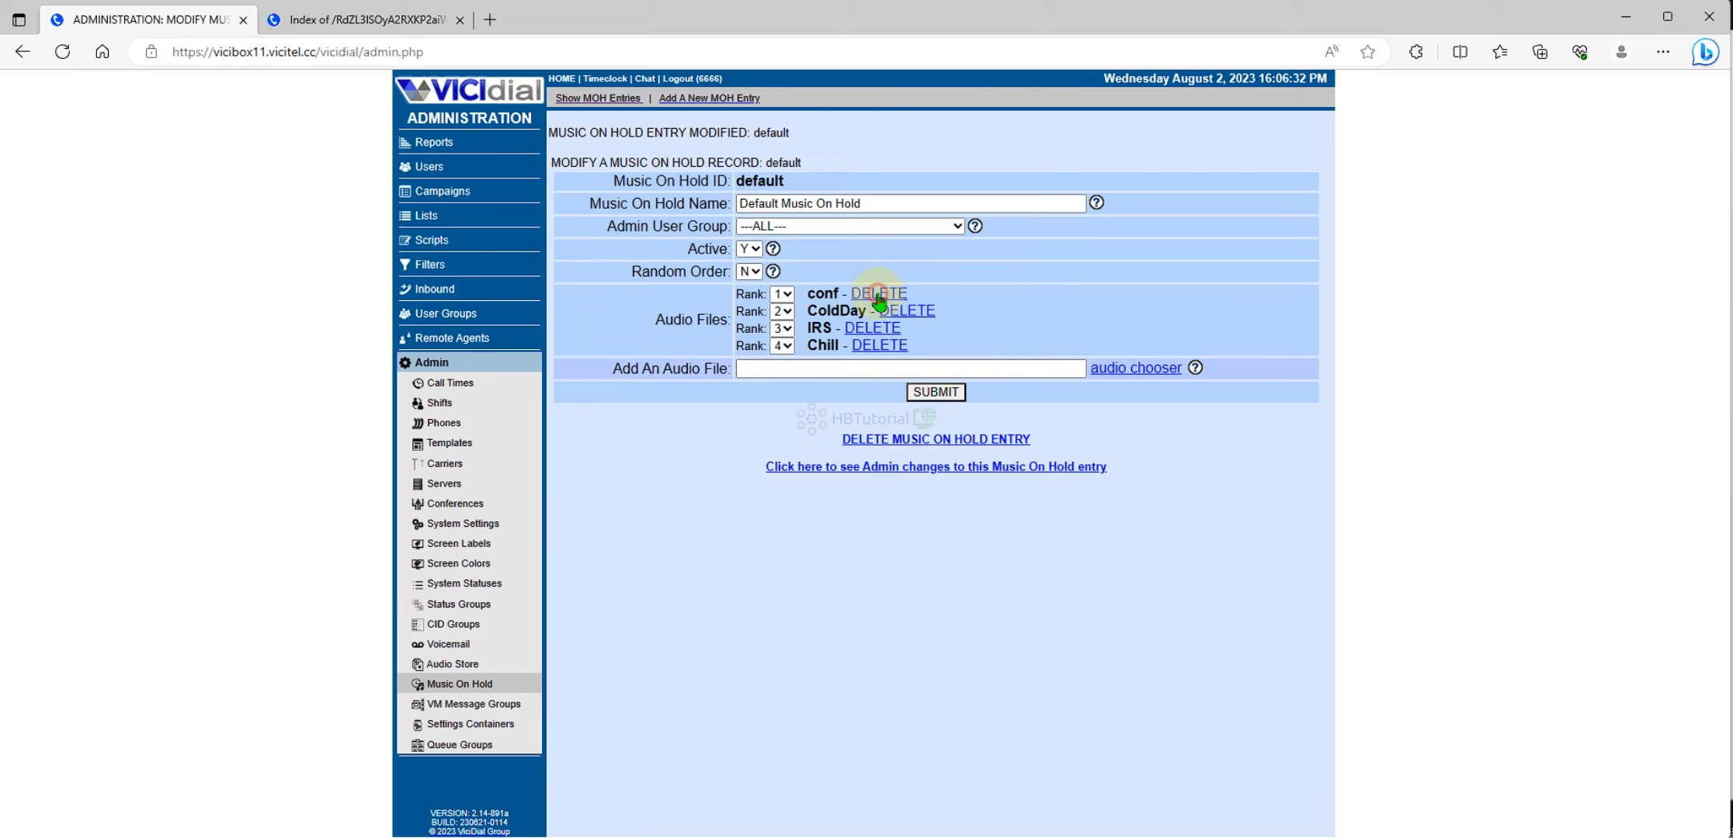
Remove conf from the hold files, set Random Order to Y and save the entry.
{"action": "left_click", "coordinate": [877, 293]}
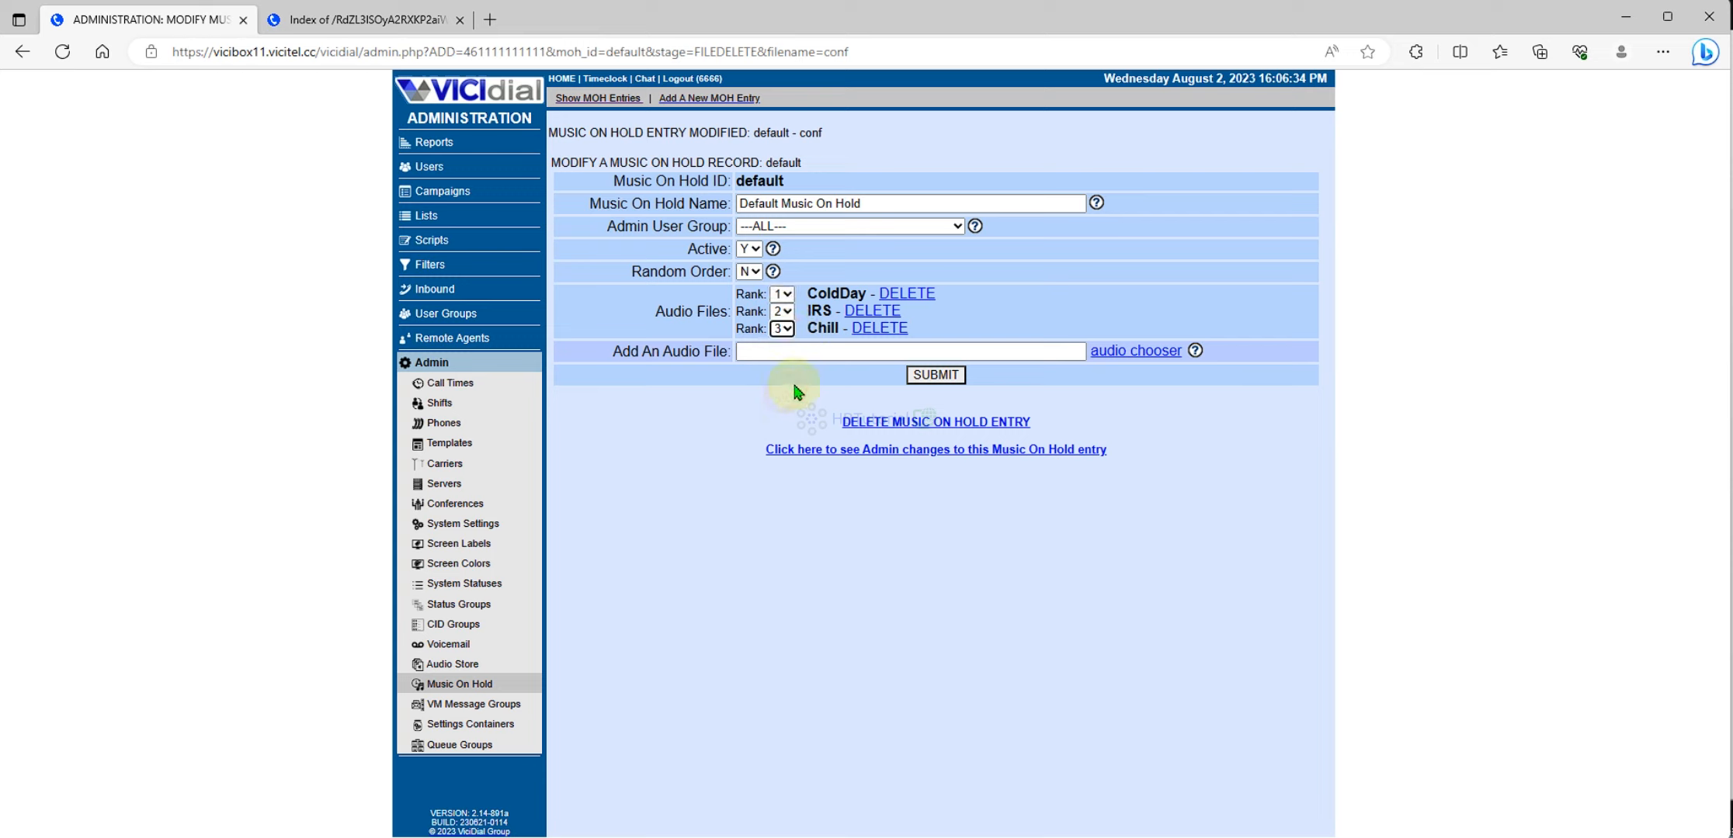
{"action": "left_click", "coordinate": [748, 271]}
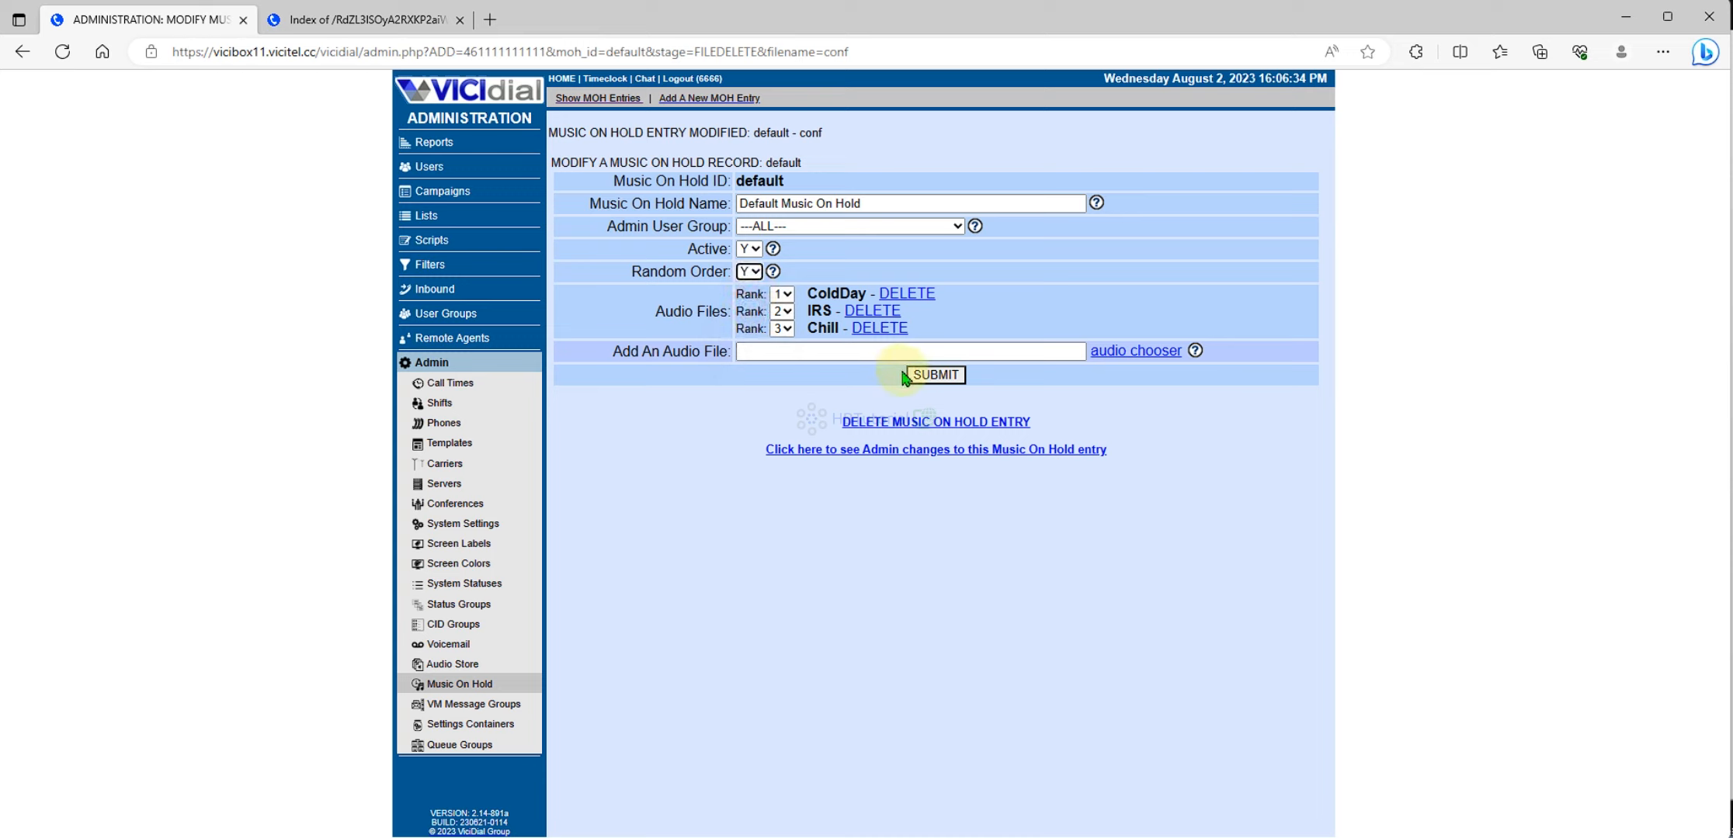
{"action": "left_click", "coordinate": [935, 374]}
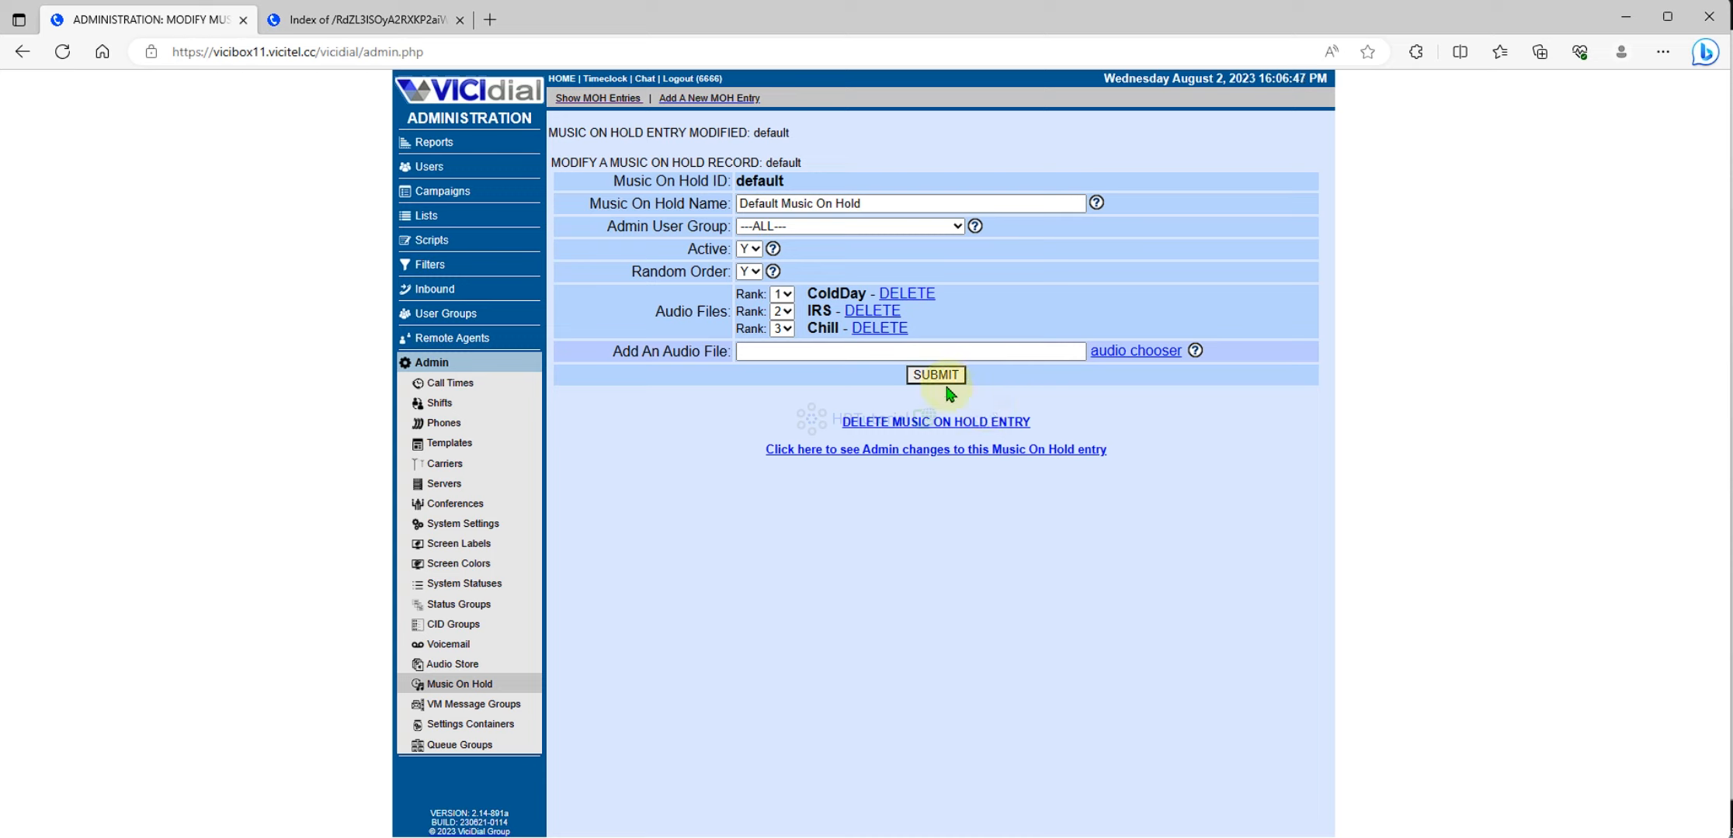
{"action": "left_click", "coordinate": [935, 374]}
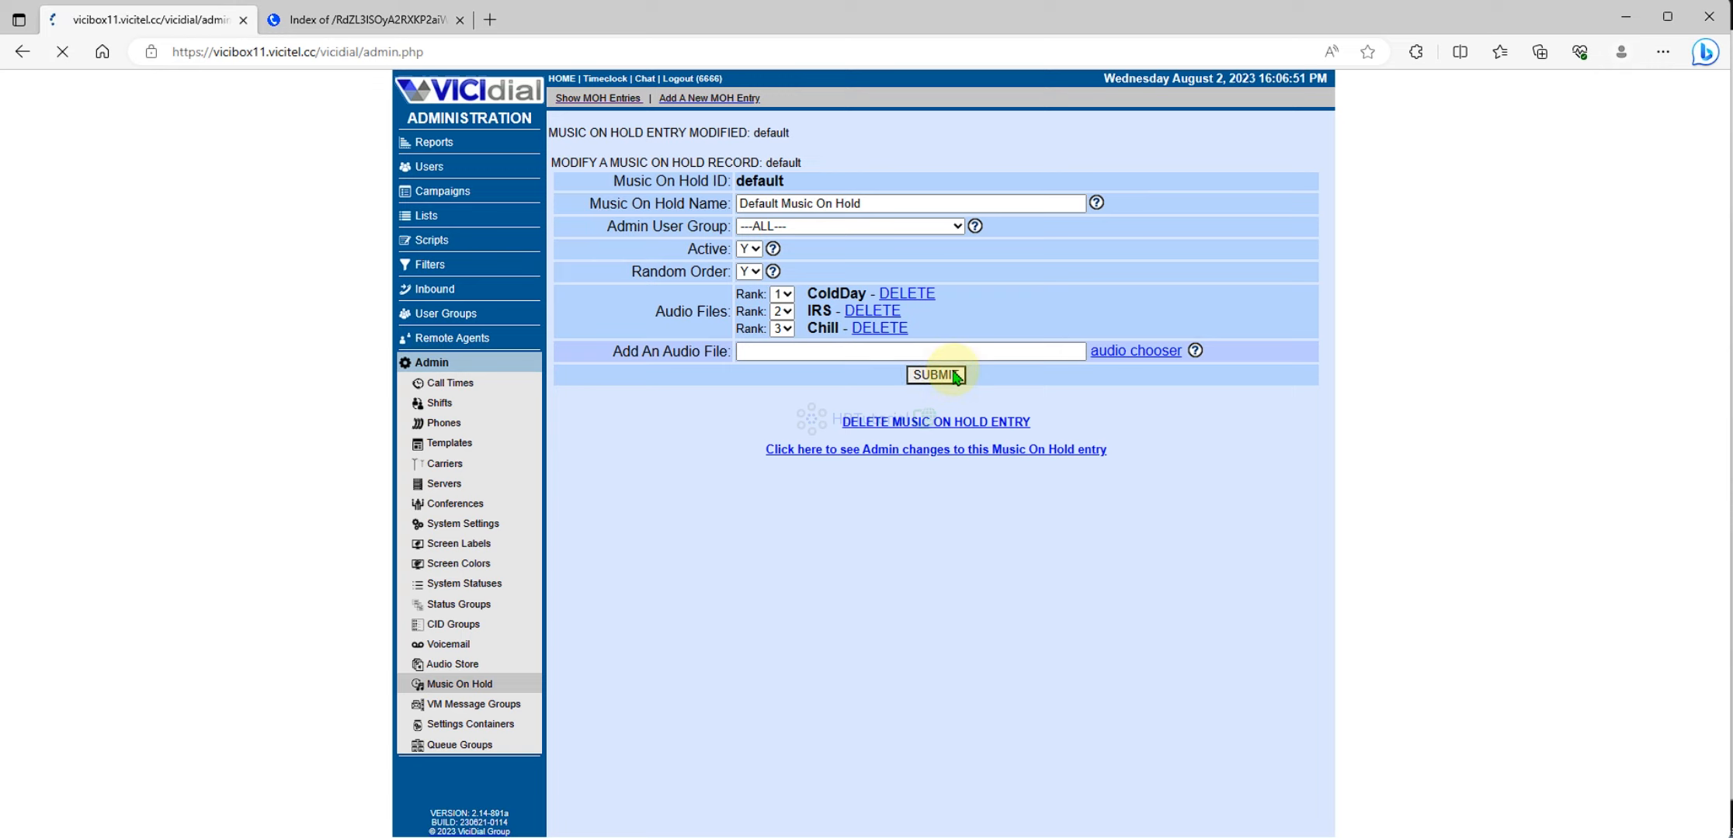
{"action": "left_click", "coordinate": [935, 374]}
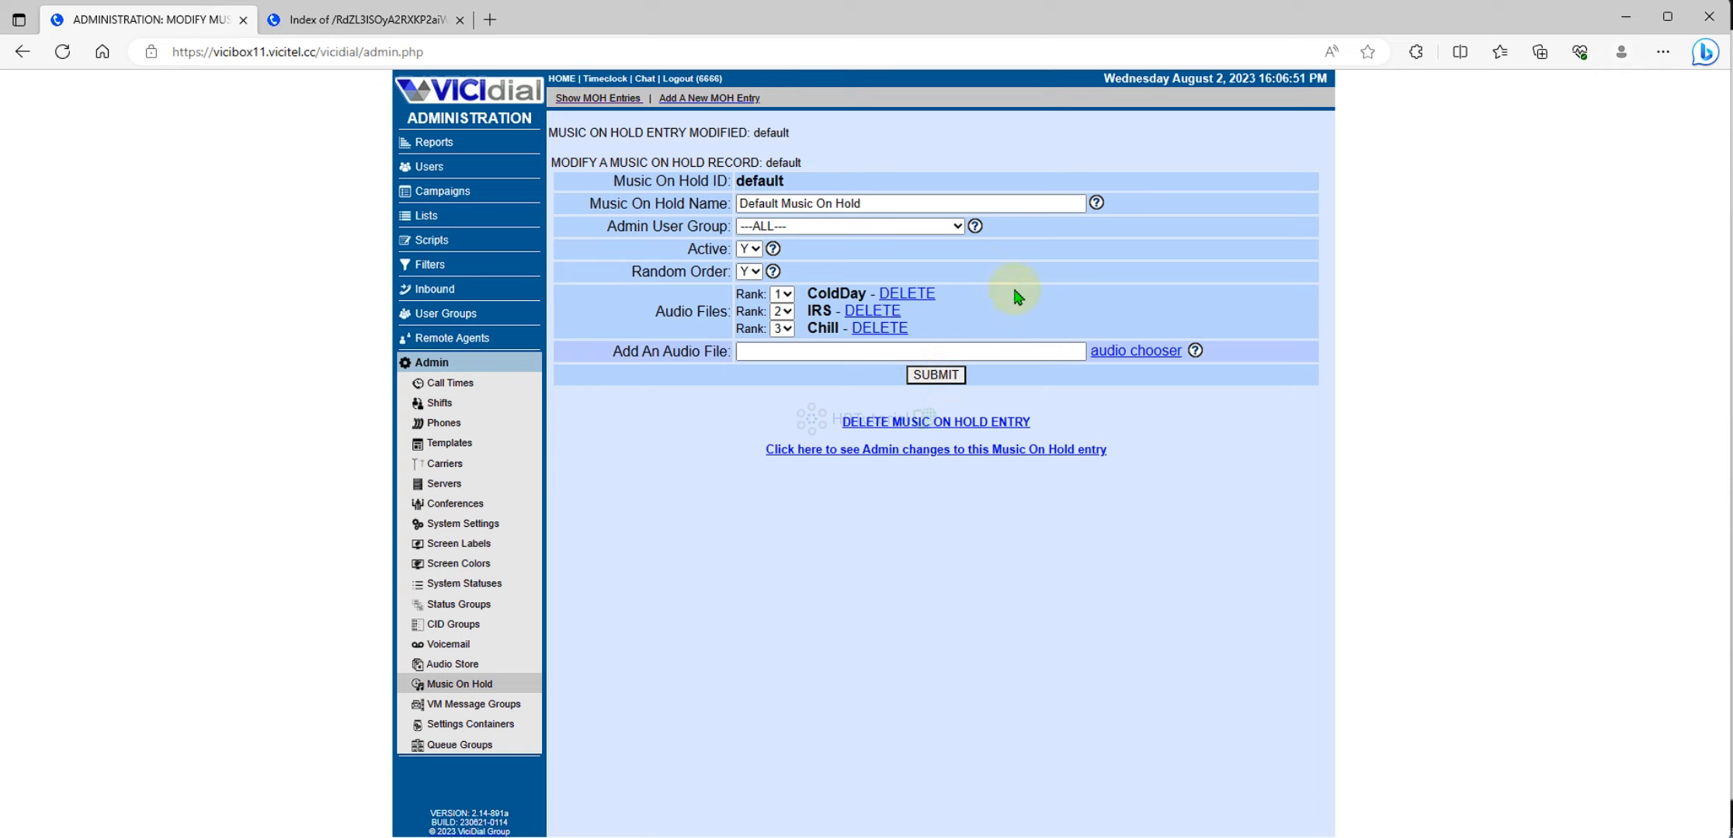
{"action": "left_click", "coordinate": [433, 289]}
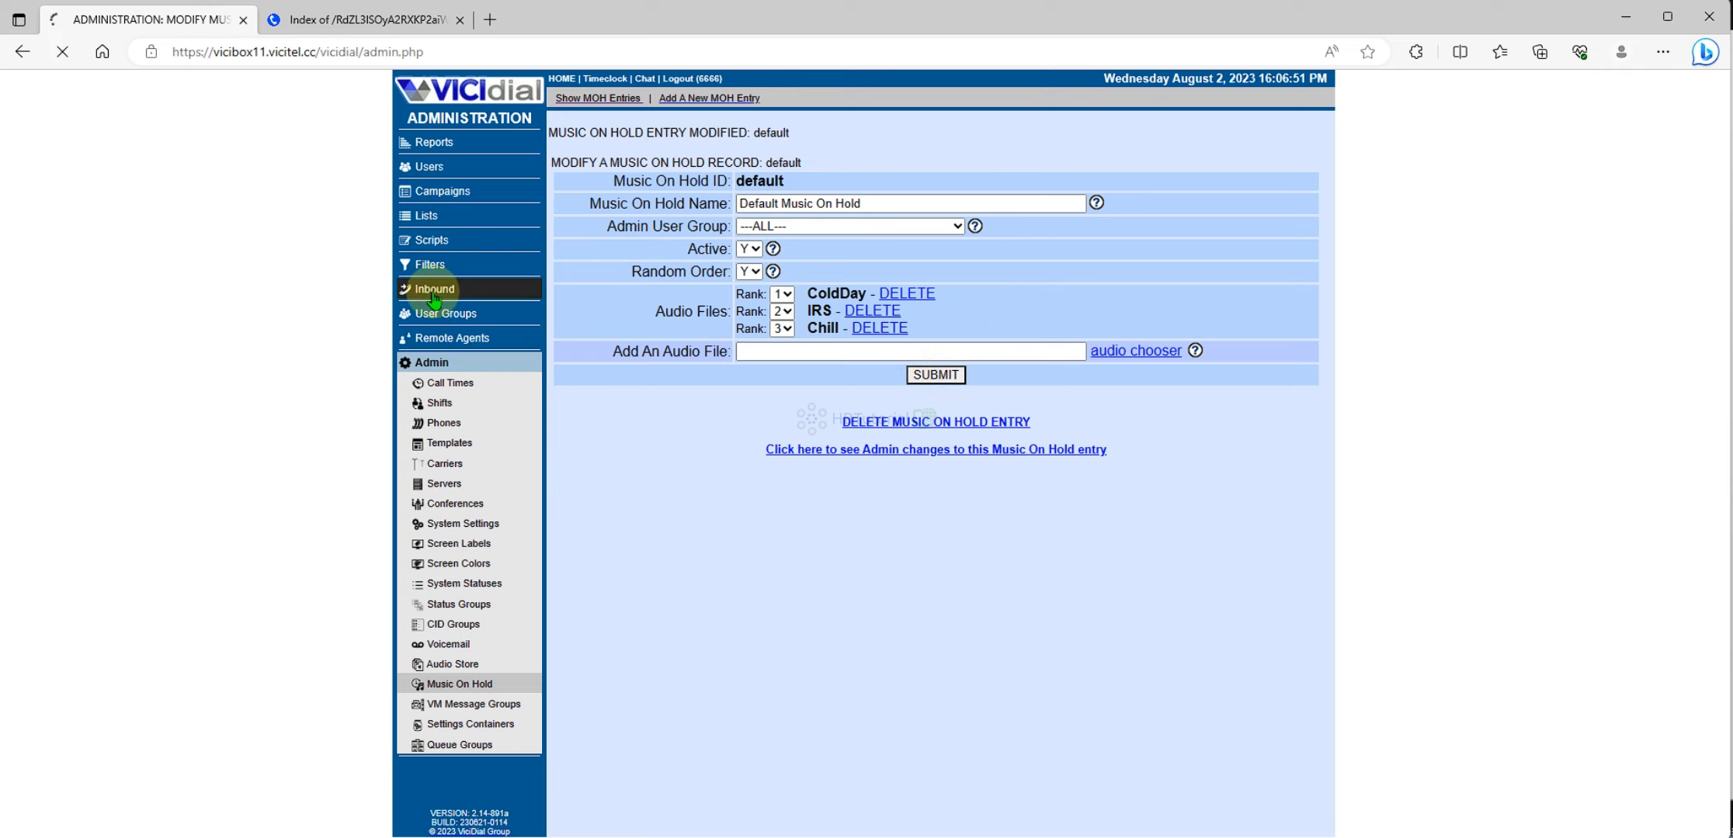
Review the inboundCallTest in-group's settings, confirming it uses default park music.
{"action": "left_click", "coordinate": [434, 289]}
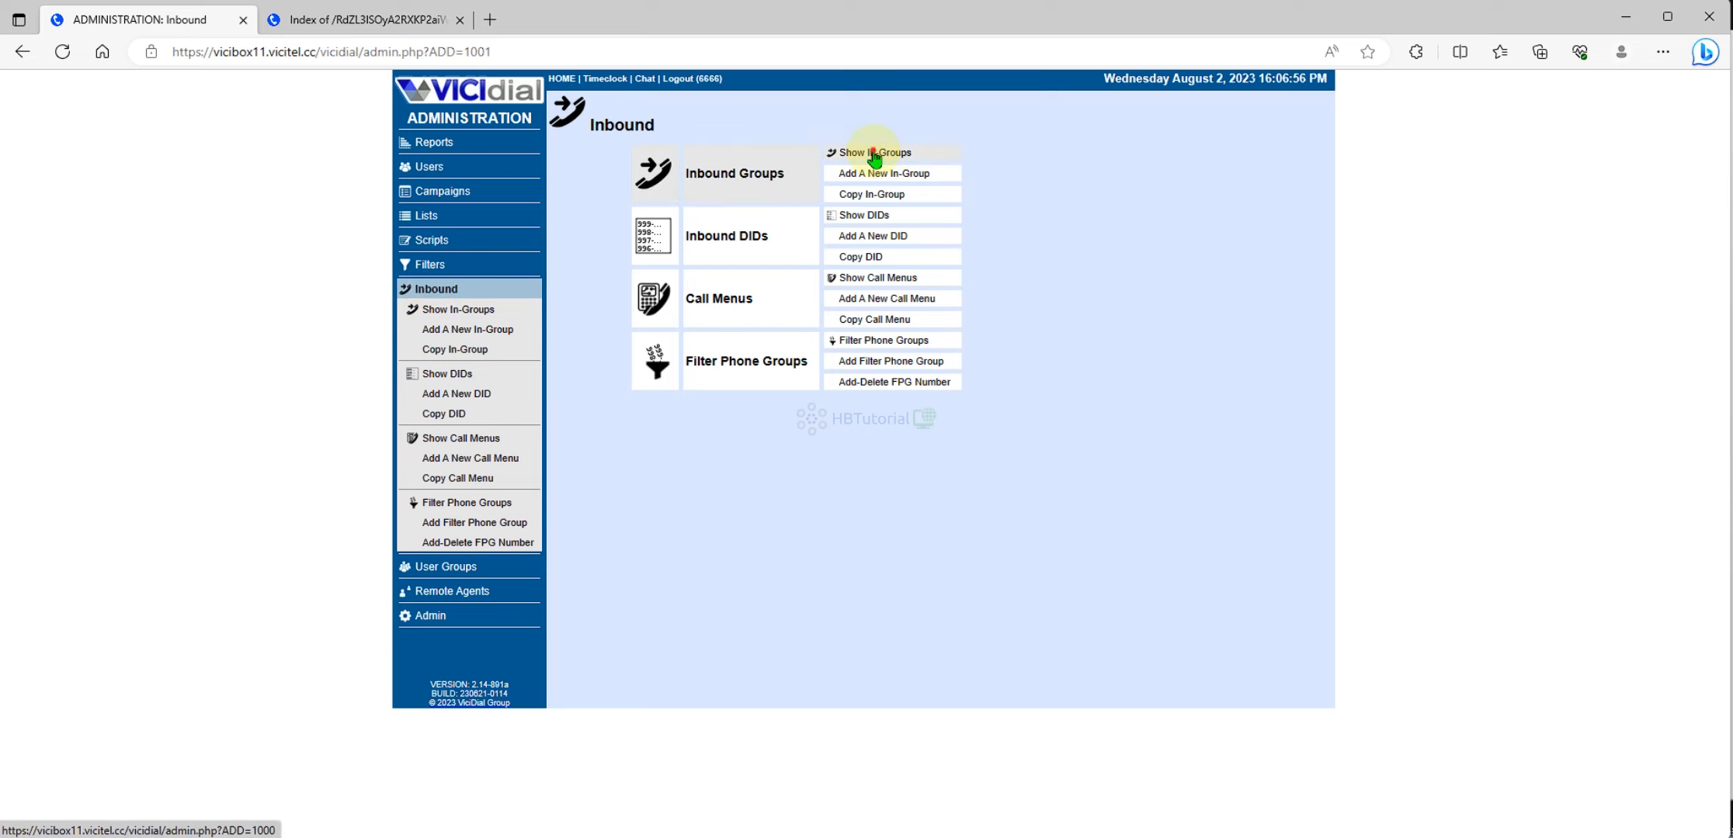
{"action": "left_click", "coordinate": [874, 152]}
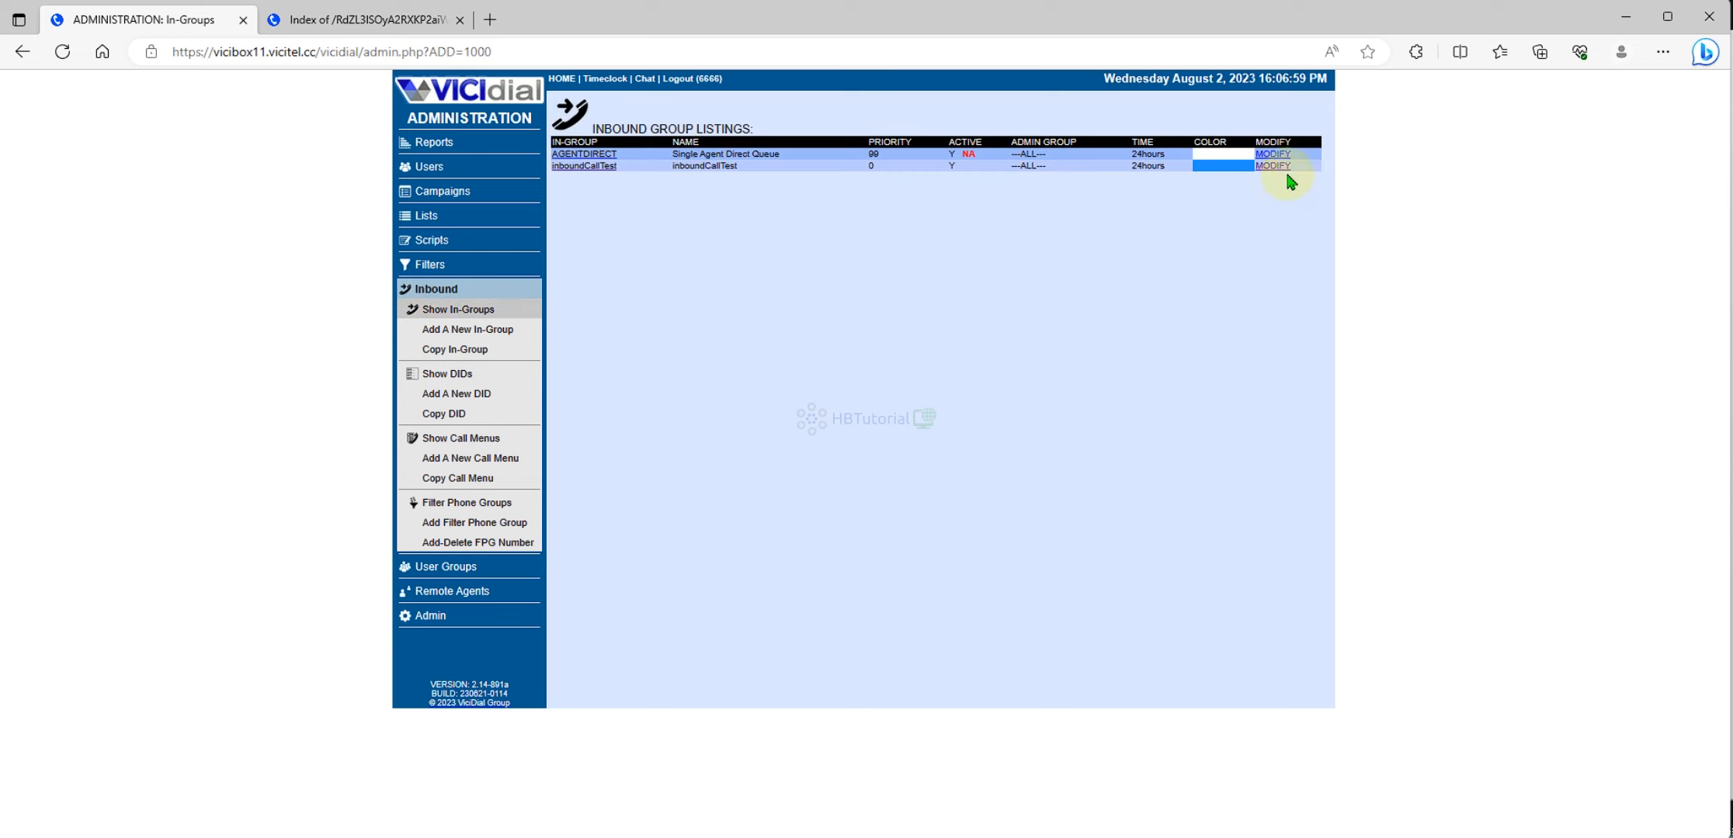
{"action": "left_click", "coordinate": [1272, 167]}
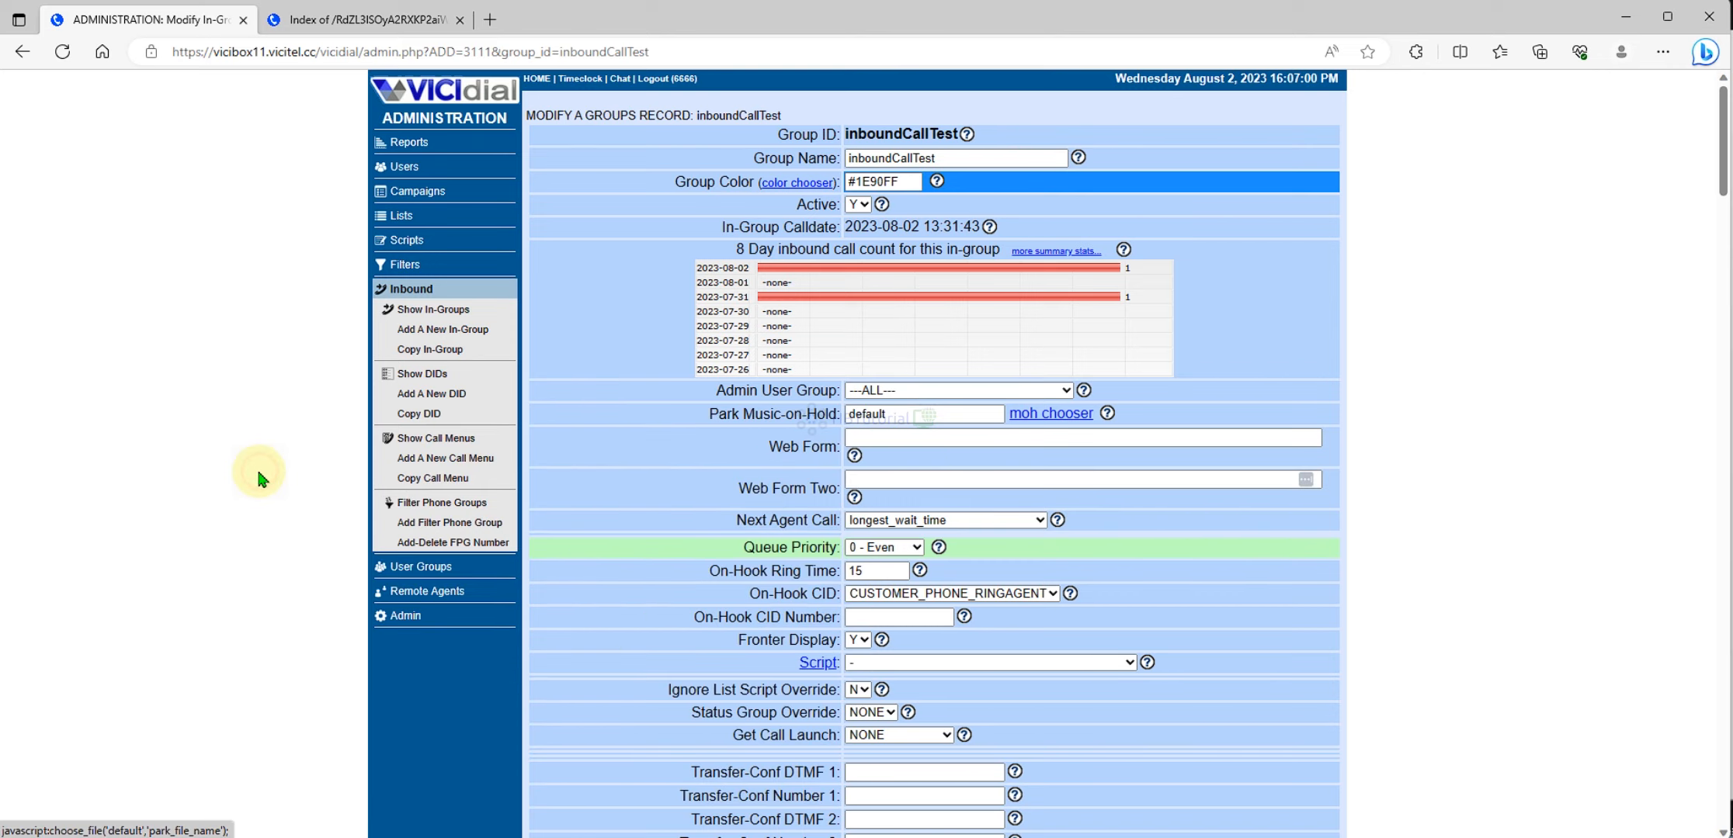
{"action": "scroll", "scroll_direction": "down", "scroll_amount": 3}
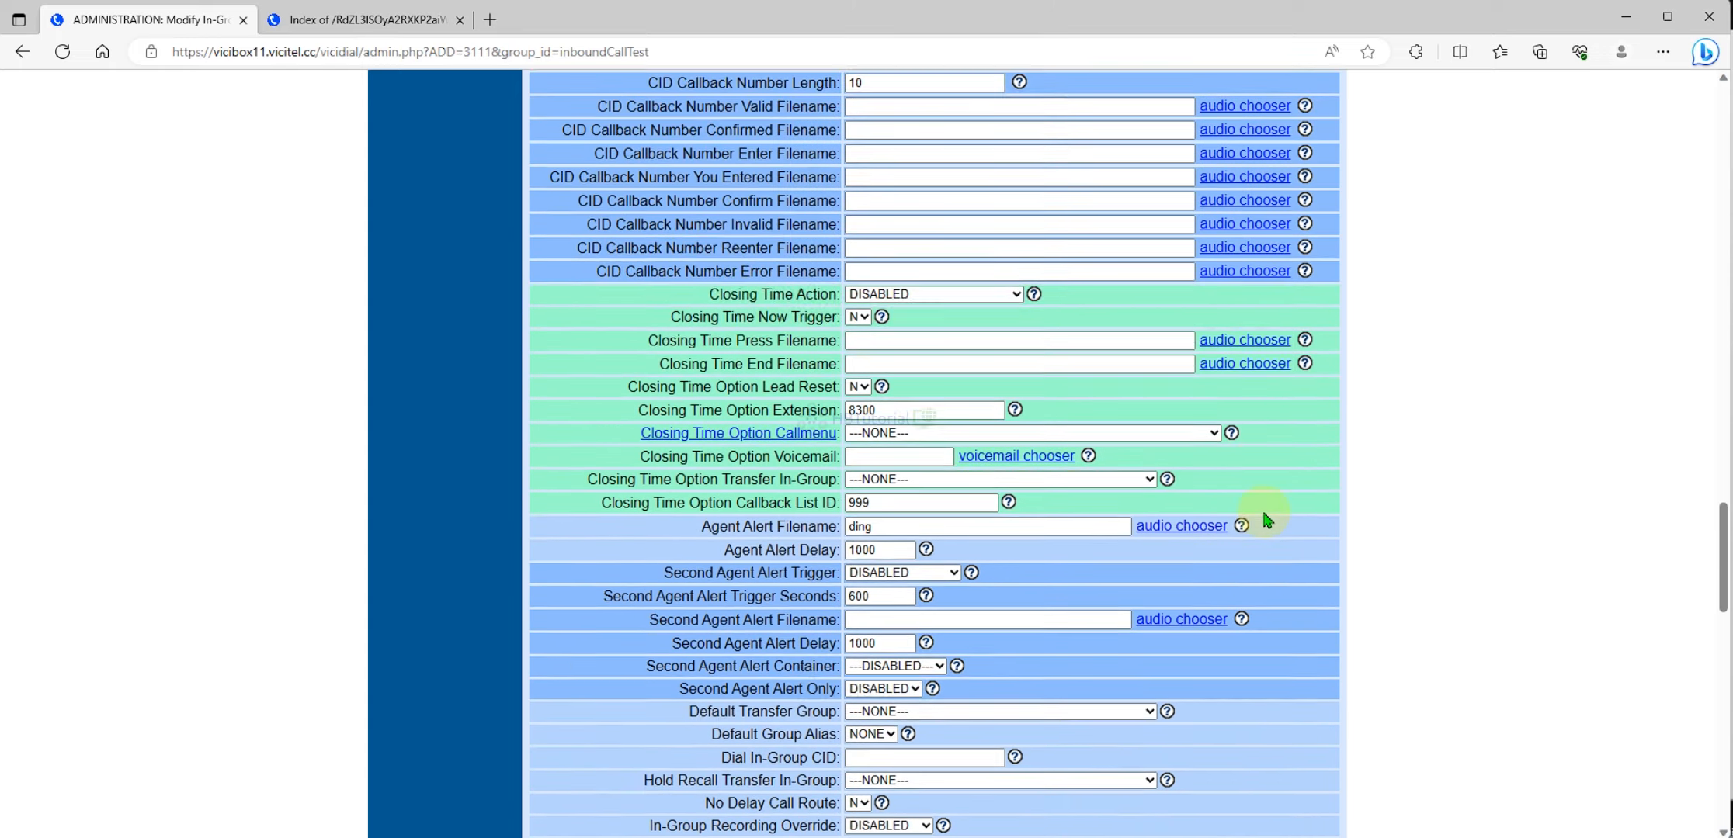
{"action": "scroll", "scroll_direction": "down", "scroll_amount": 3}
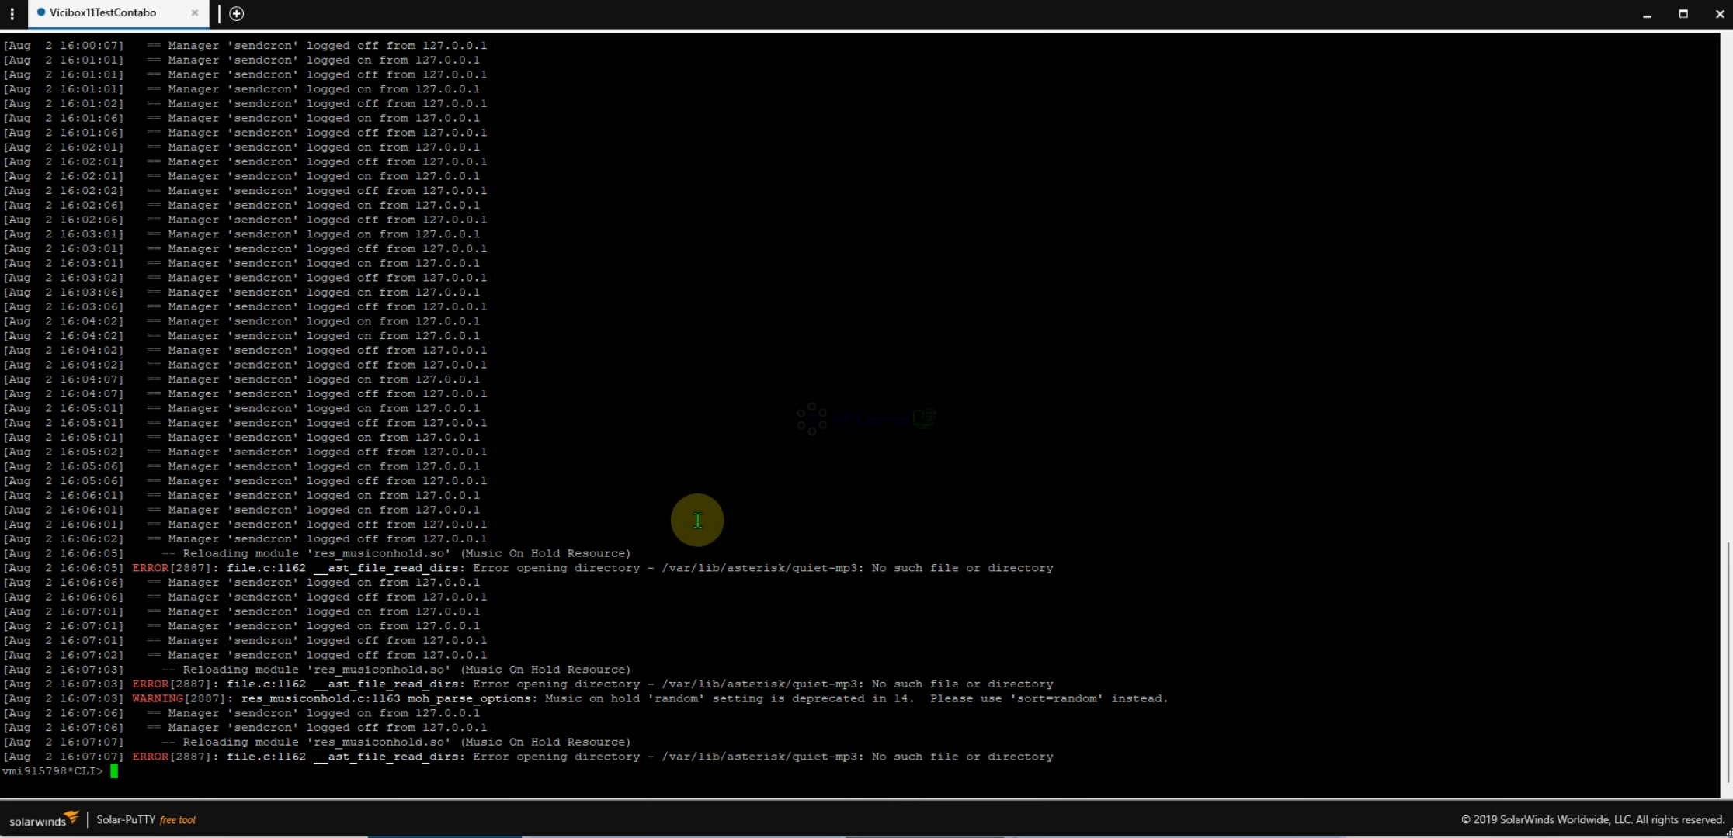
{"action": "mouse_move", "coordinate": [714, 515]}
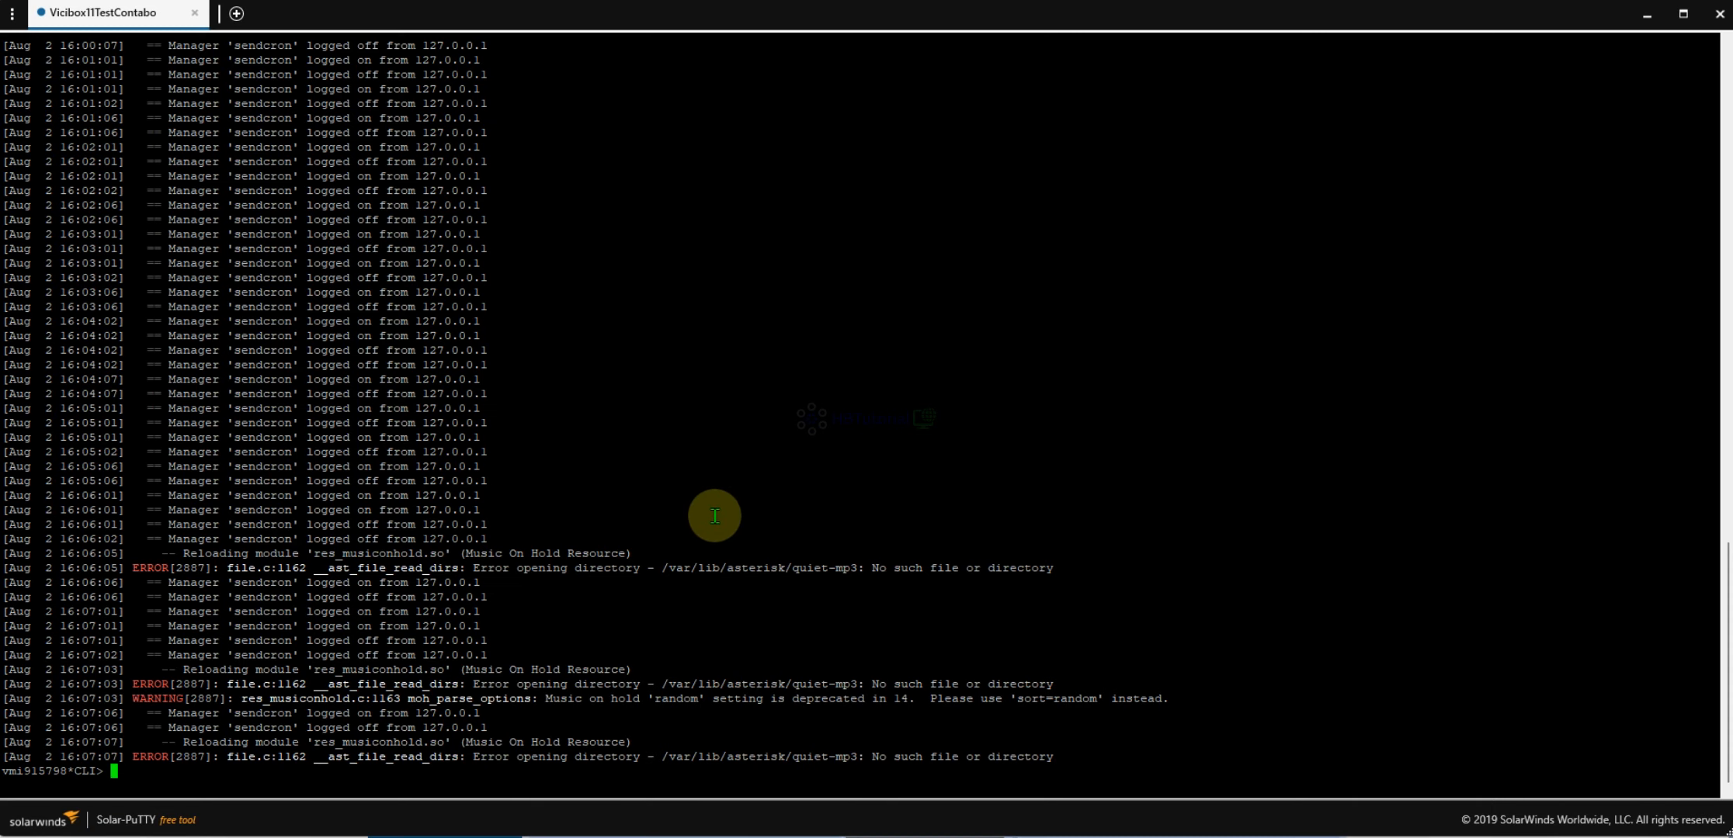
{"action": "mouse_move", "coordinate": [1256, 817]}
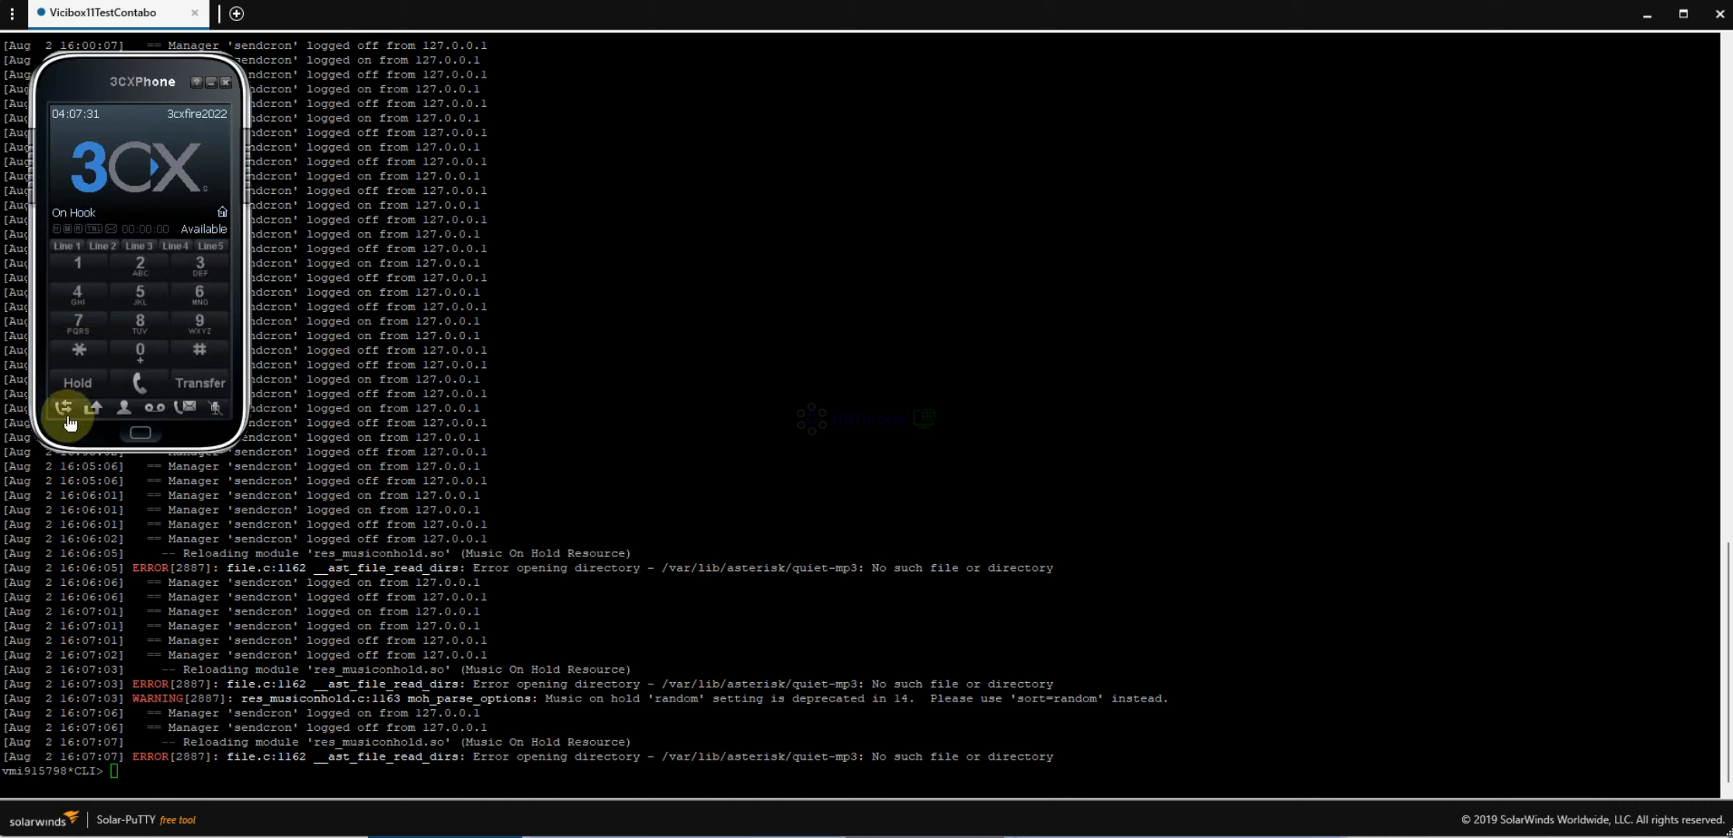
Redial the inbound number from the softphone call history and watch the Asterisk console log the hold music.
{"action": "left_click", "coordinate": [65, 408]}
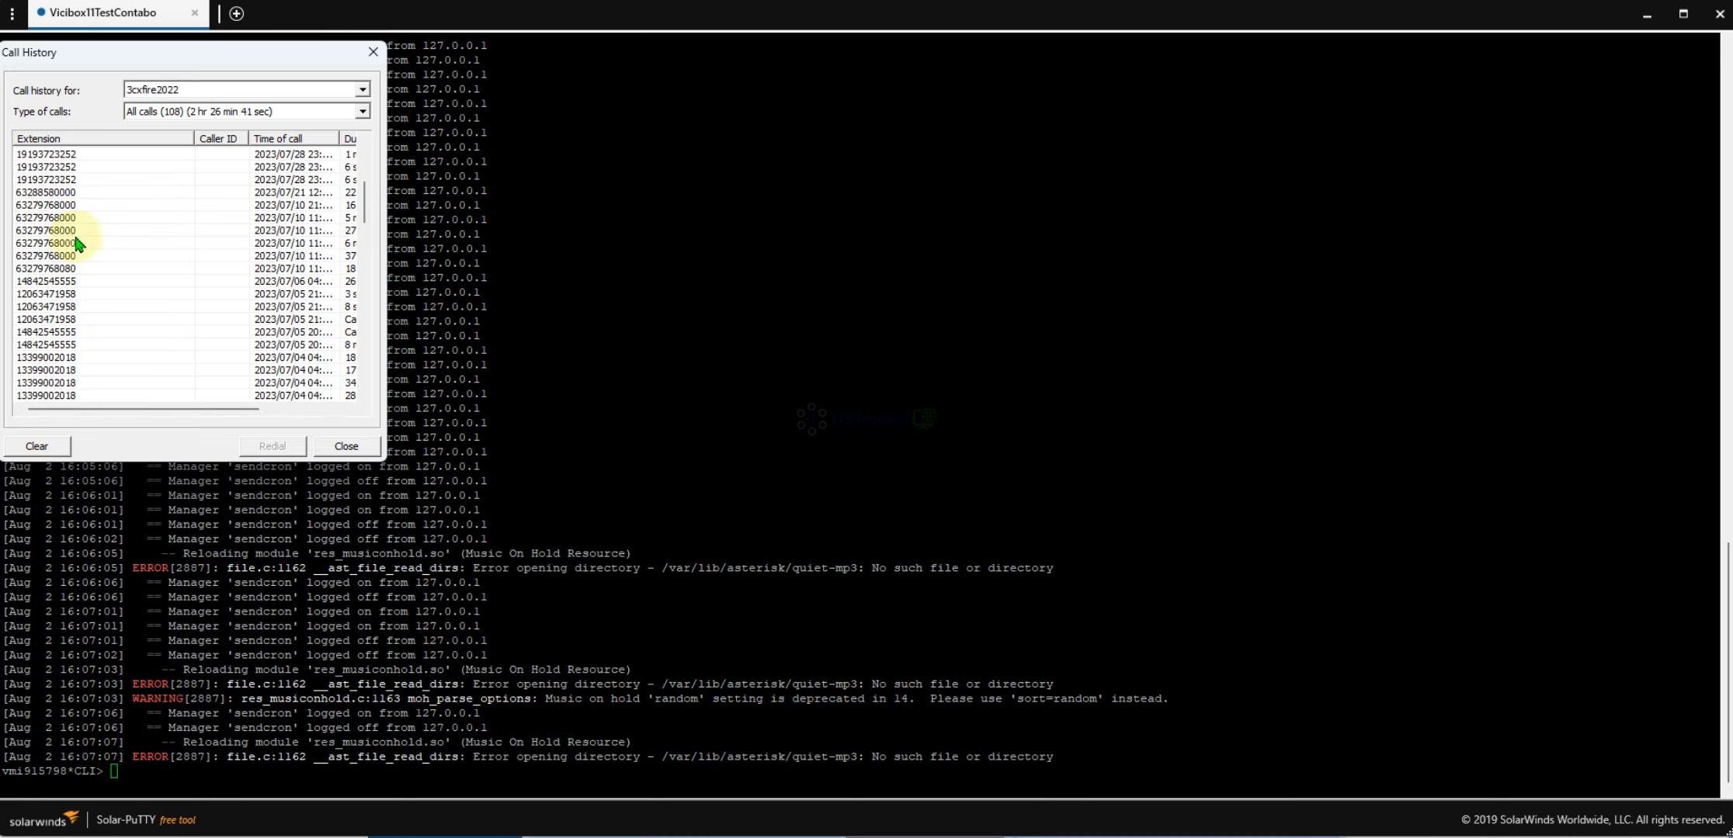
{"action": "mouse_move", "coordinate": [133, 307]}
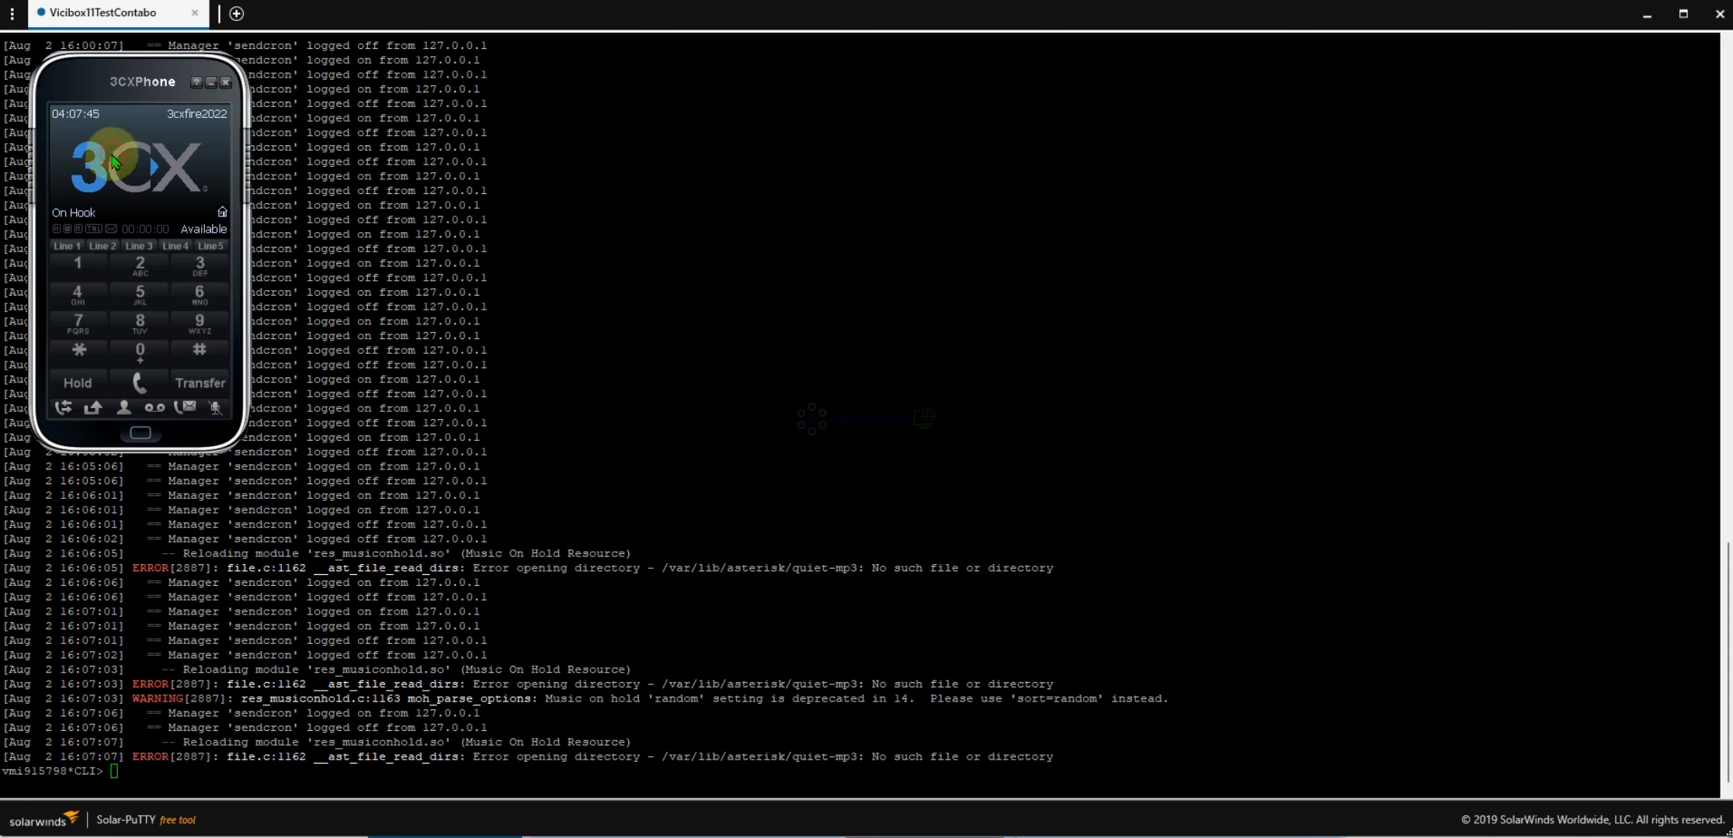
{"action": "left_click", "coordinate": [140, 384]}
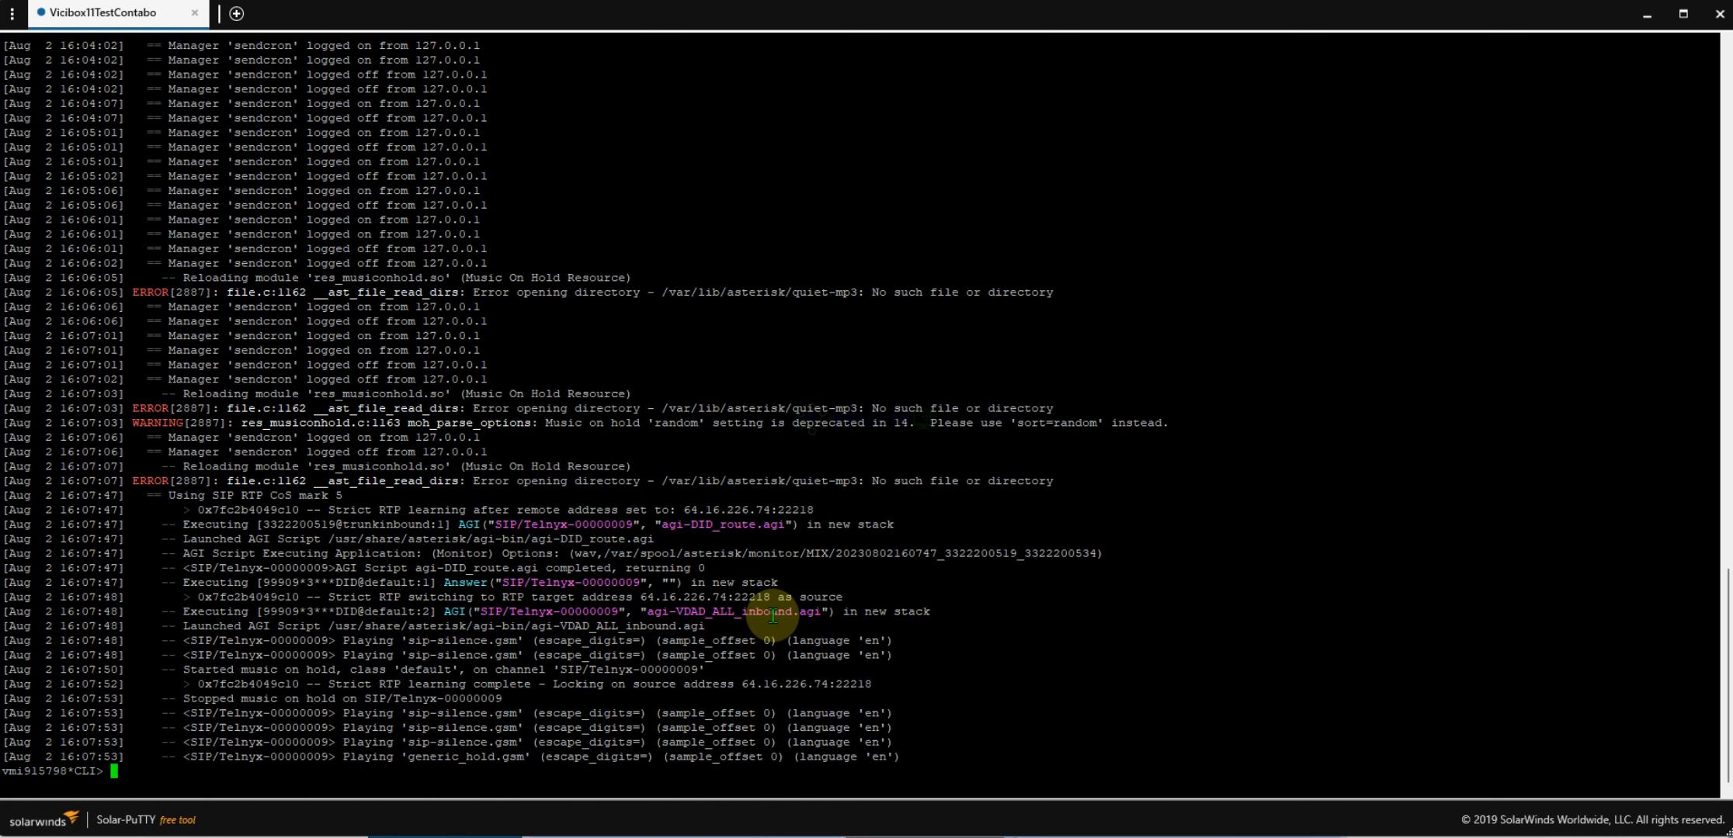
{"action": "mouse_move", "coordinate": [794, 608]}
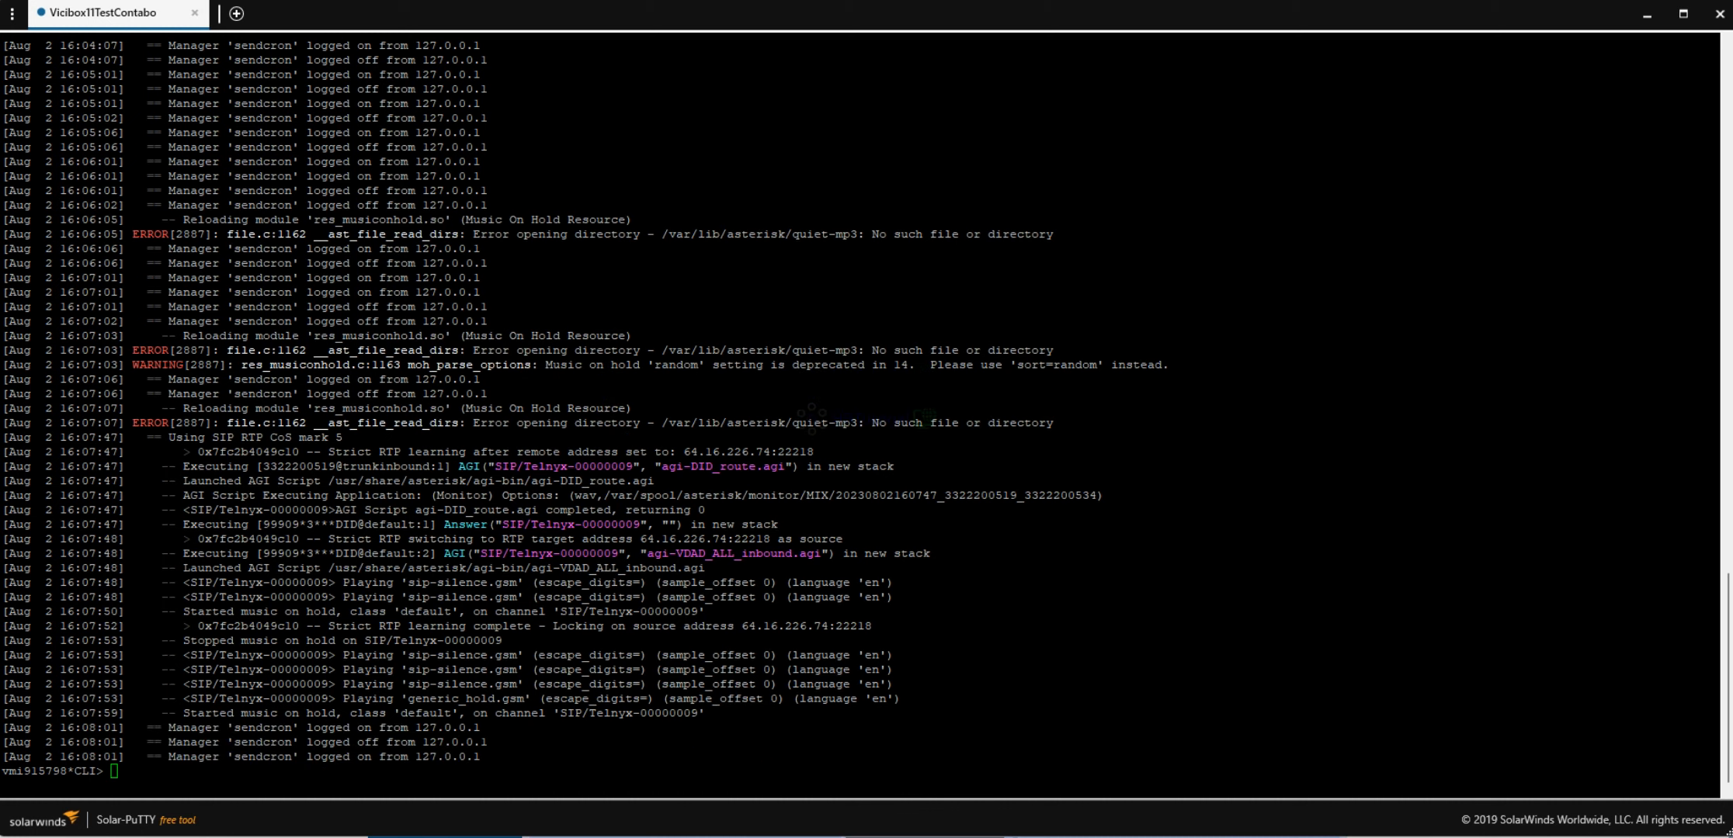
{"action": "scroll", "scroll_direction": "down", "scroll_amount": 3}
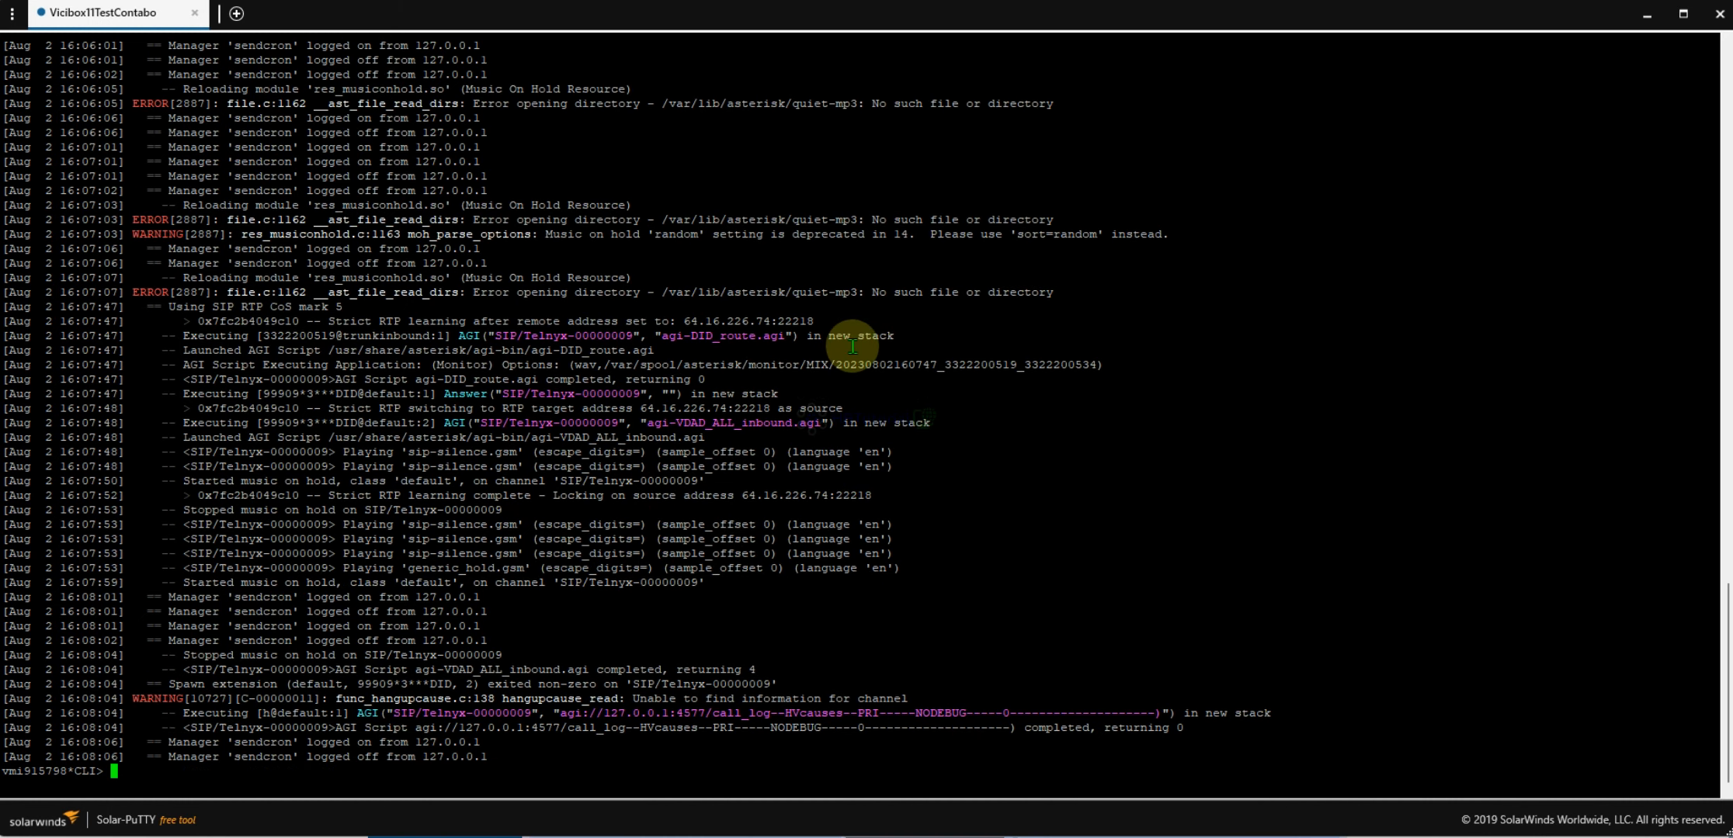
{"action": "mouse_move", "coordinate": [826, 759]}
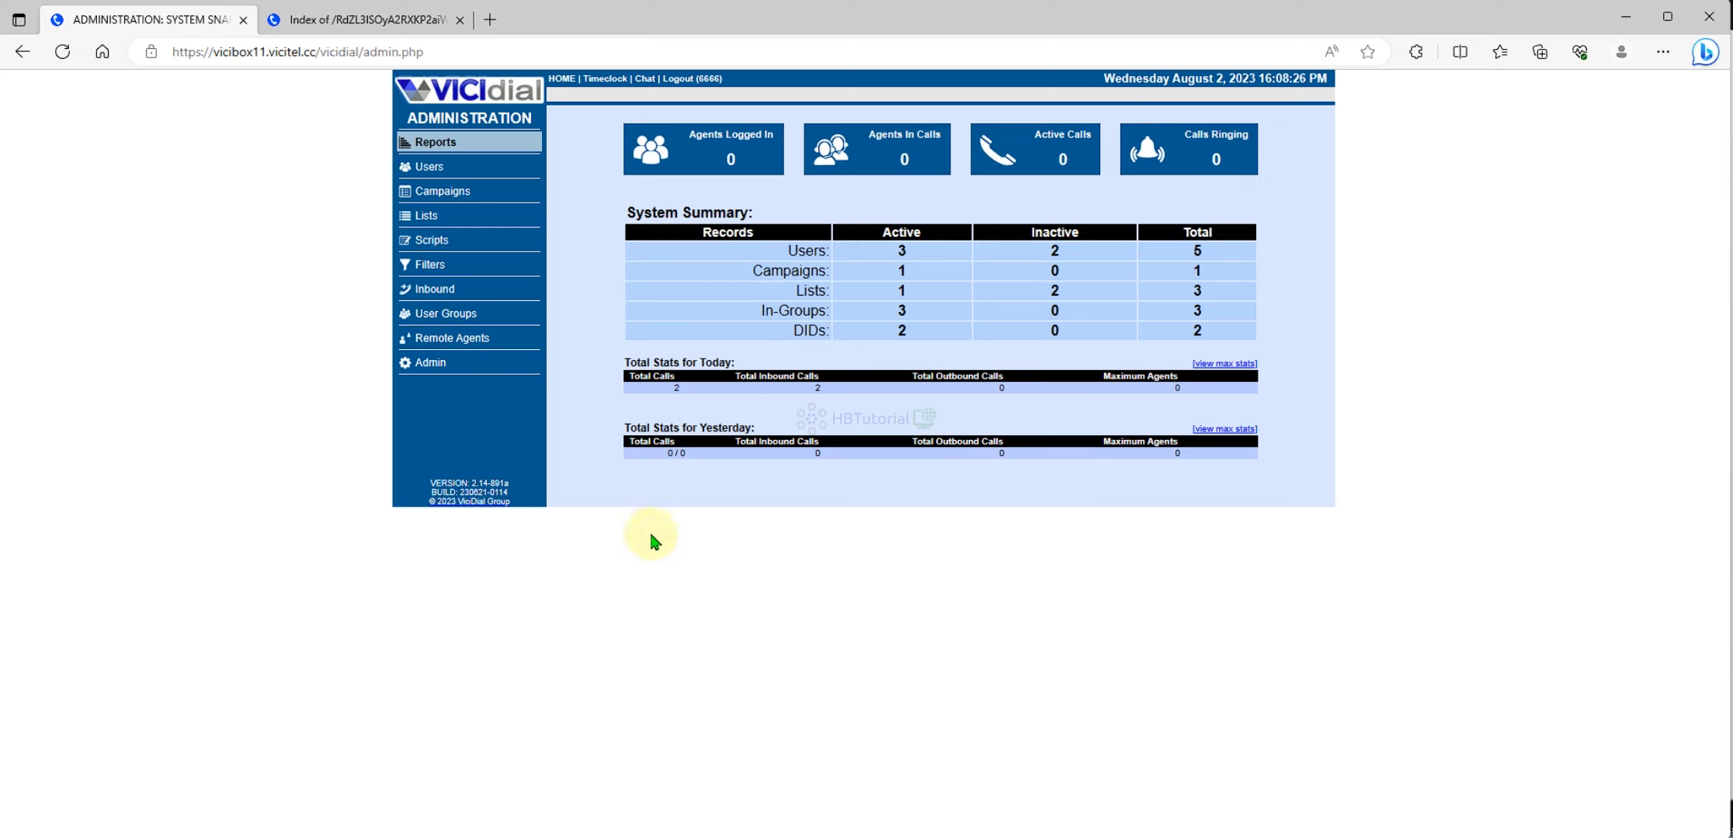
{"action": "mouse_move", "coordinate": [1081, 559]}
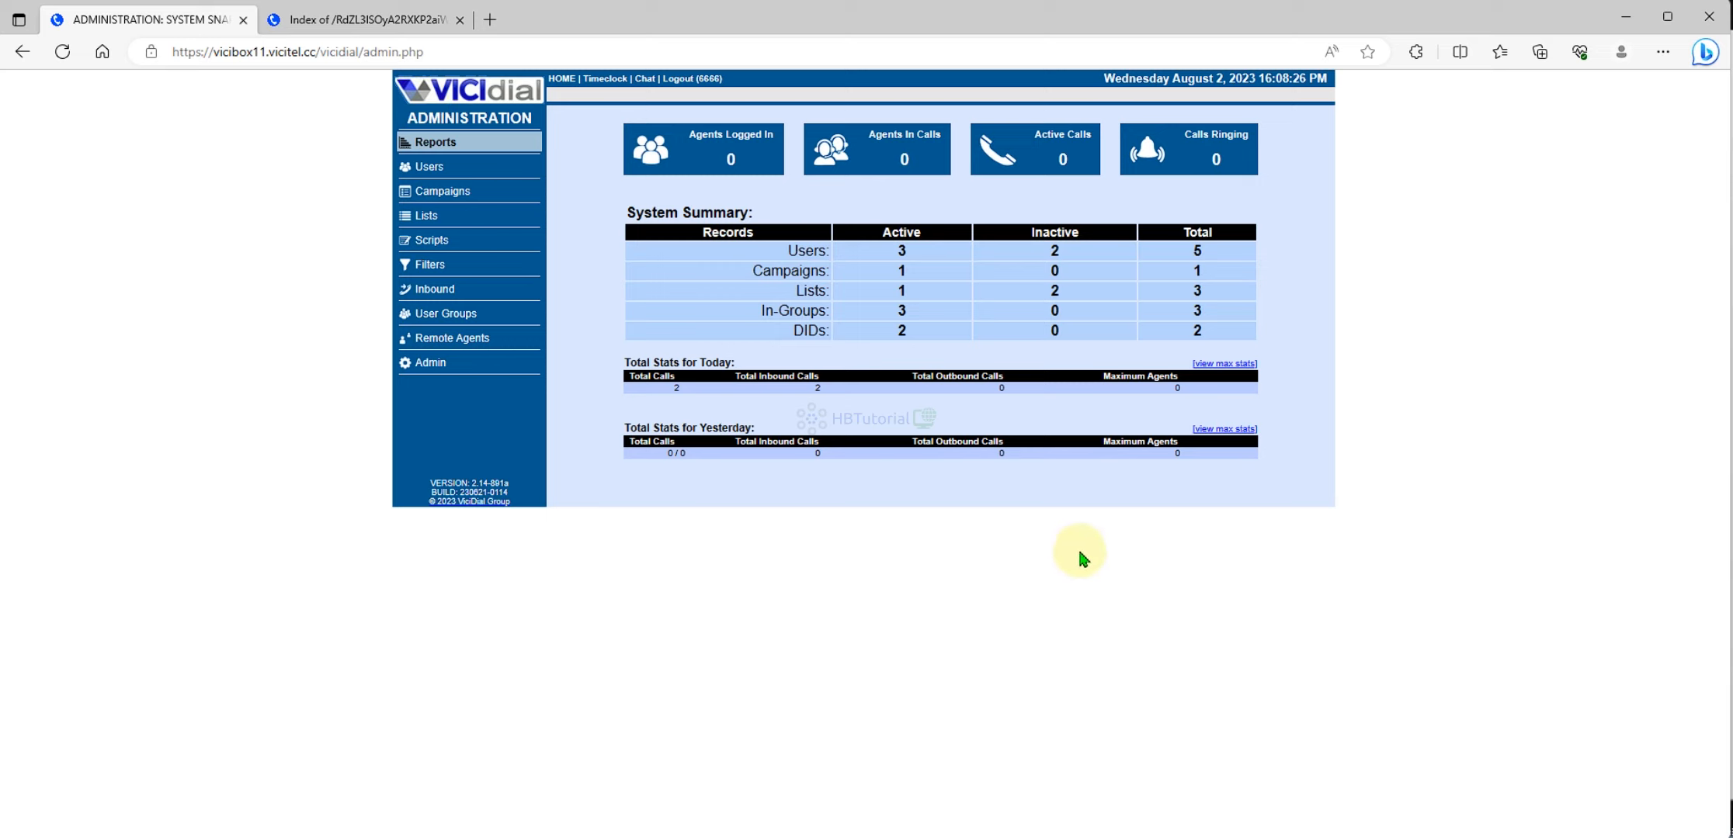
{"action": "mouse_move", "coordinate": [914, 485]}
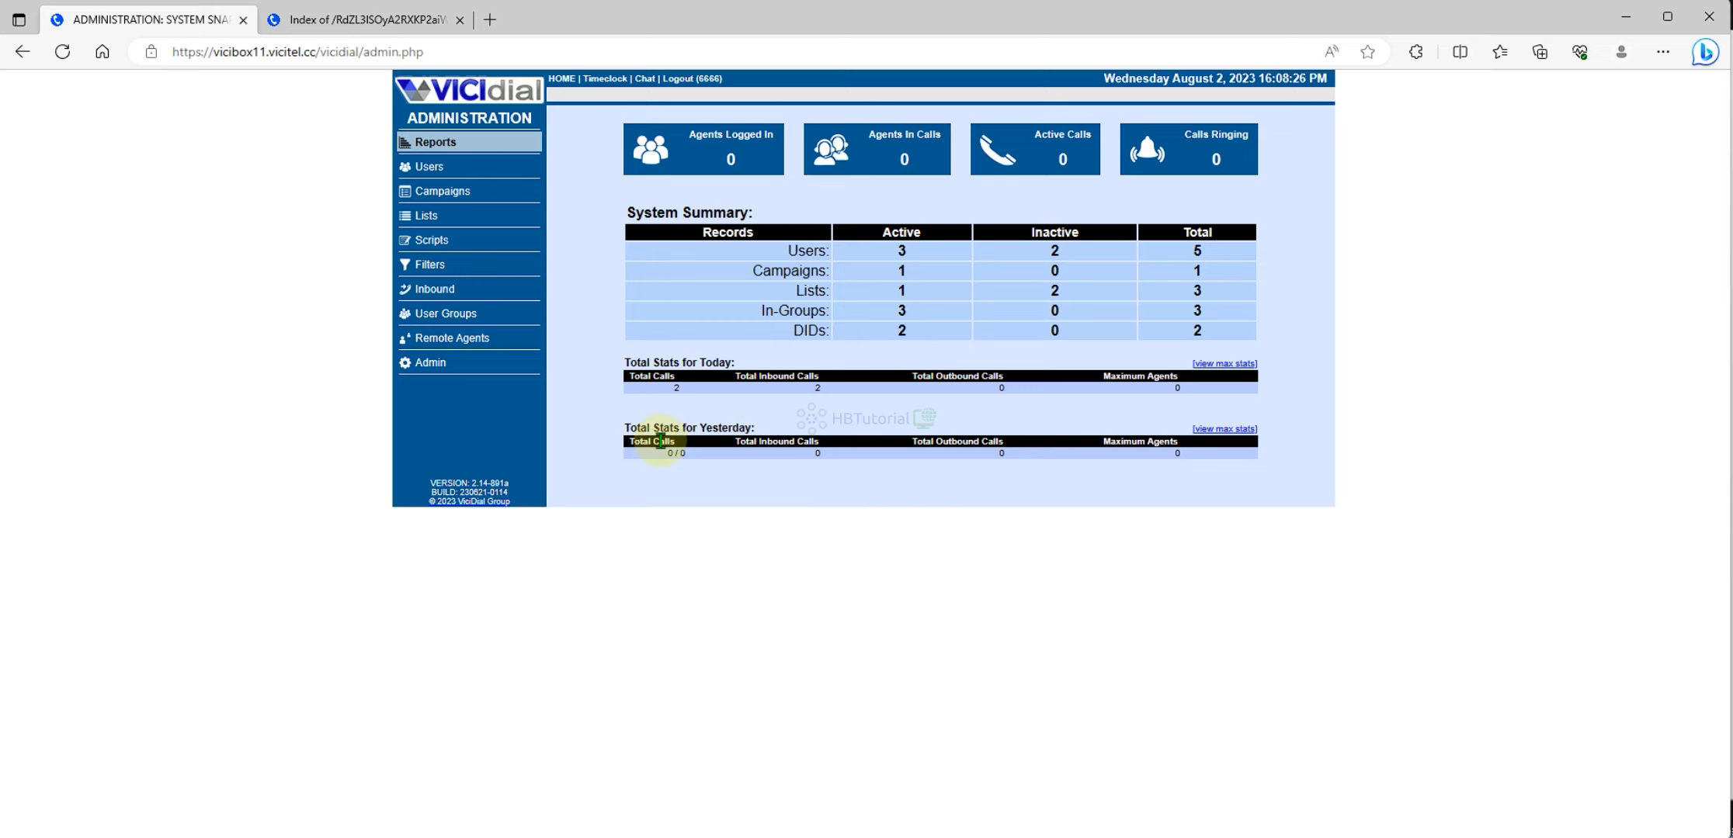
{"action": "mouse_move", "coordinate": [528, 439]}
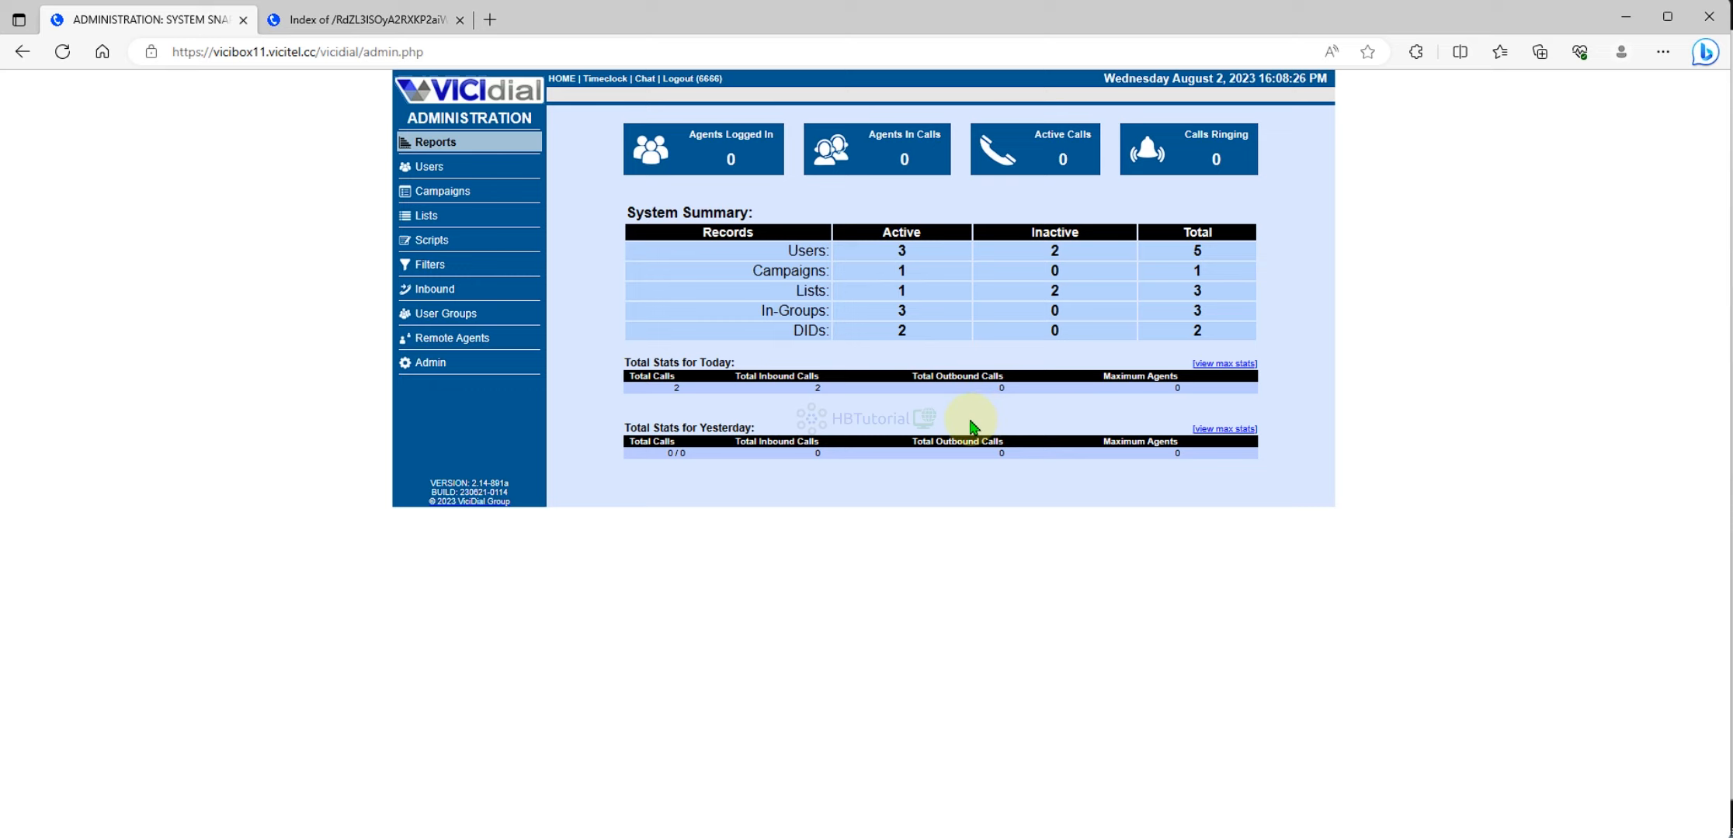
{"action": "mouse_move", "coordinate": [1363, 338]}
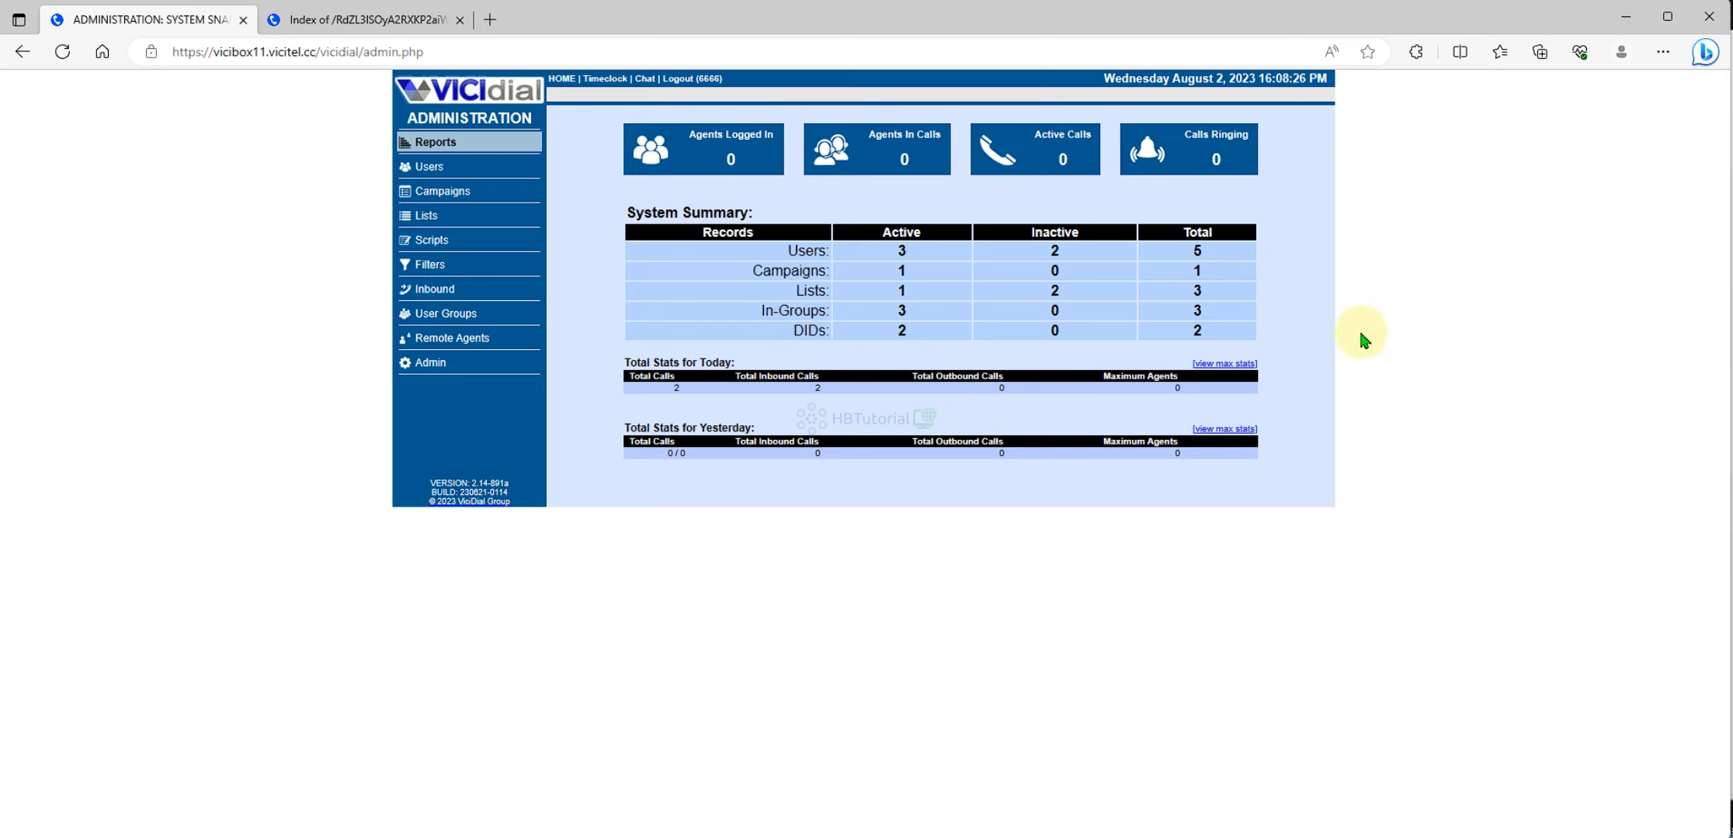
{"action": "mouse_move", "coordinate": [1363, 336]}
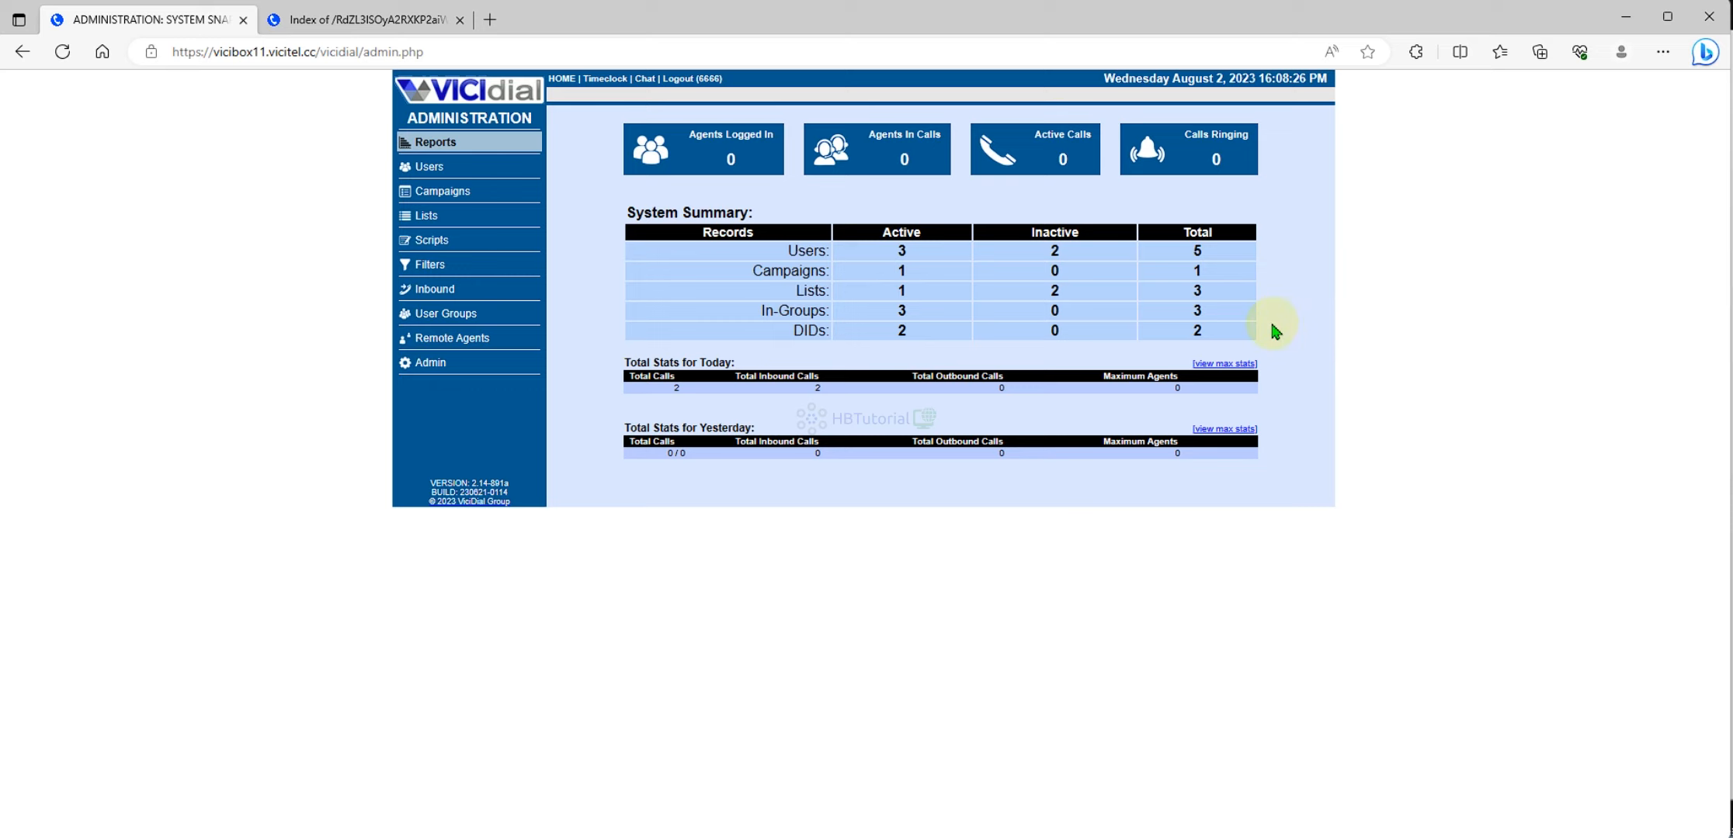
{"action": "mouse_move", "coordinate": [1270, 331]}
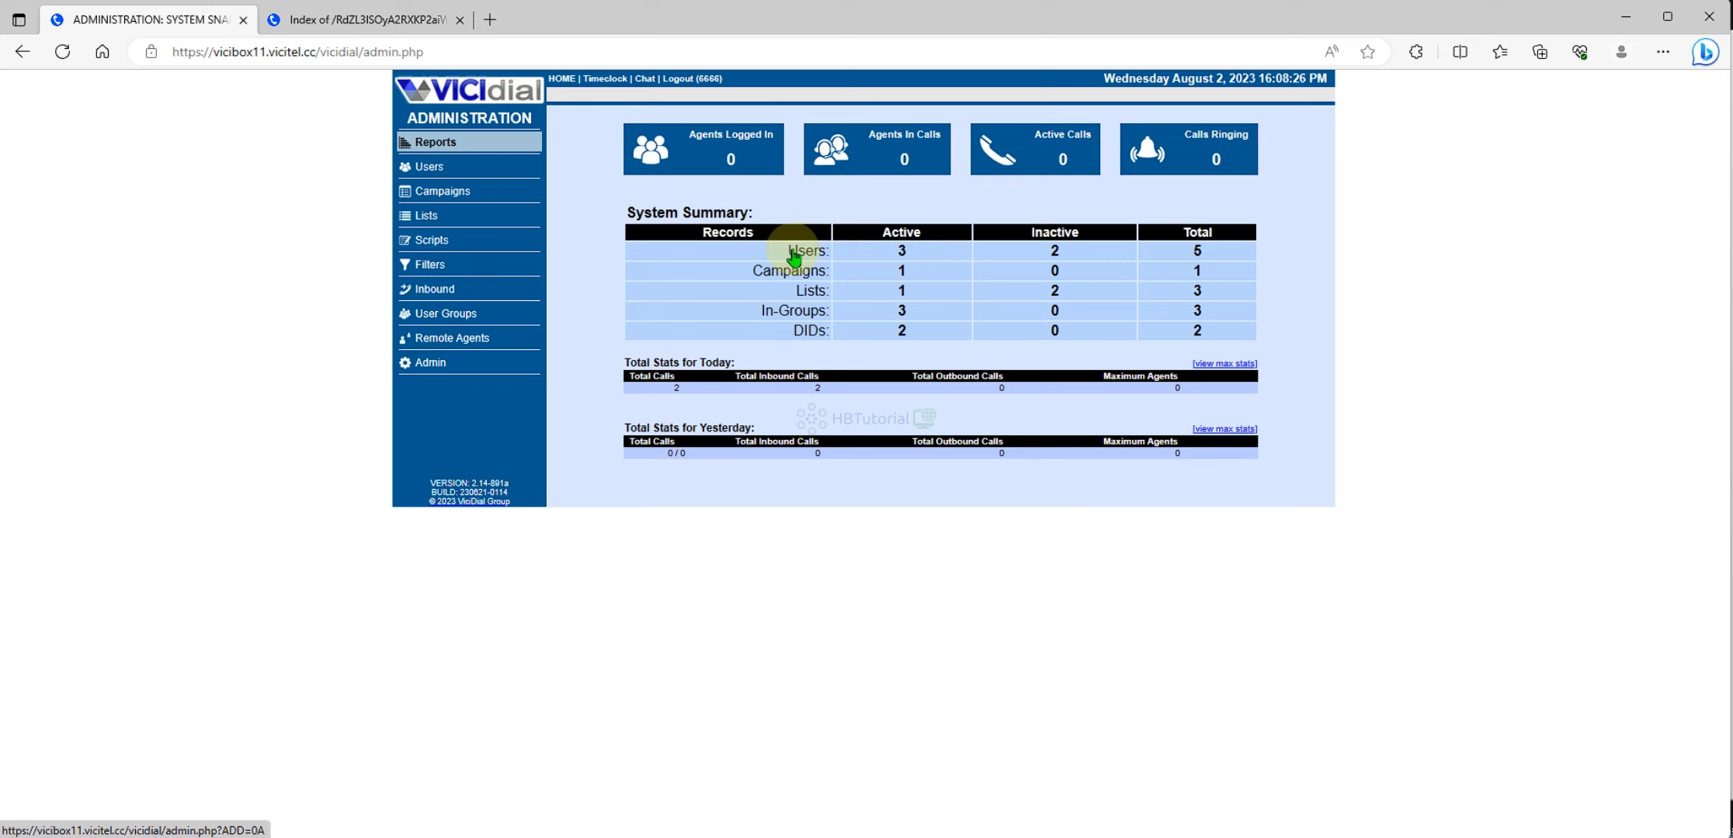
{"action": "mouse_move", "coordinate": [1512, 393]}
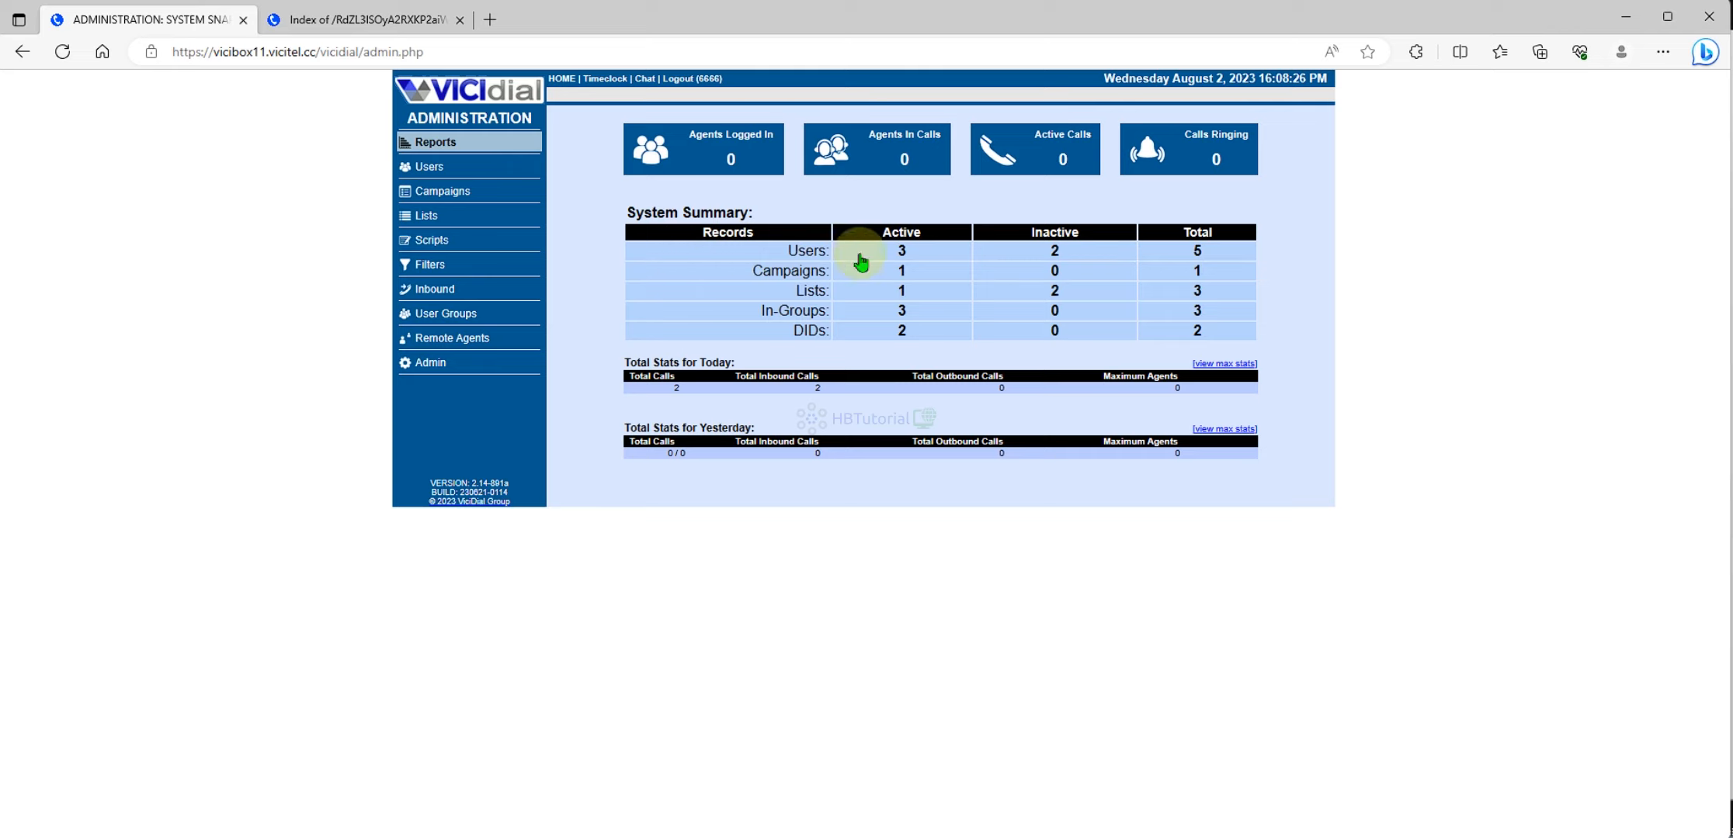
{"action": "mouse_move", "coordinate": [1646, 5]}
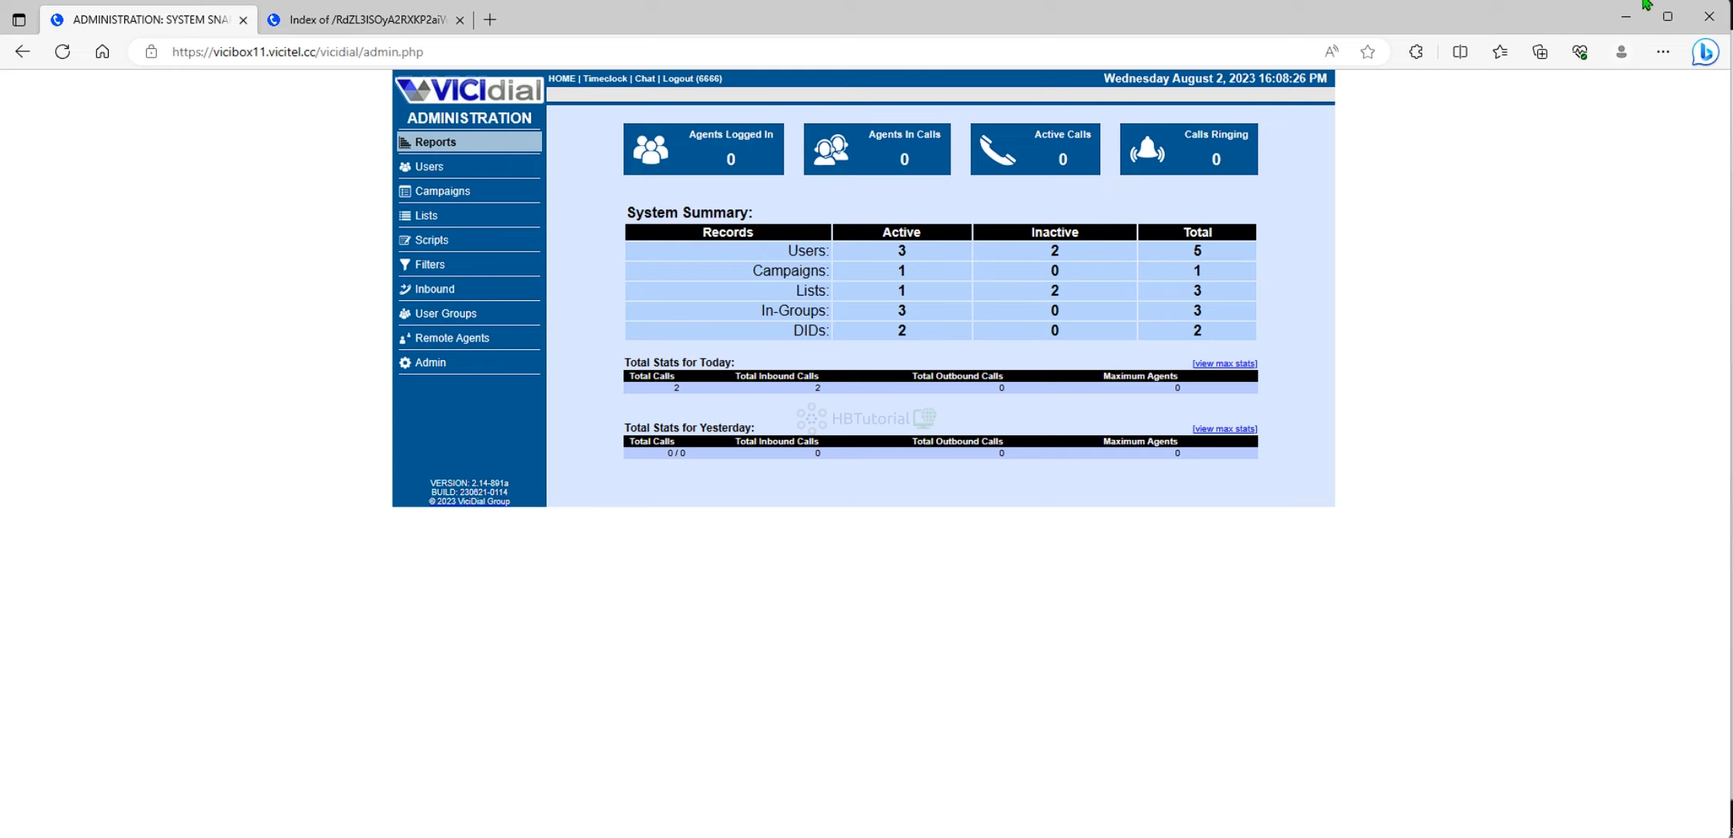